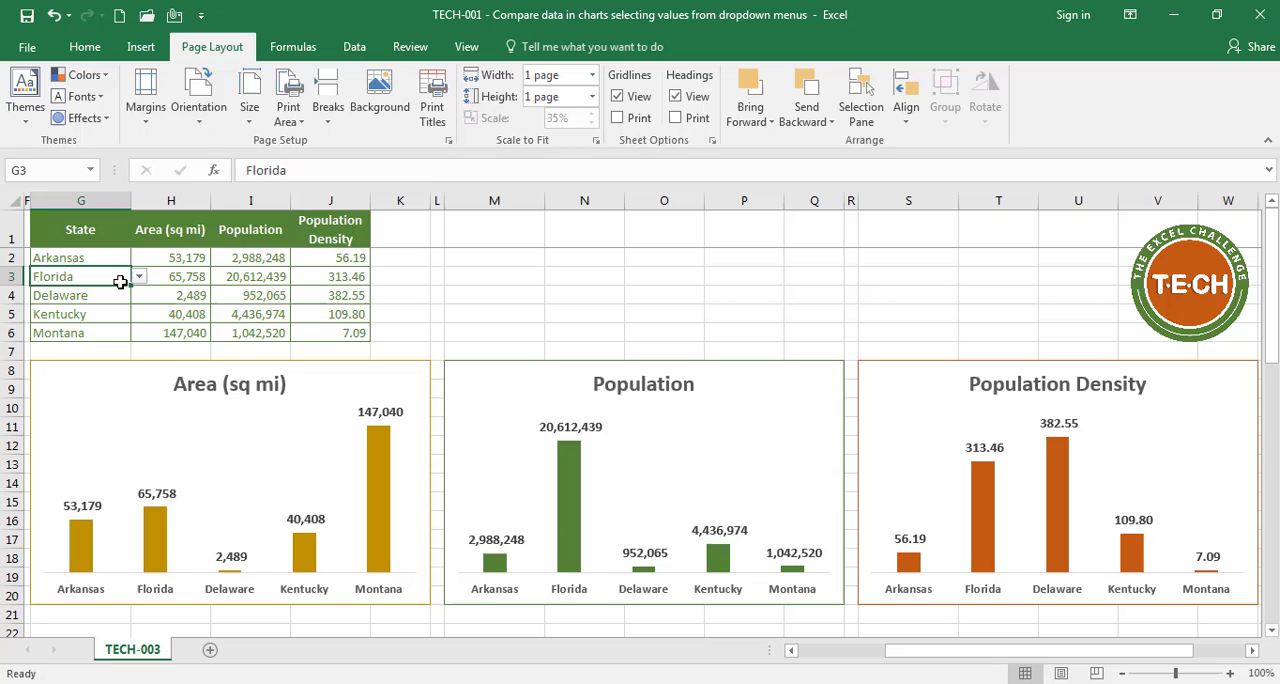
Switch the first two compared states to Georgia and Michigan from their dropdowns.
{"action": "left_click", "coordinate": [80, 256]}
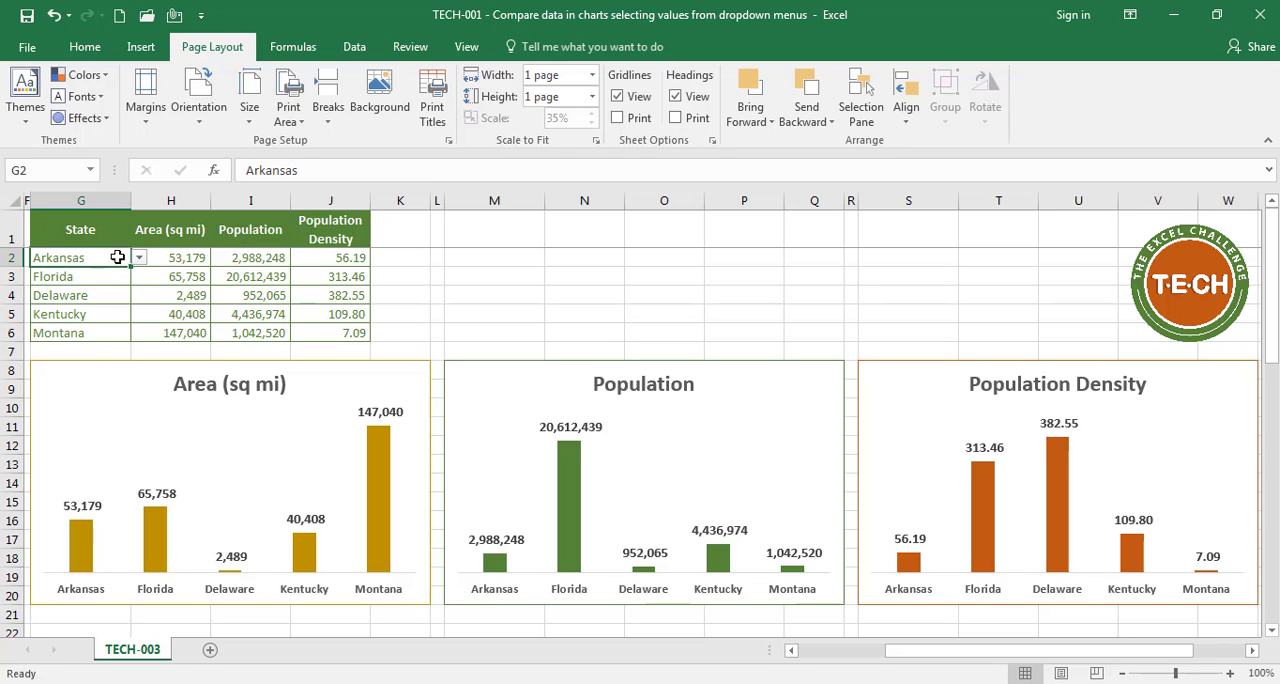
{"action": "left_click", "coordinate": [138, 256]}
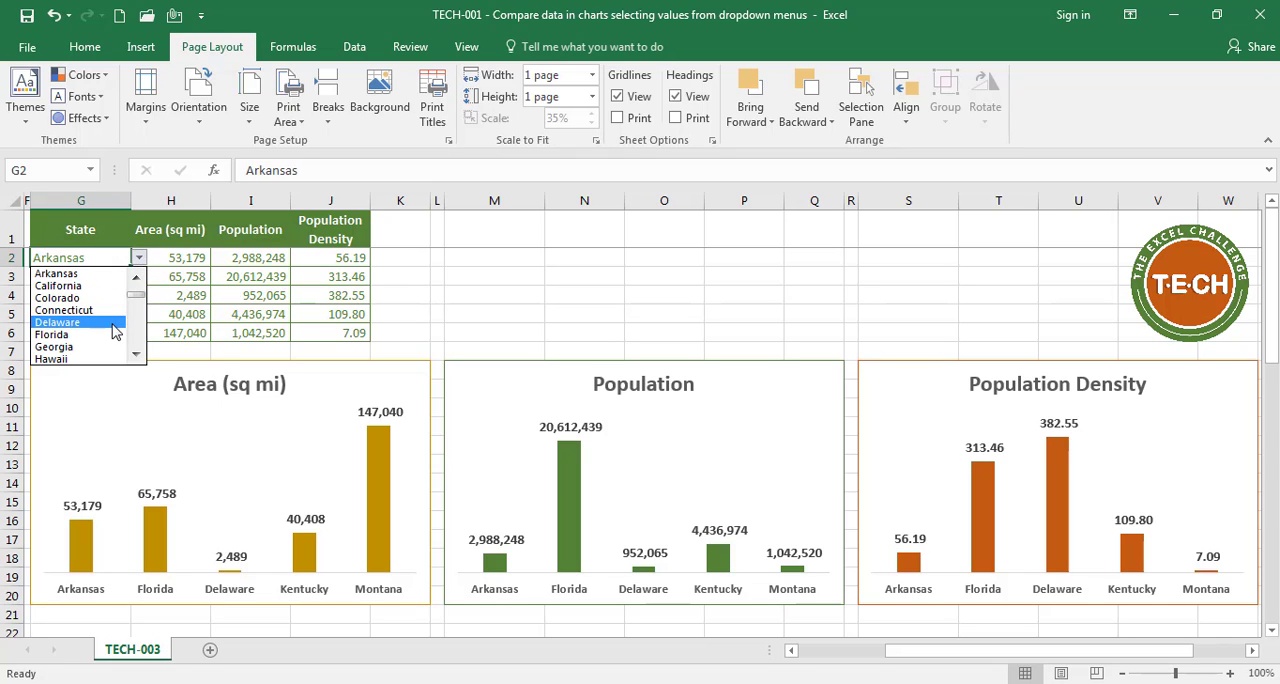
{"action": "left_click", "coordinate": [54, 346]}
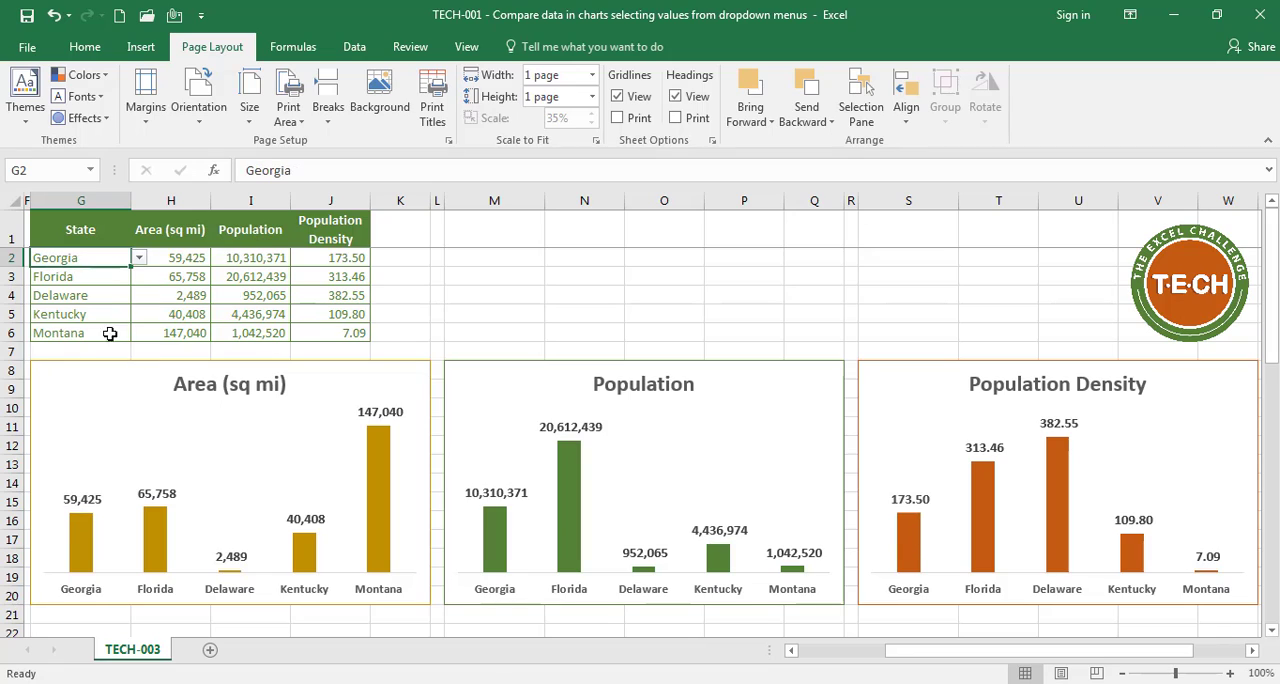
{"action": "left_click", "coordinate": [138, 276]}
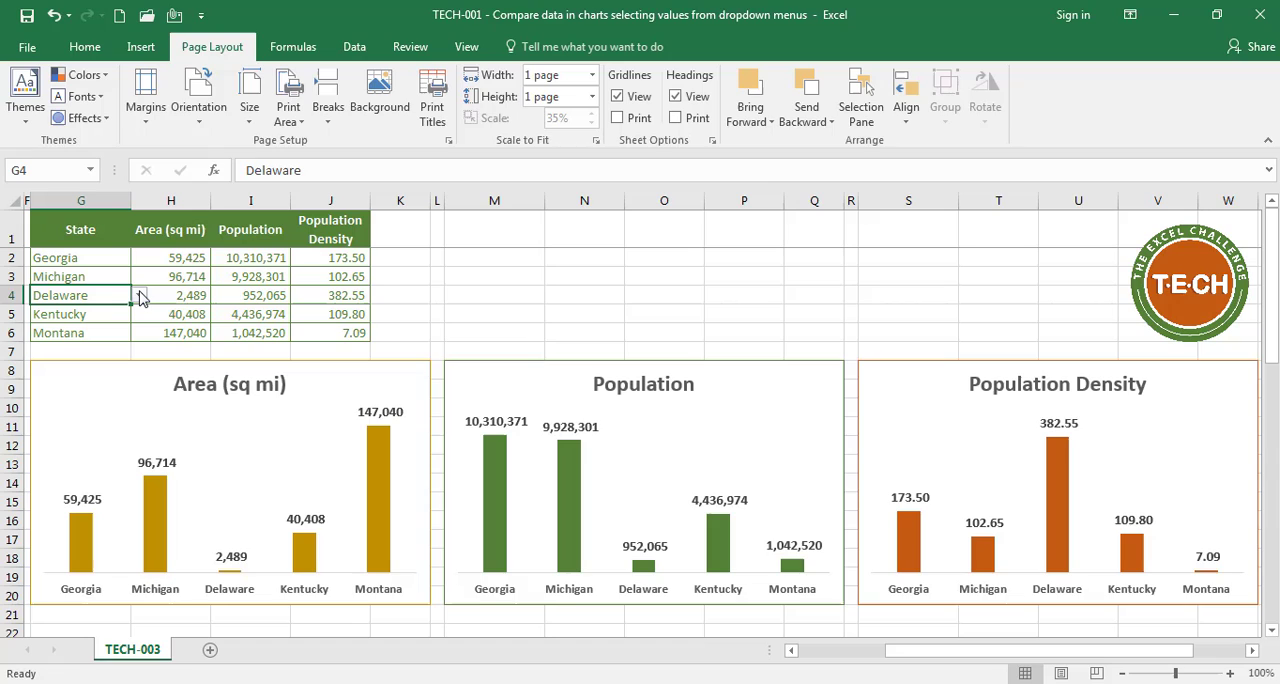
Switch the third and fourth states to New Hampshire and New Jersey from their dropdowns.
{"action": "left_click", "coordinate": [140, 296]}
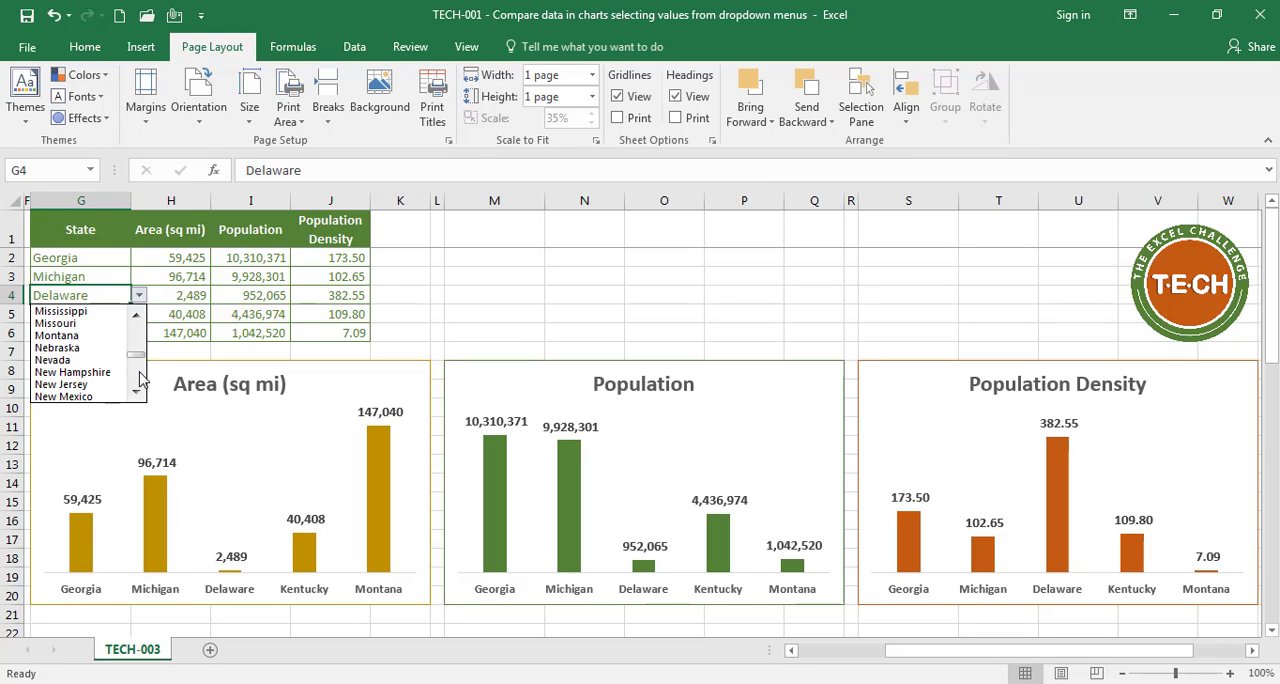
{"action": "mouse_move", "coordinate": [72, 372]}
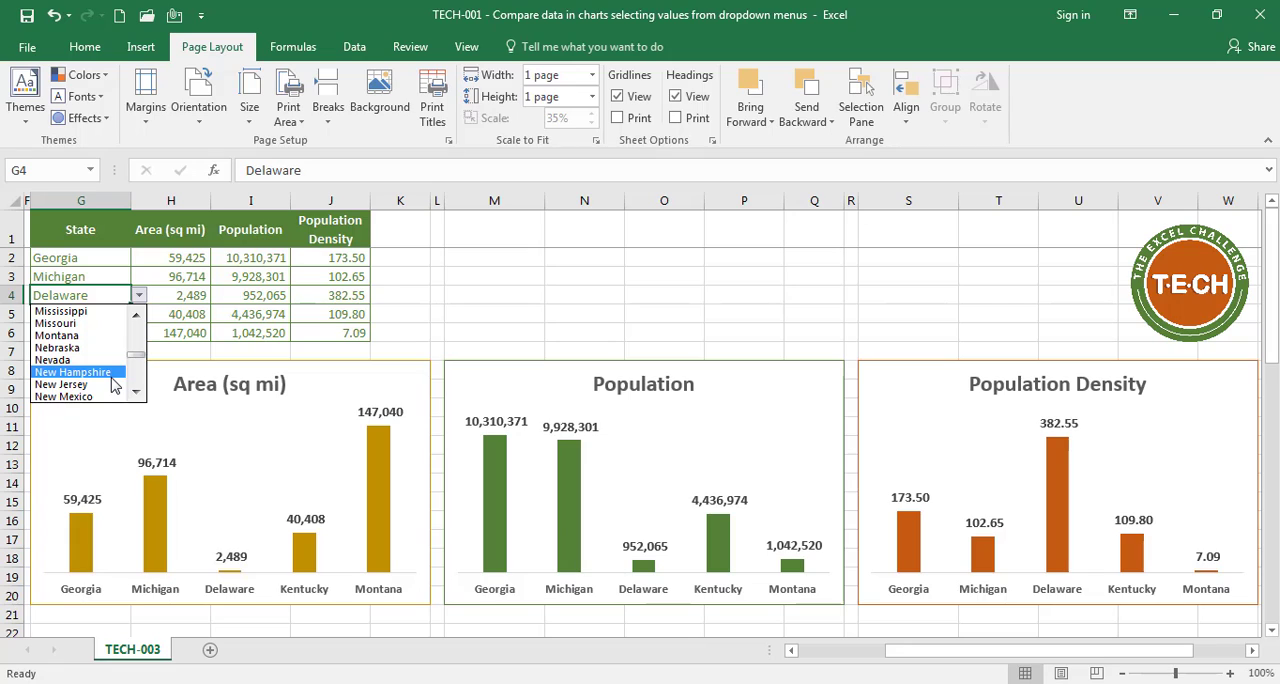
{"action": "left_click", "coordinate": [72, 372]}
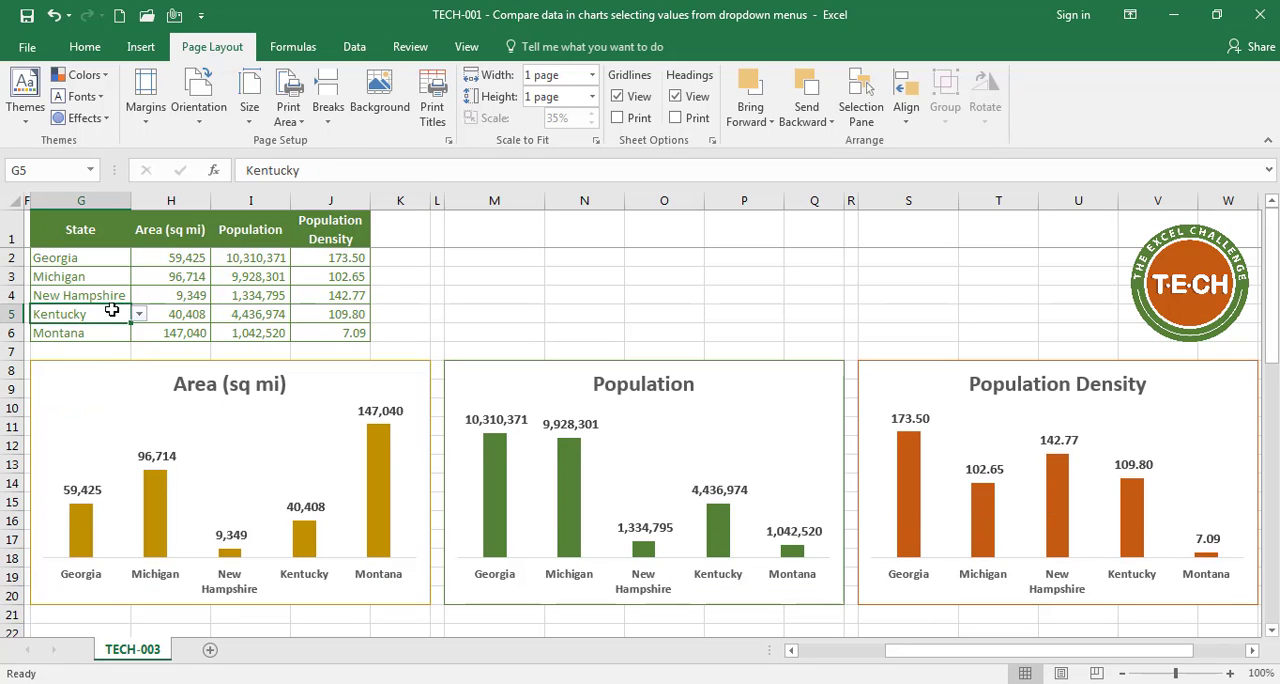
{"action": "left_click", "coordinate": [138, 312]}
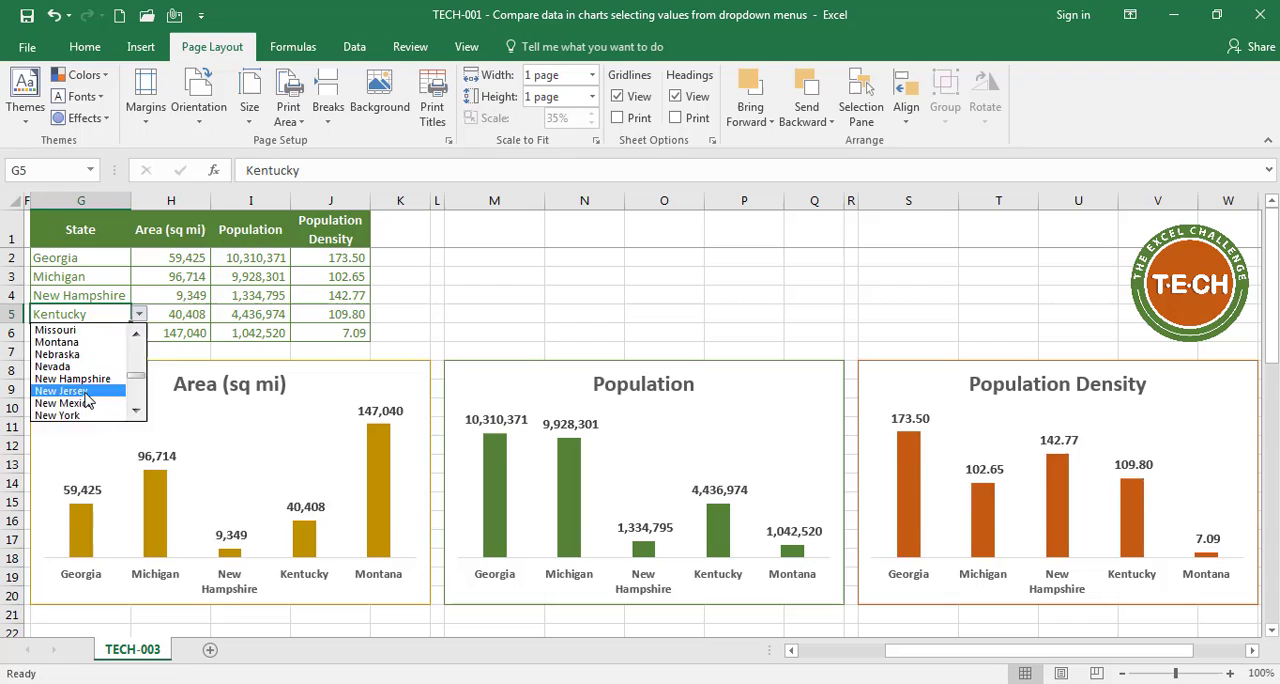
{"action": "left_click", "coordinate": [64, 392]}
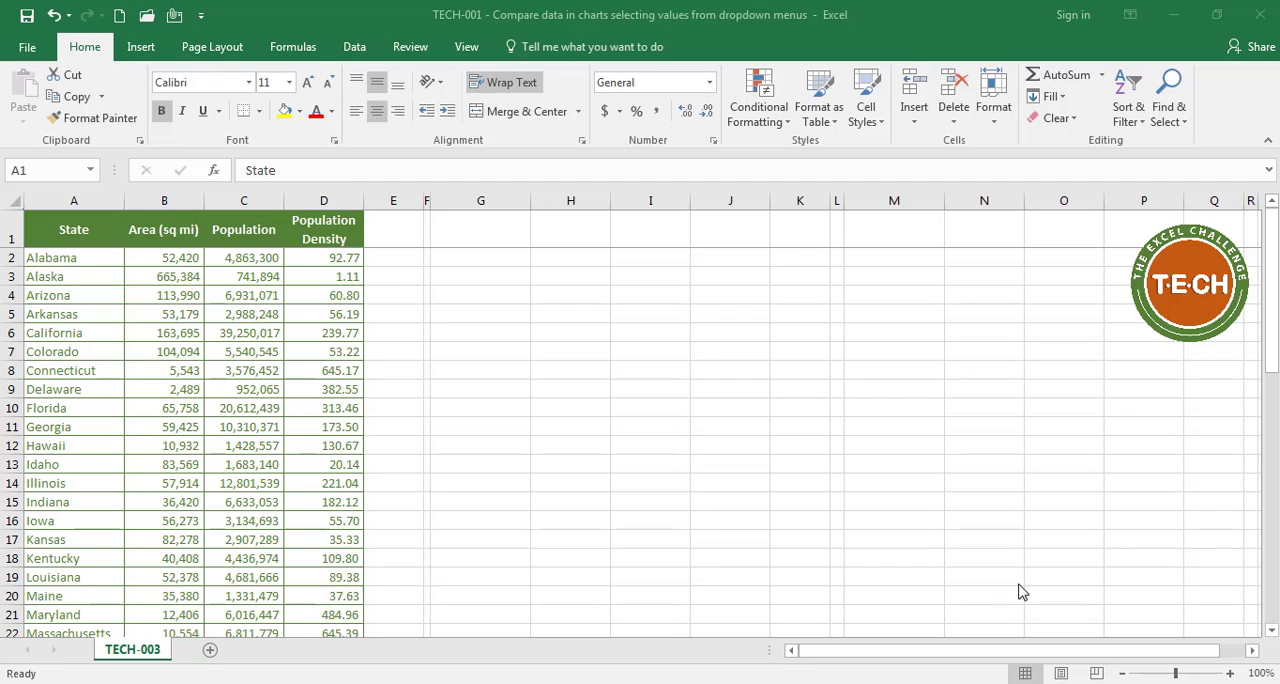
{"action": "mouse_move", "coordinate": [278, 330]}
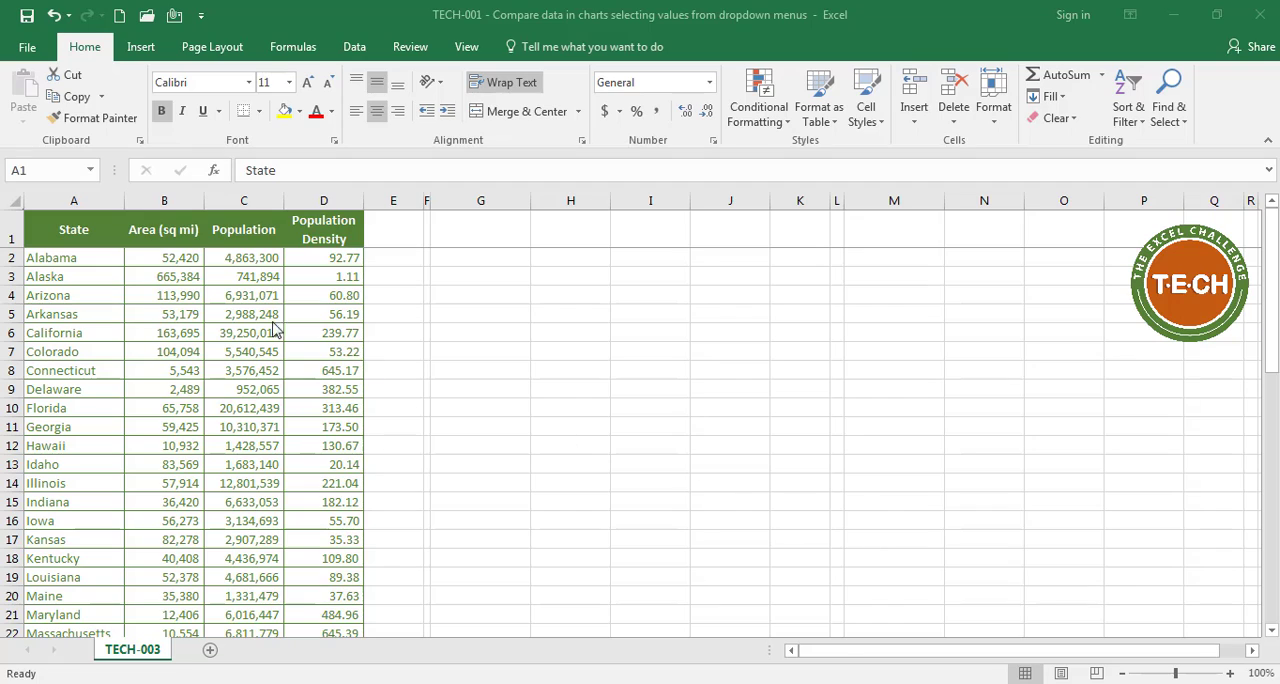
{"action": "left_click", "coordinate": [72, 230]}
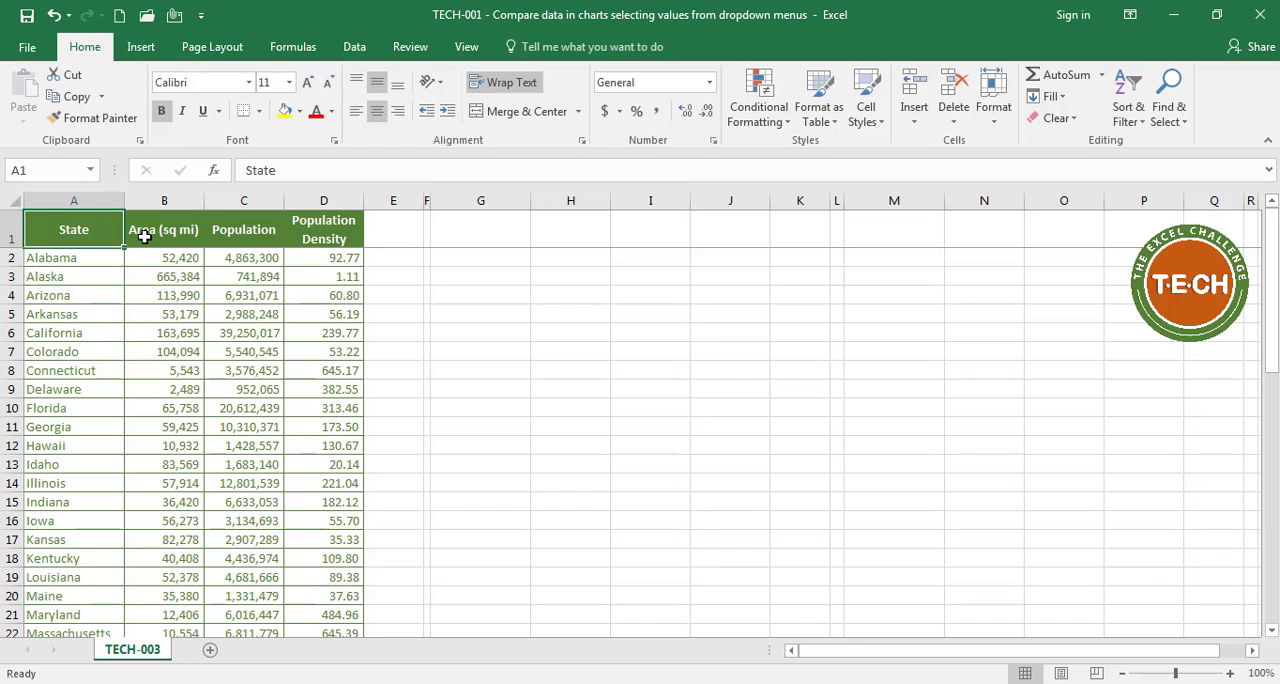
{"action": "left_click", "coordinate": [164, 230]}
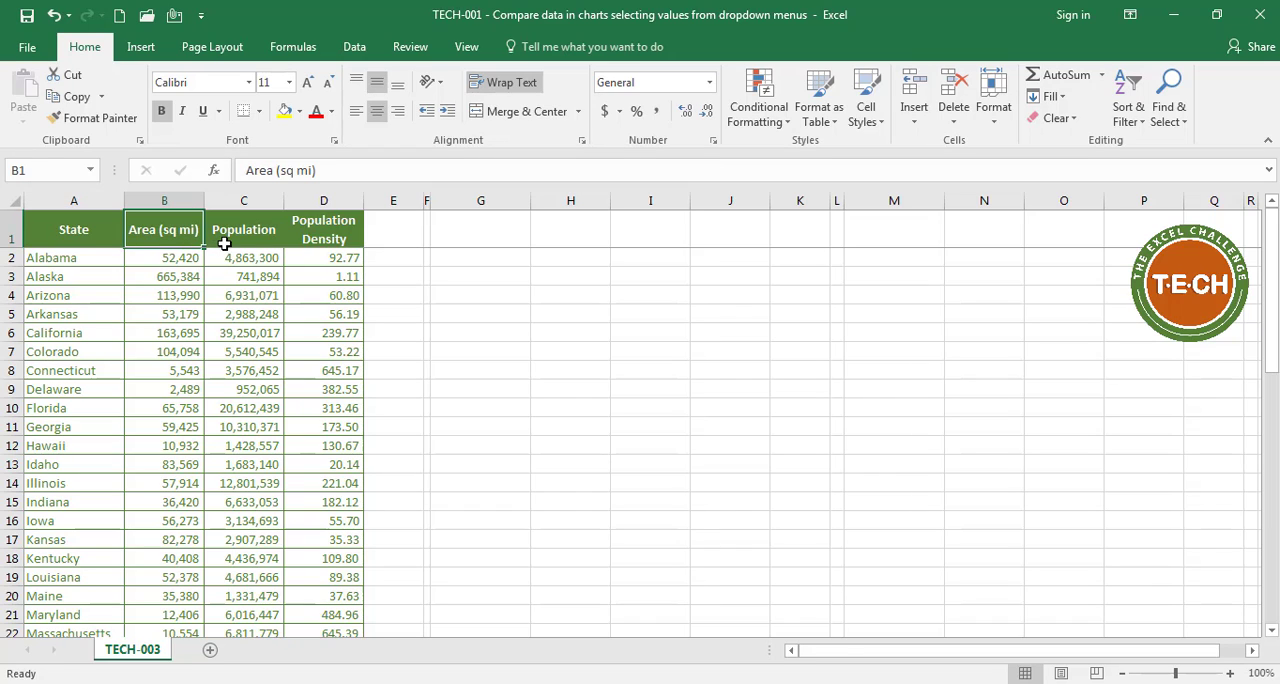
{"action": "left_click", "coordinate": [244, 230]}
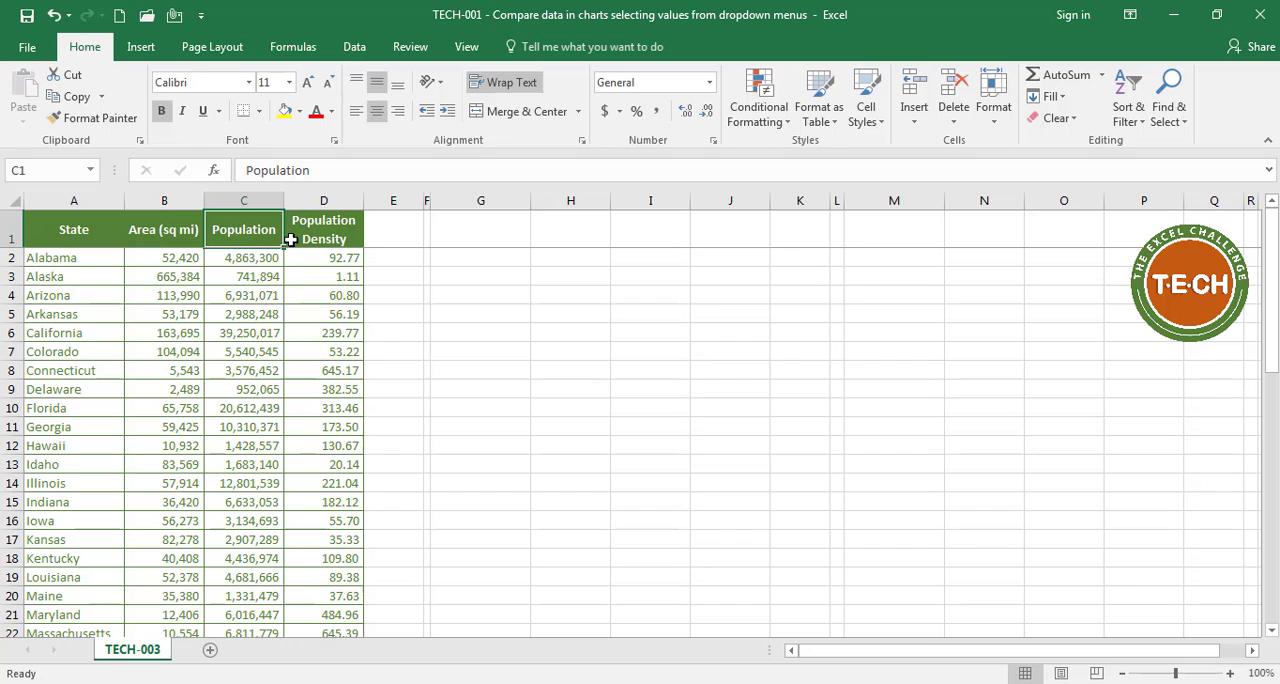
{"action": "left_click", "coordinate": [72, 256]}
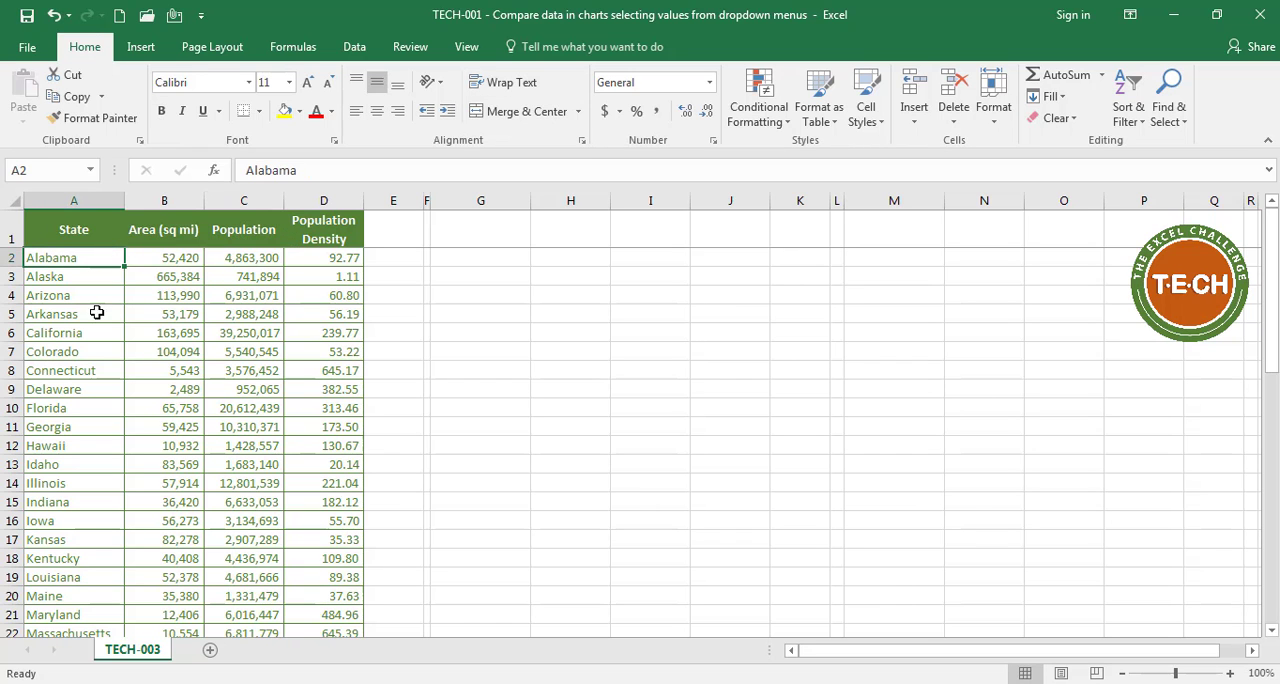
{"action": "scroll", "scroll_direction": "down", "scroll_amount": 3}
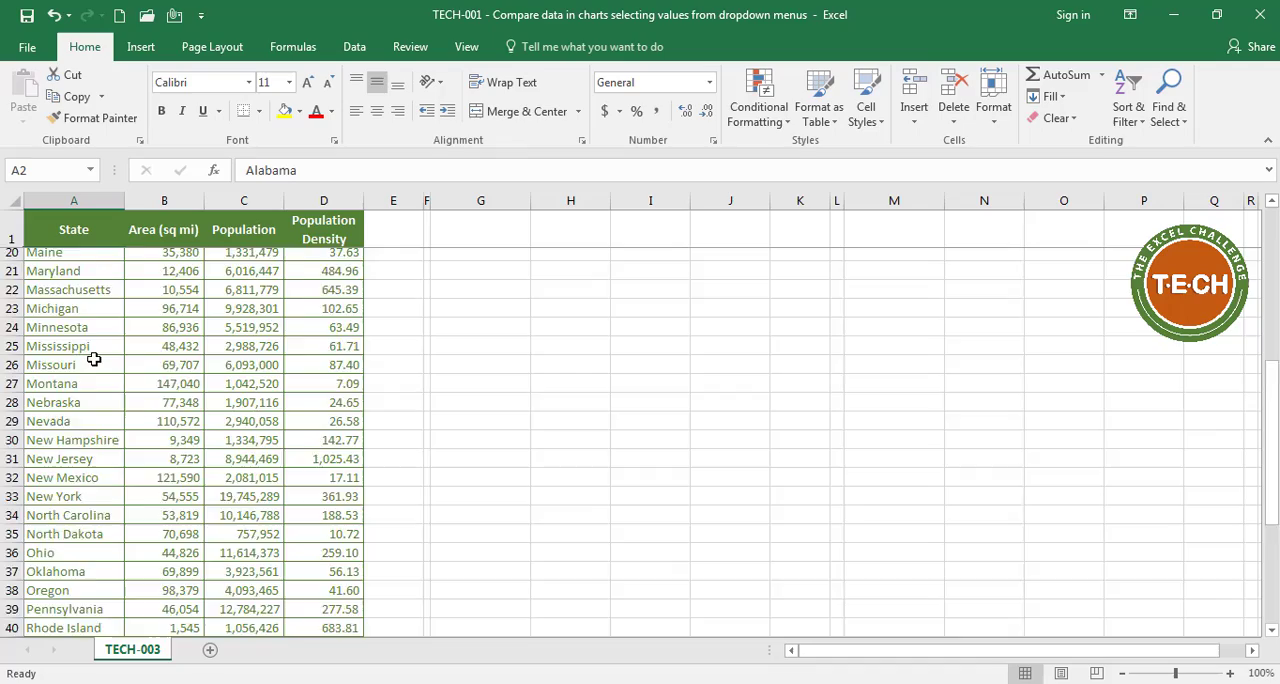
{"action": "scroll", "scroll_direction": "down", "scroll_amount": 3}
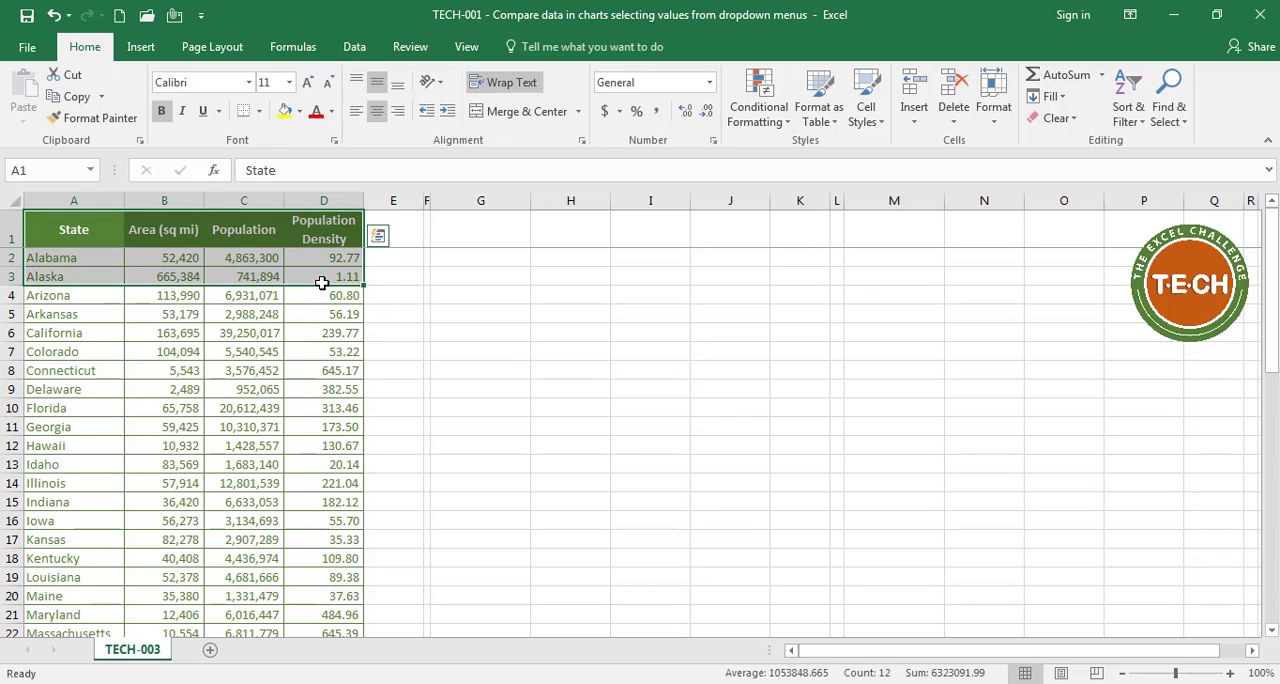
Copy the header, Alabama and Alaska rows beside the main table and select their names and areas.
{"action": "key", "text": "ctrl+c"}
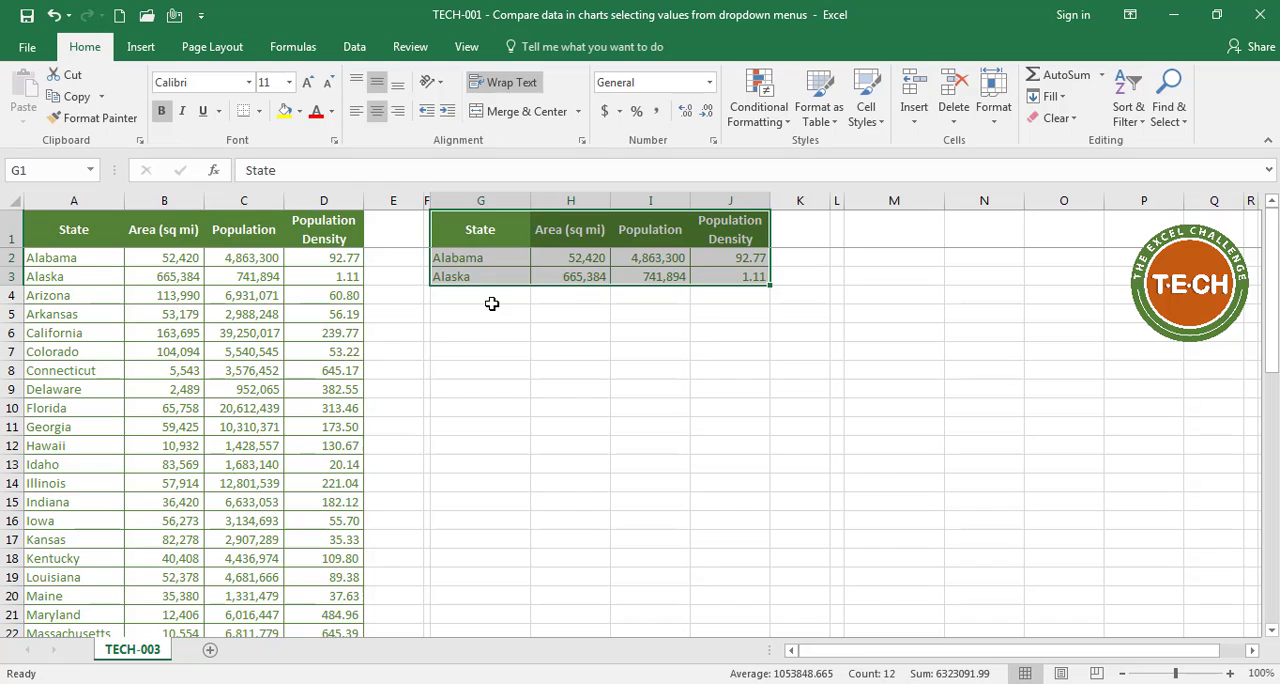
{"action": "left_click", "coordinate": [480, 312]}
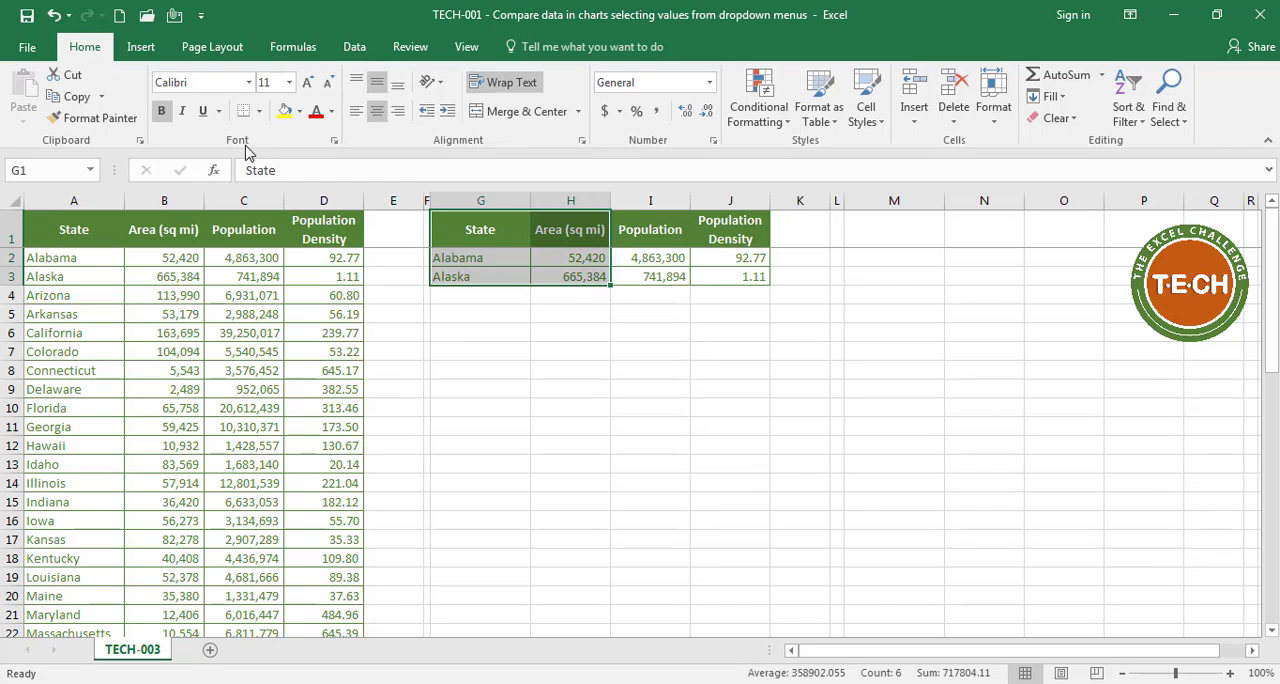
Insert a clustered column chart of the two states' areas below the copied table with data labels.
{"action": "left_click", "coordinate": [140, 46]}
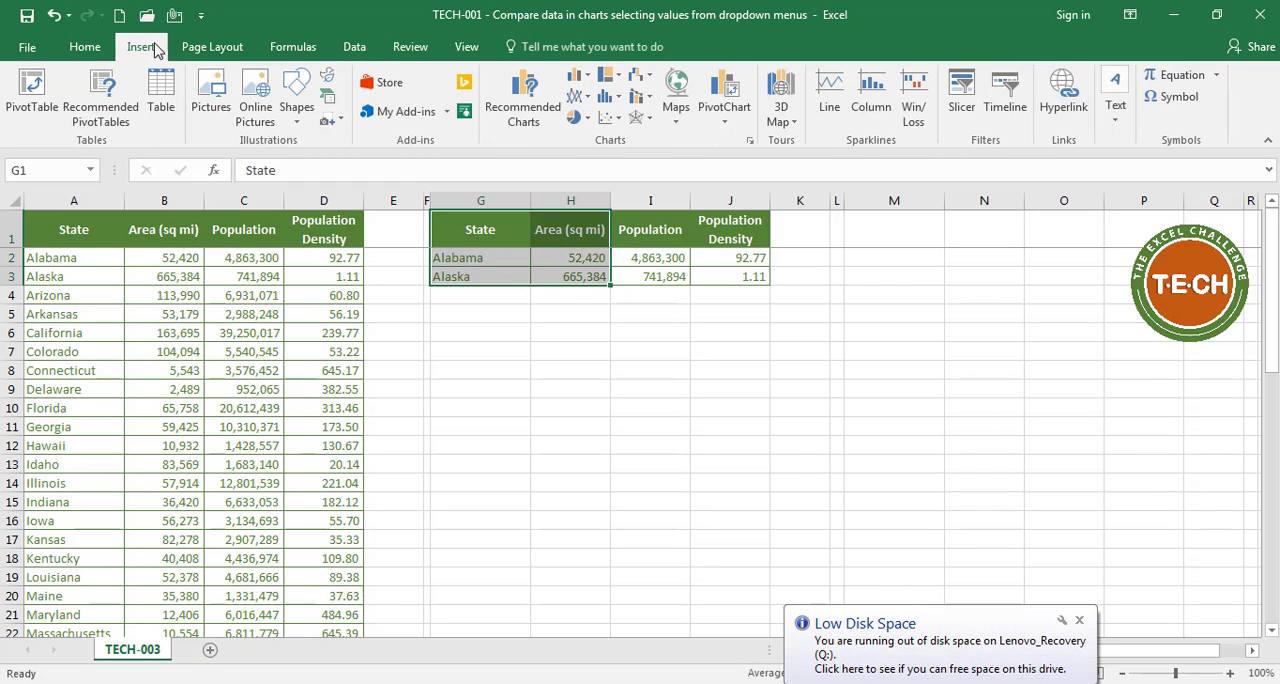
{"action": "left_click", "coordinate": [576, 76]}
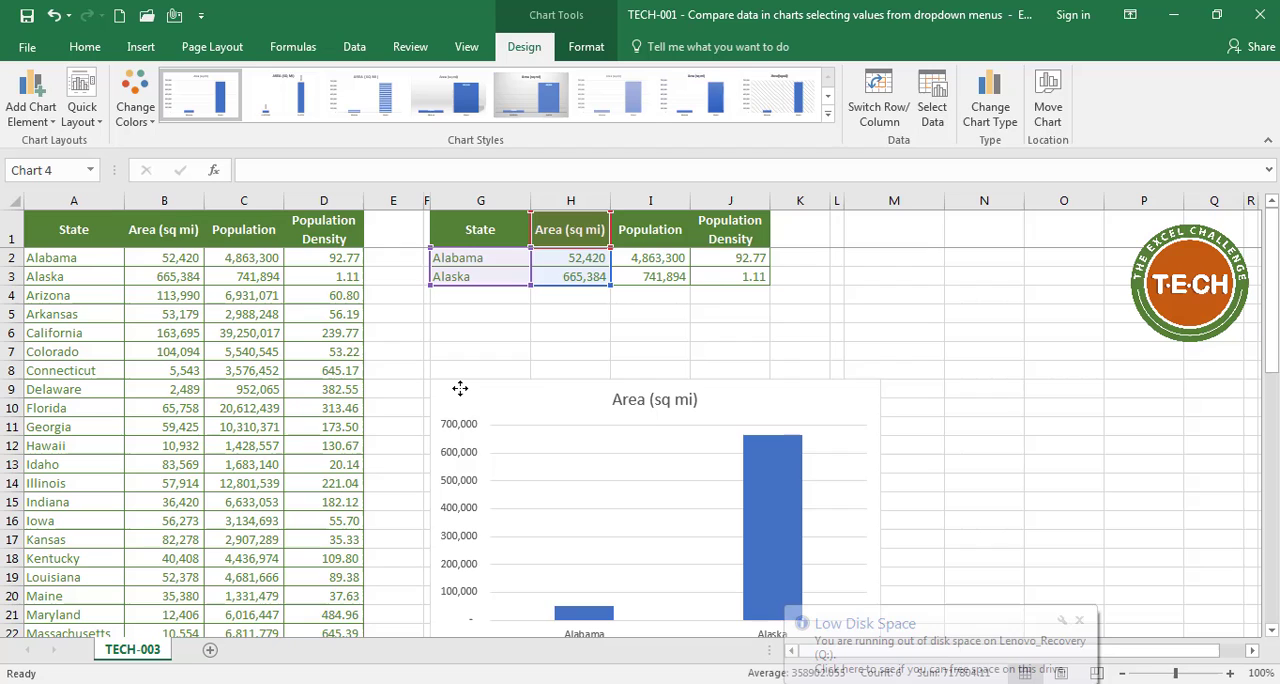
{"action": "left_click", "coordinate": [656, 500]}
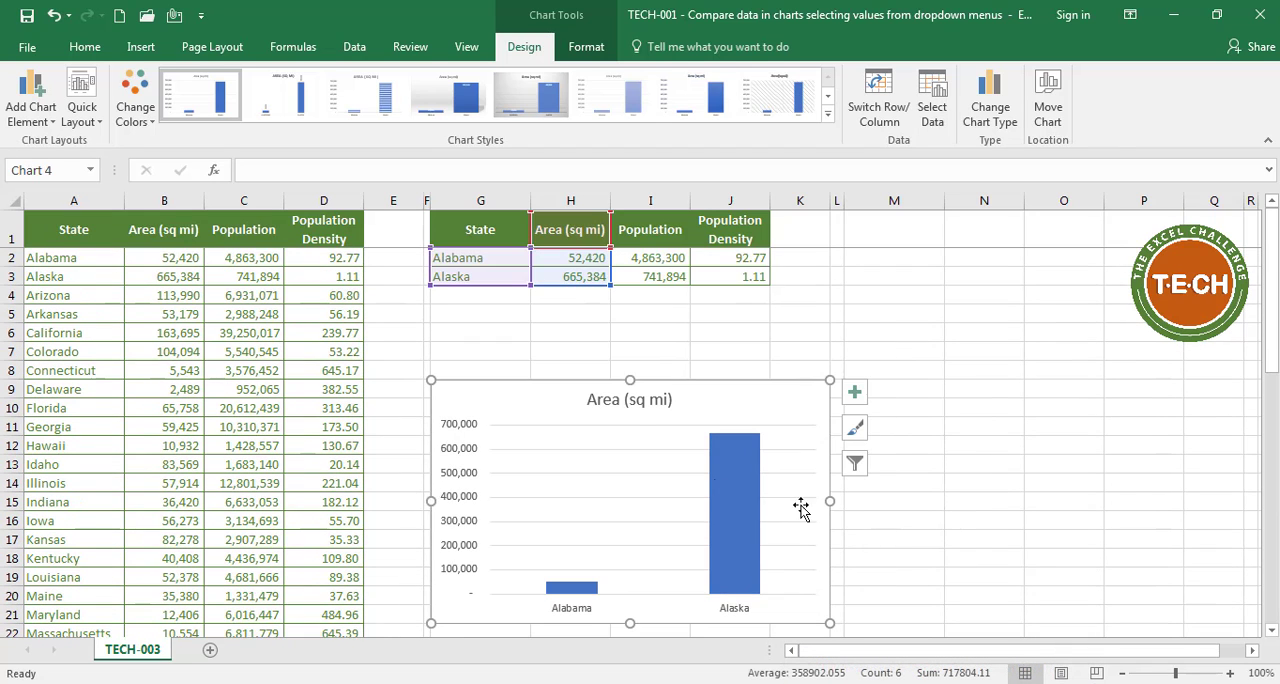
{"action": "left_click", "coordinate": [84, 46]}
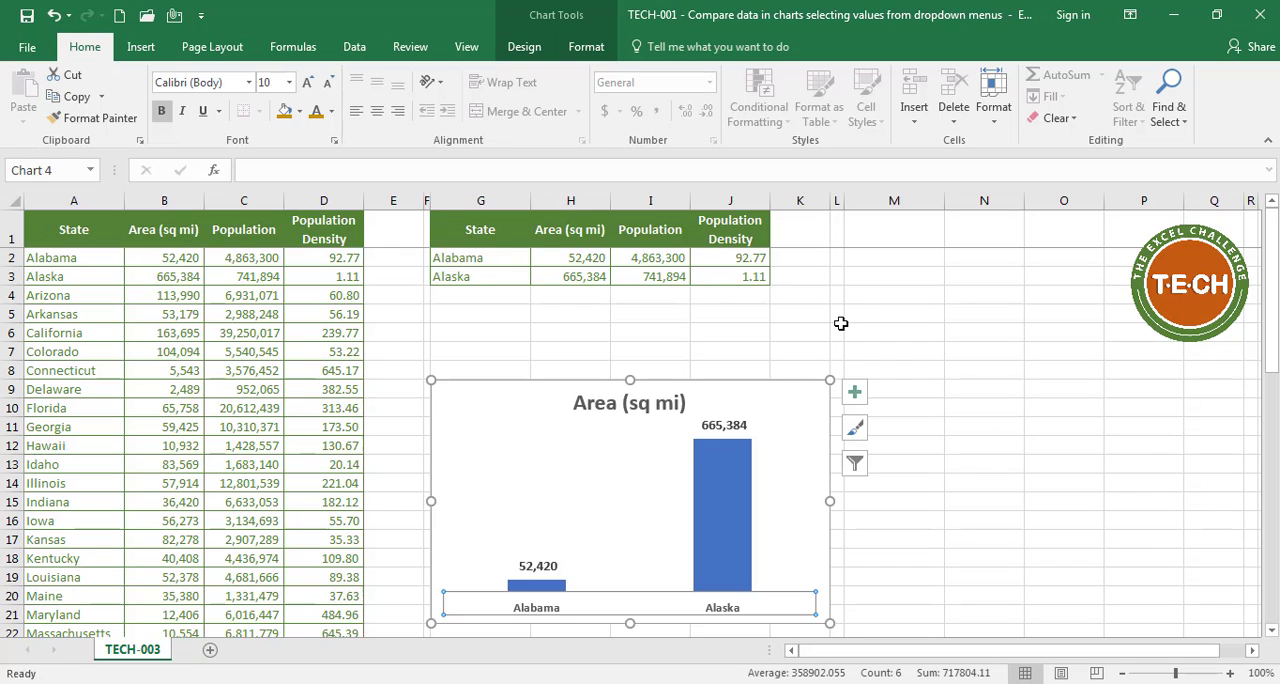
{"action": "mouse_move", "coordinate": [1244, 660]}
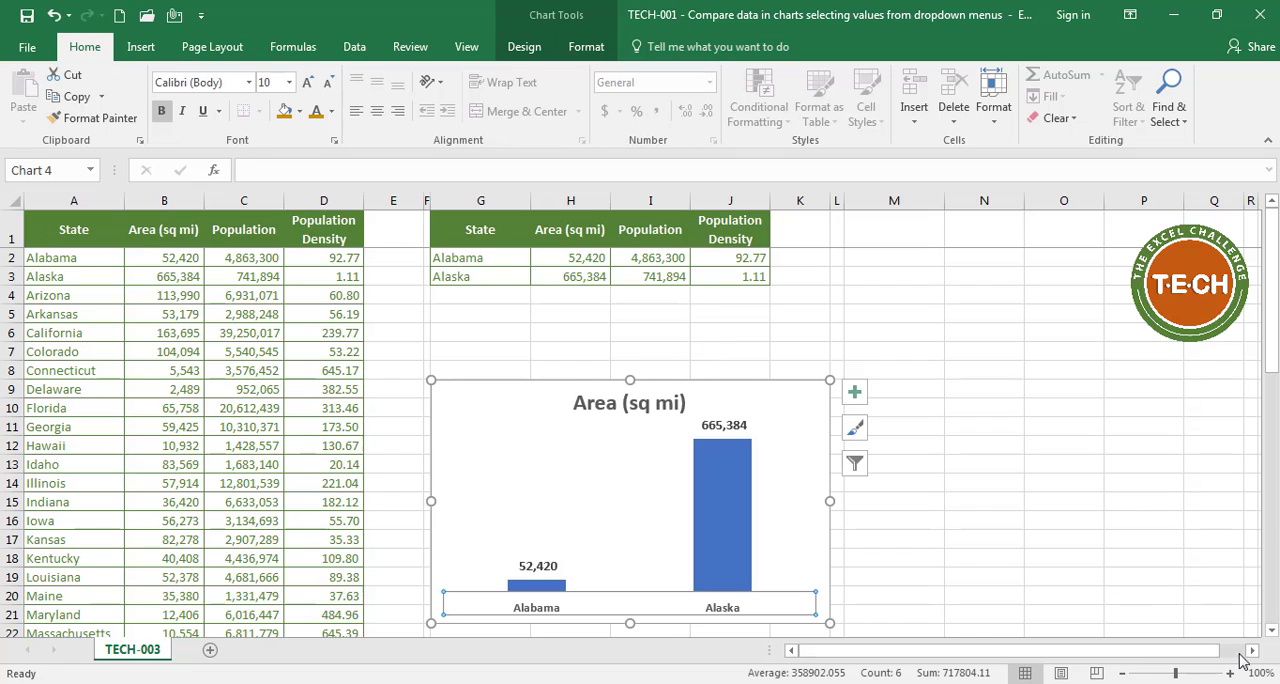
Paste two copies of the area chart beside it.
{"action": "left_click", "coordinate": [1252, 652]}
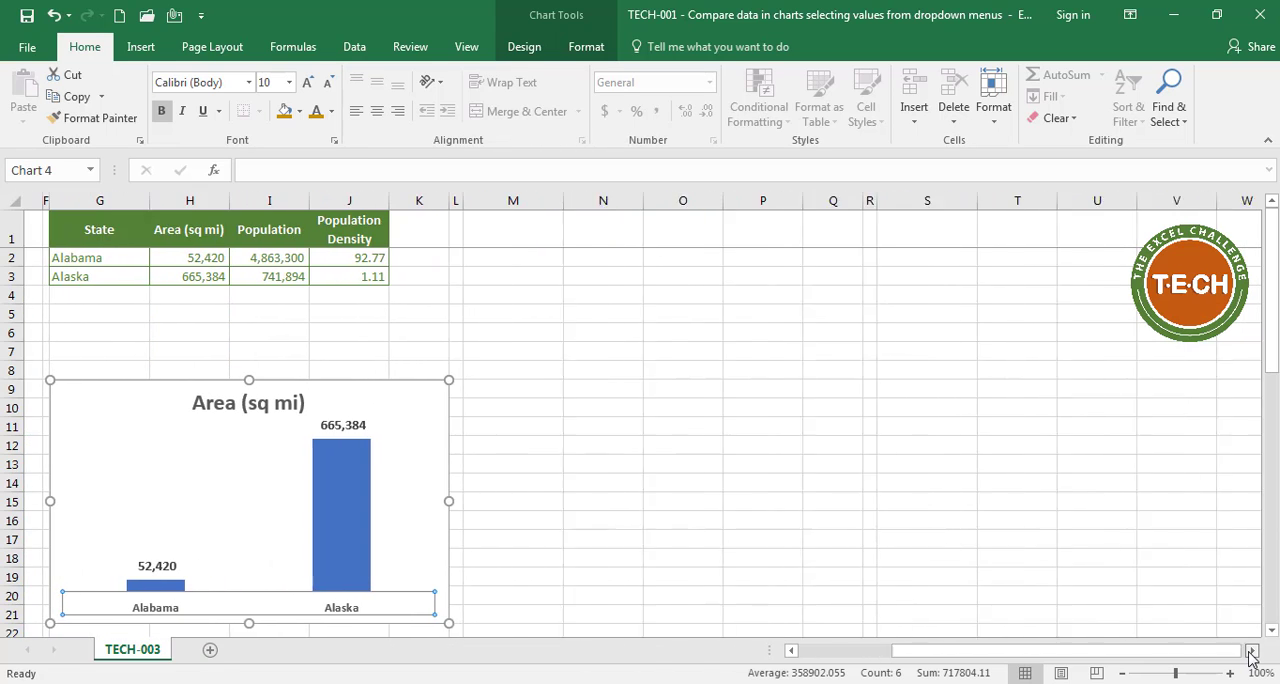
{"action": "key", "text": "ctrl+c"}
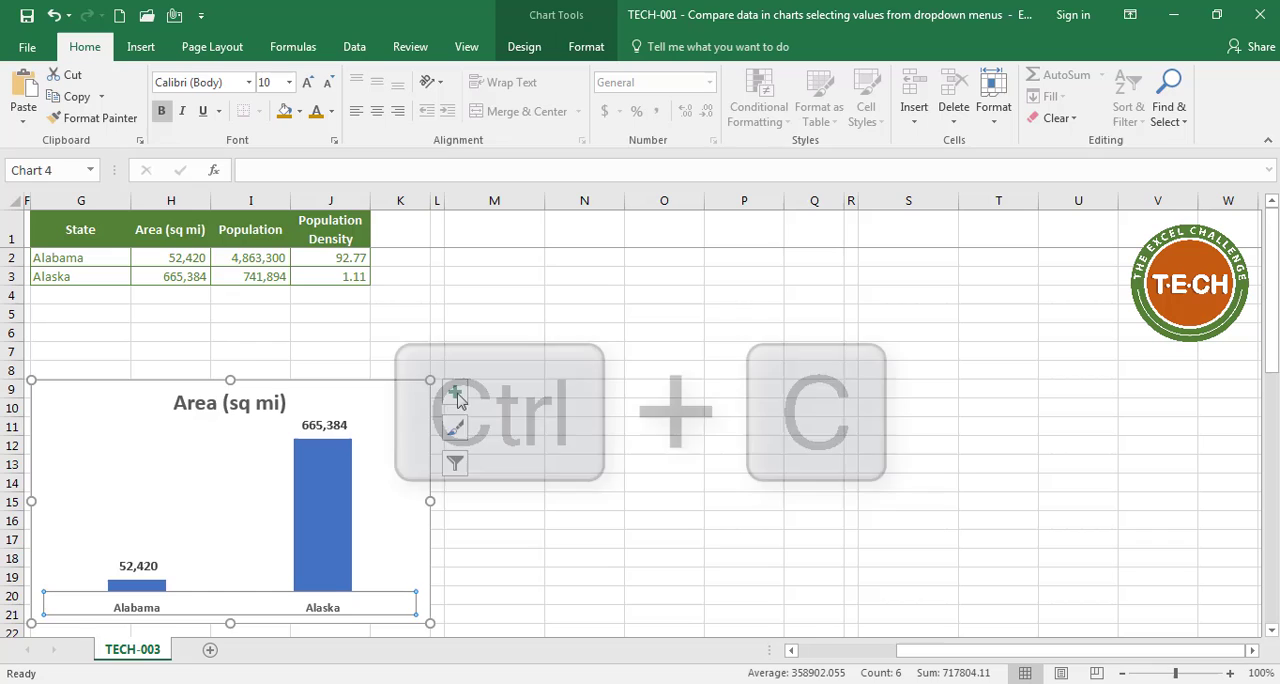
{"action": "key", "text": "ctrl+v"}
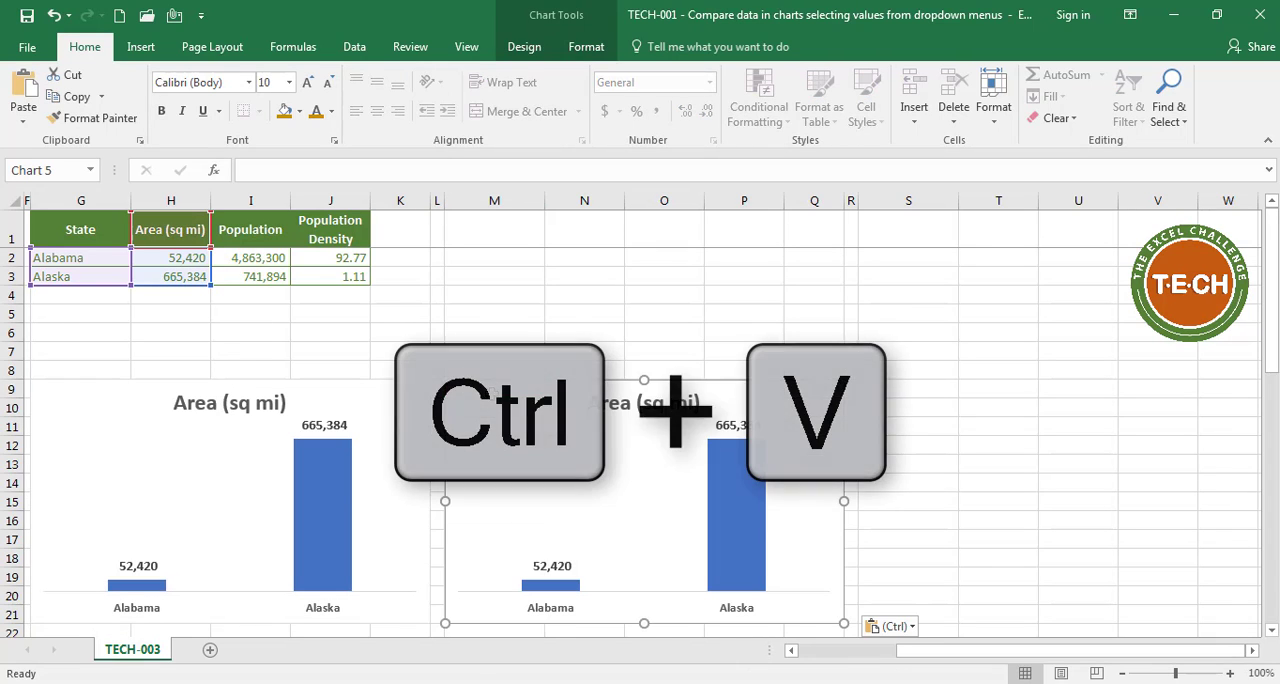
{"action": "key", "text": "ctrl+v"}
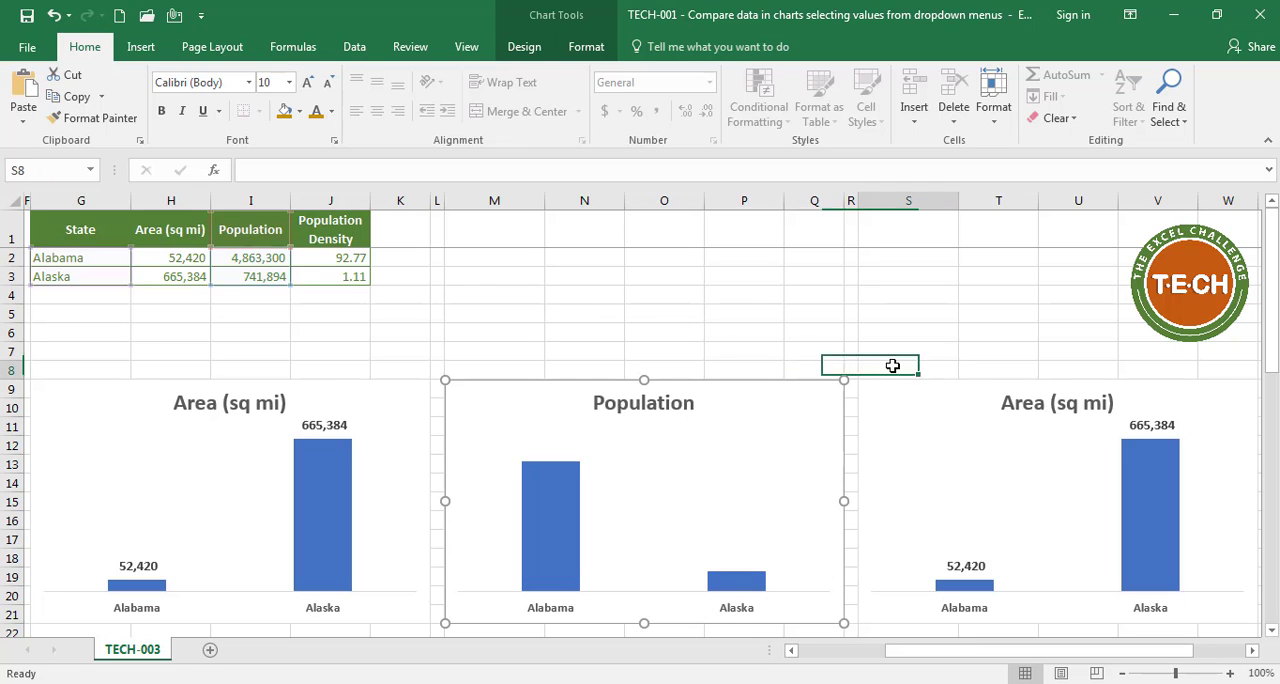
Point the copies' data at the Population and Population Density columns.
{"action": "left_click", "coordinate": [1056, 500]}
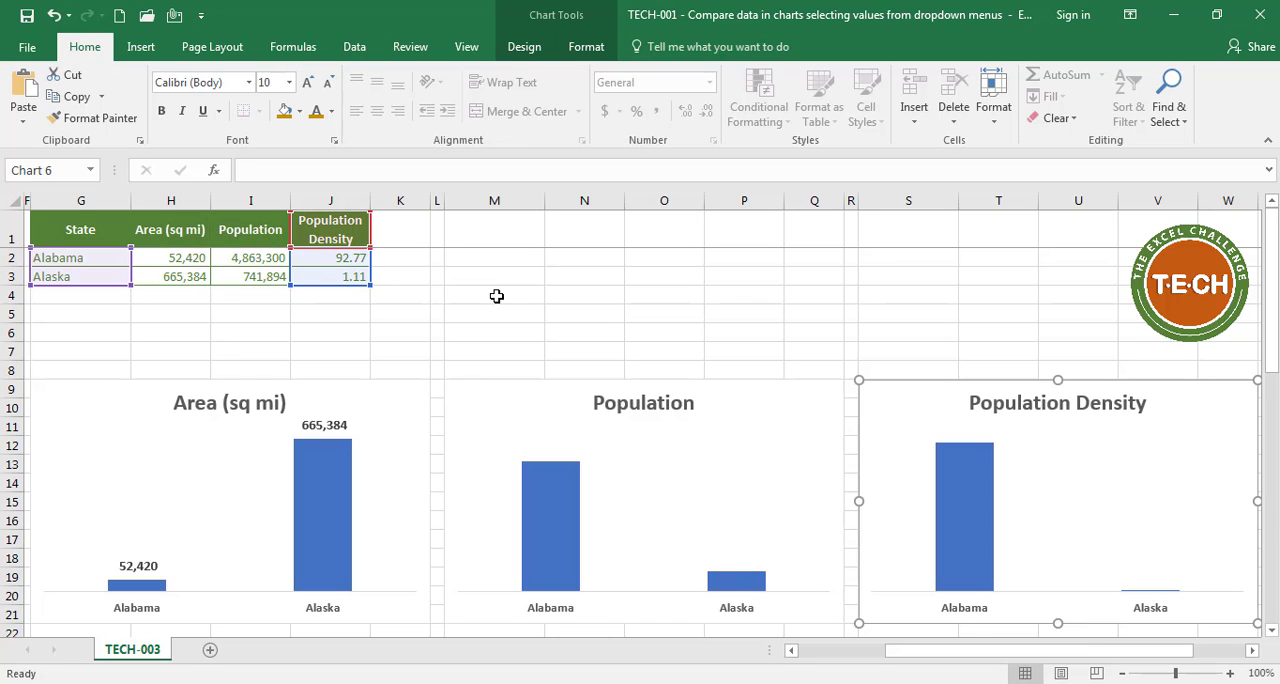
{"action": "left_click", "coordinate": [494, 294]}
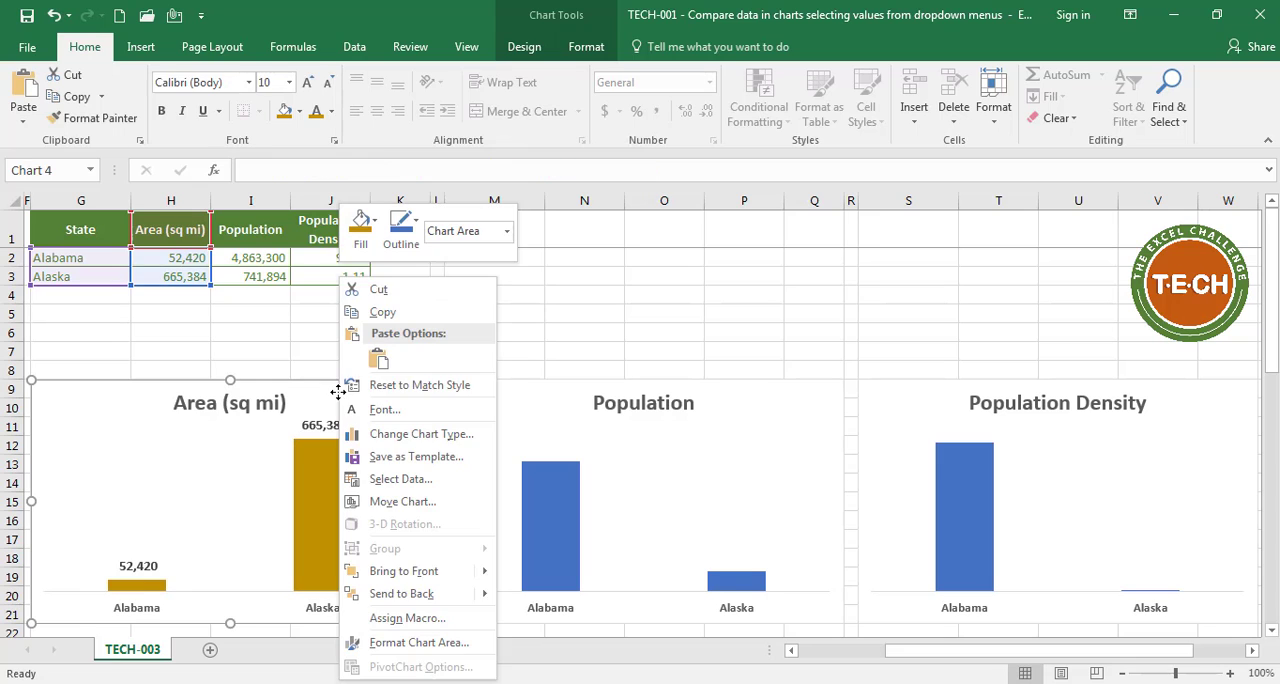
Recolour the area chart's bars and give its chart area a solid coloured border.
{"action": "left_click", "coordinate": [298, 112]}
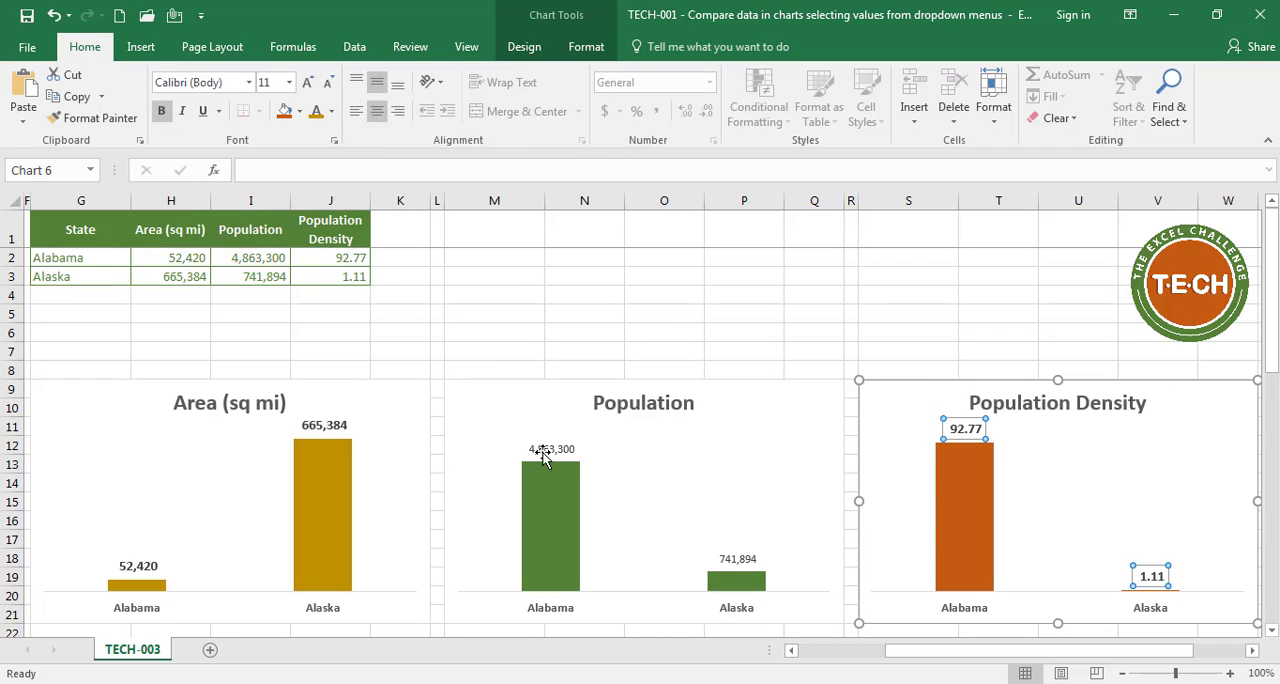
{"action": "right_click", "coordinate": [550, 460]}
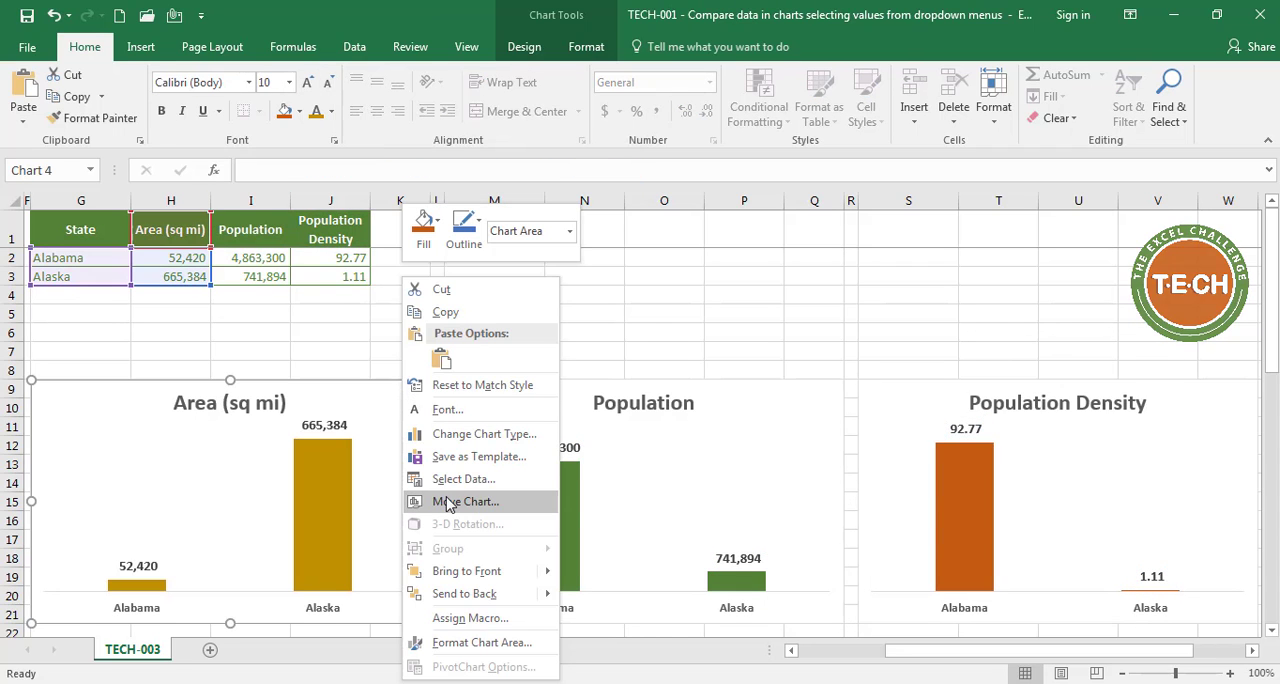
{"action": "left_click", "coordinate": [480, 642]}
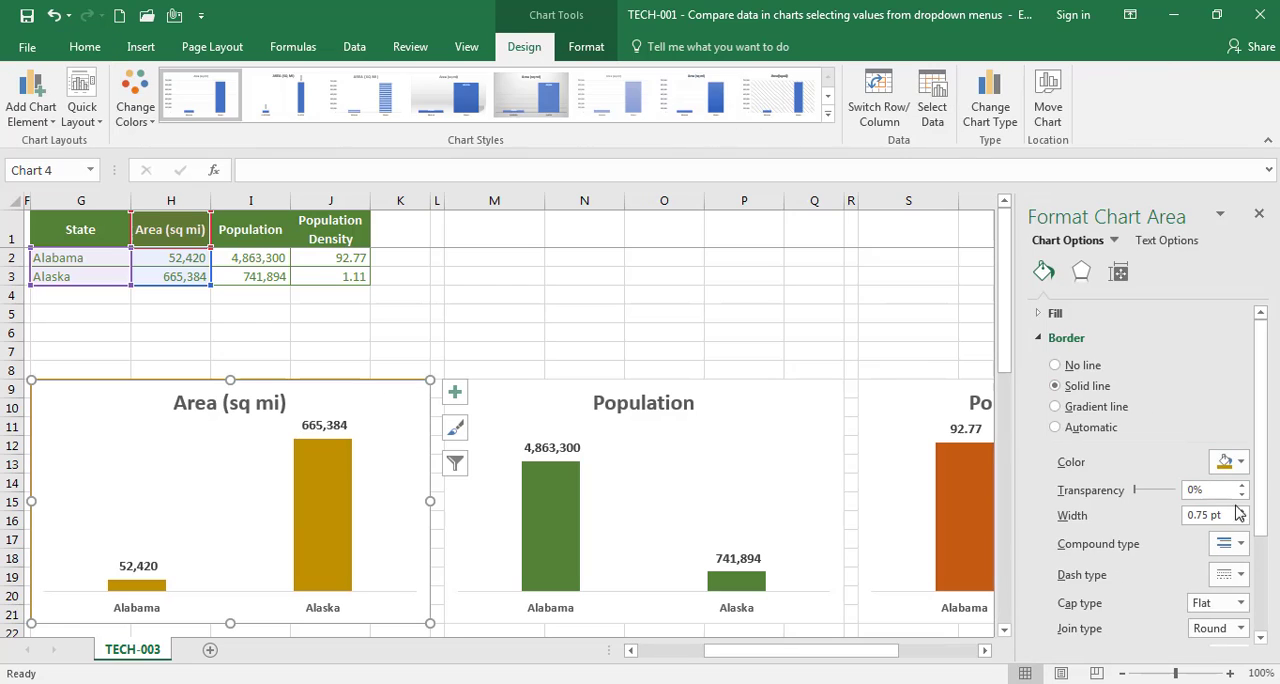
{"action": "left_click", "coordinate": [1240, 460]}
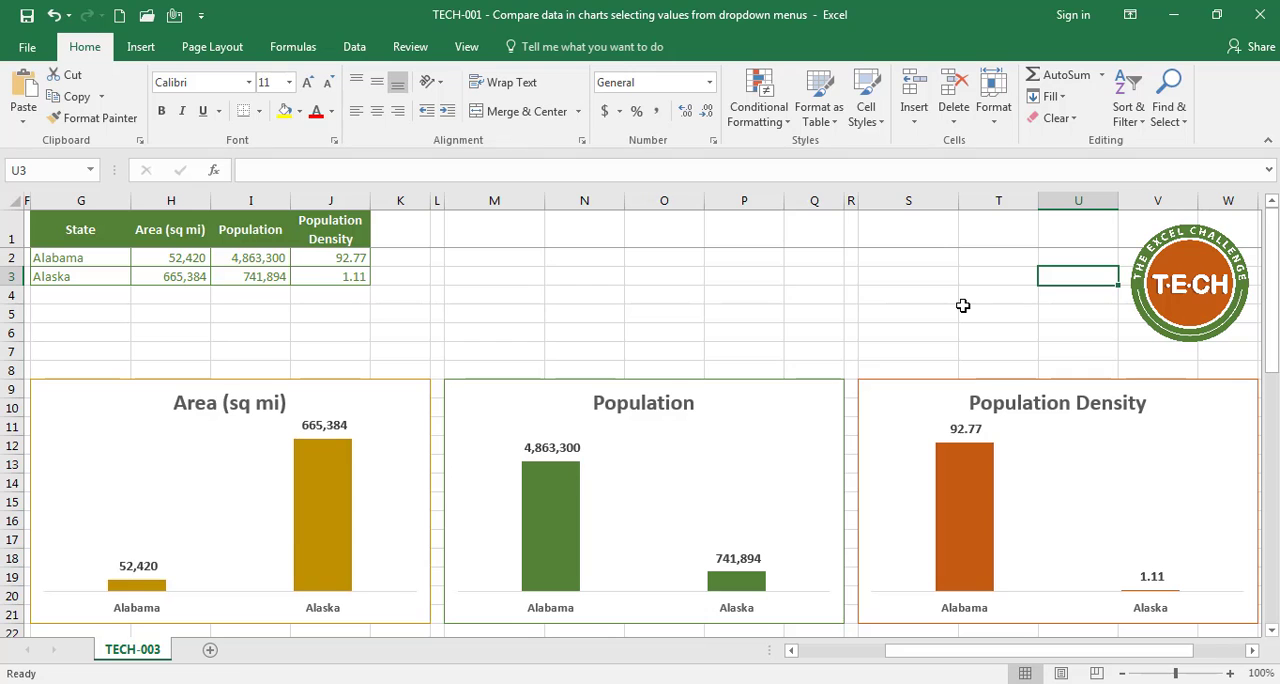
{"action": "mouse_move", "coordinate": [668, 596]}
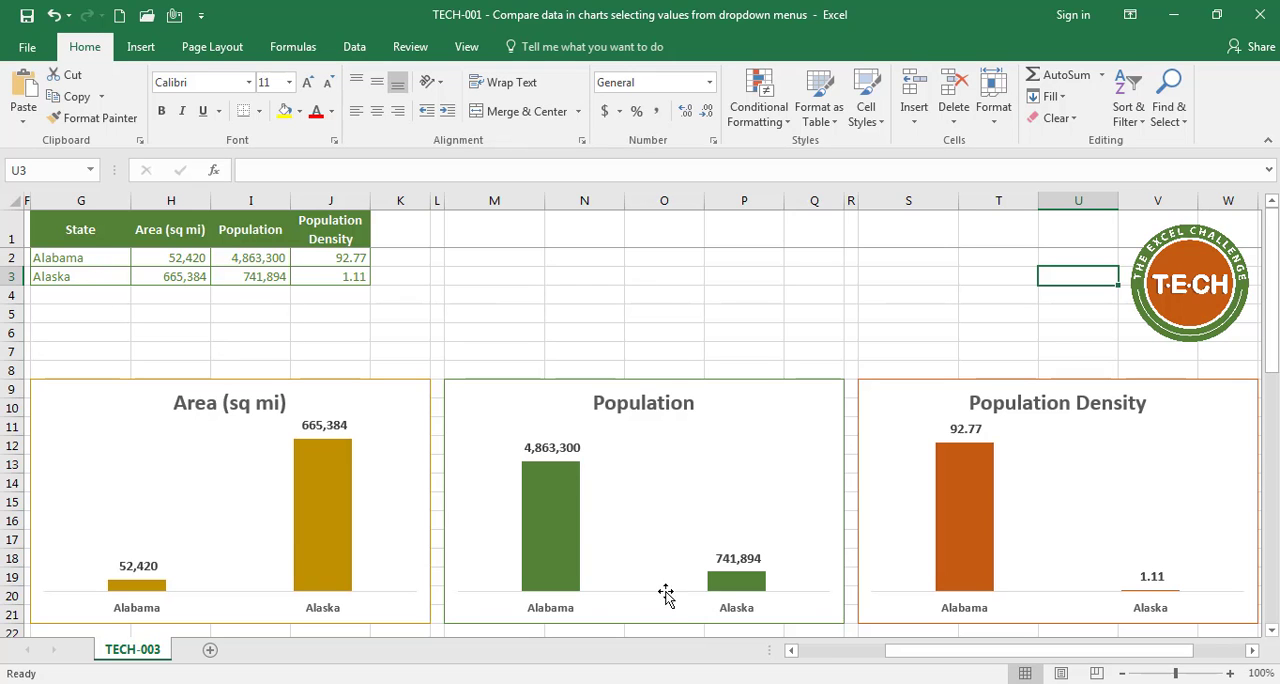
Copy California and Colorado from column A over Alabama and Alaska in the comparison block.
{"action": "scroll", "scroll_direction": "left", "scroll_amount": 3}
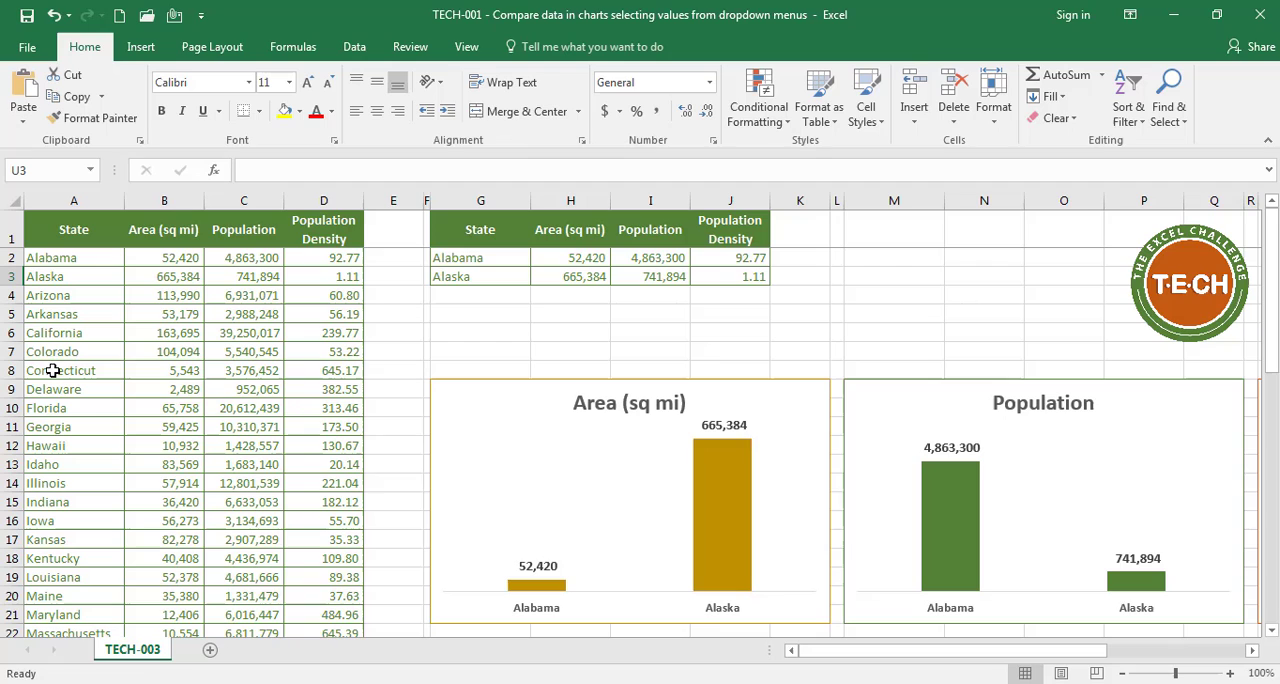
{"action": "left_click_drag", "start_coordinate": [72, 332], "coordinate": [72, 352]}
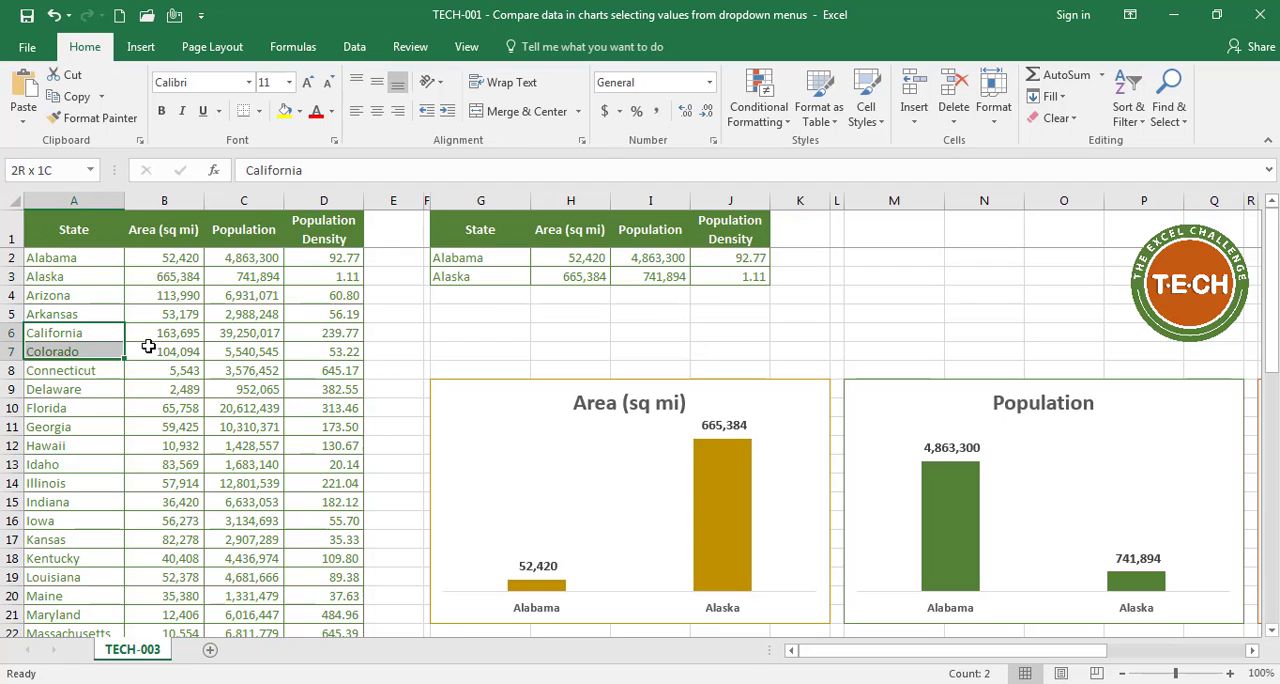
{"action": "left_click_drag", "start_coordinate": [164, 332], "coordinate": [324, 352]}
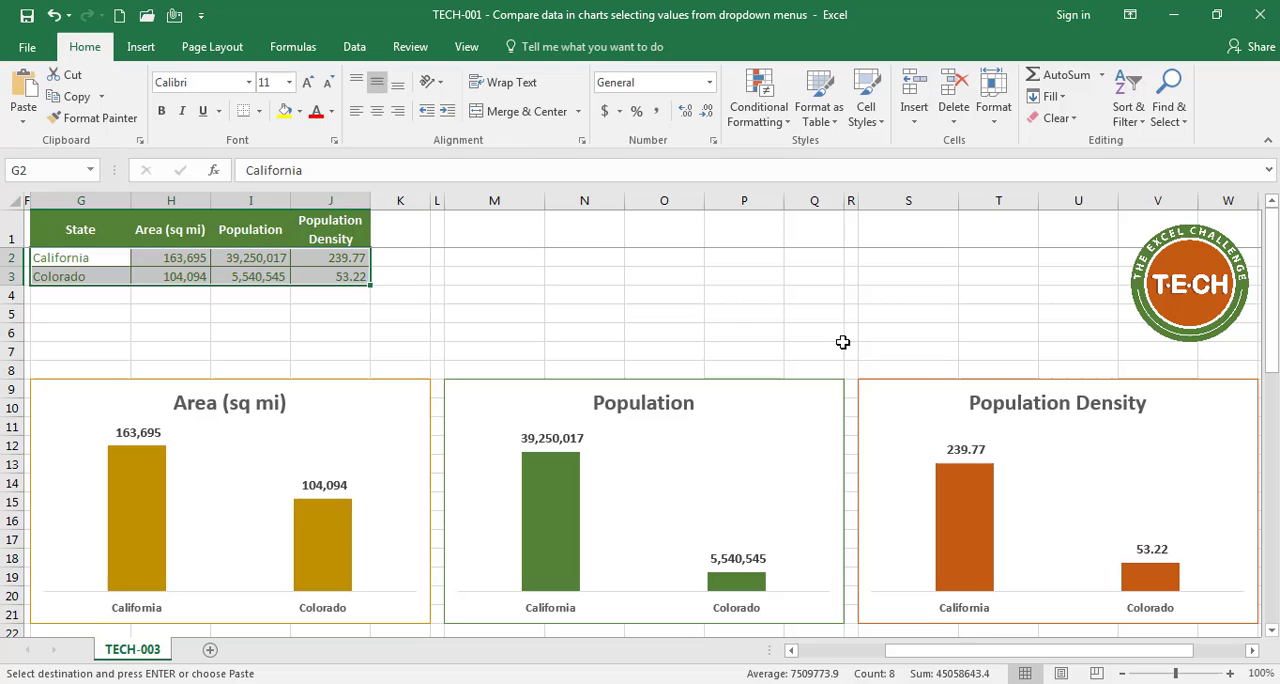
{"action": "left_click", "coordinate": [814, 332]}
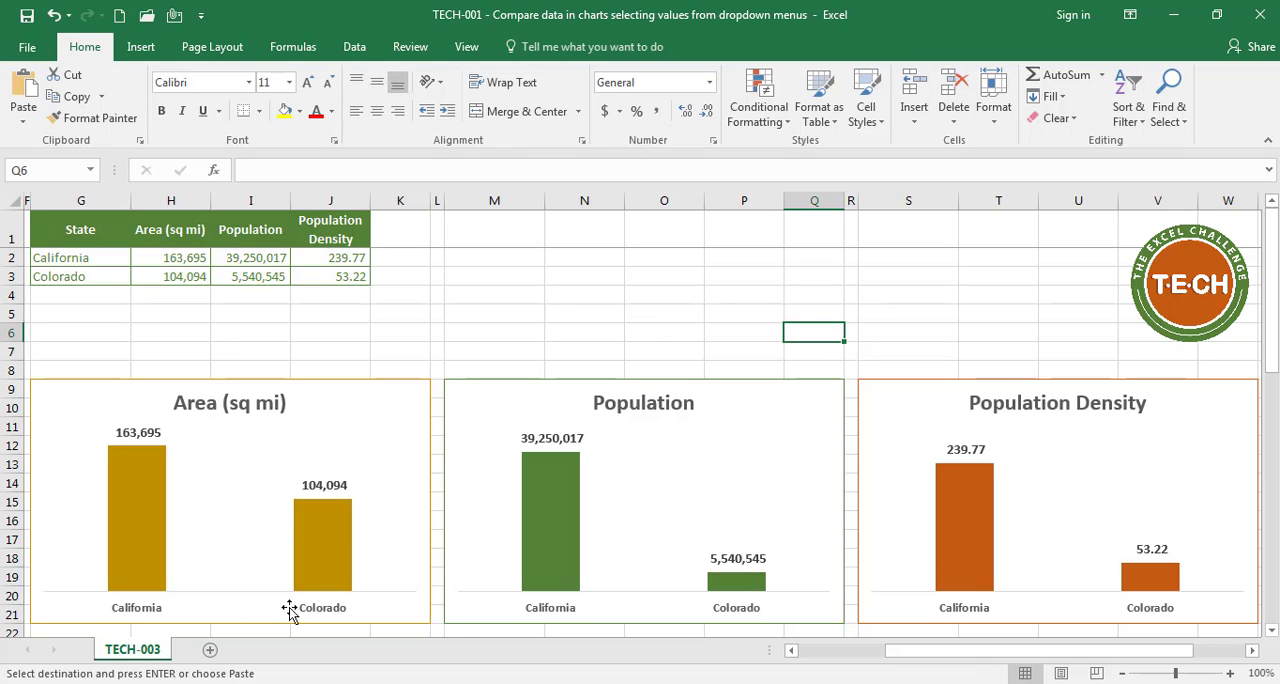
{"action": "mouse_move", "coordinate": [706, 618]}
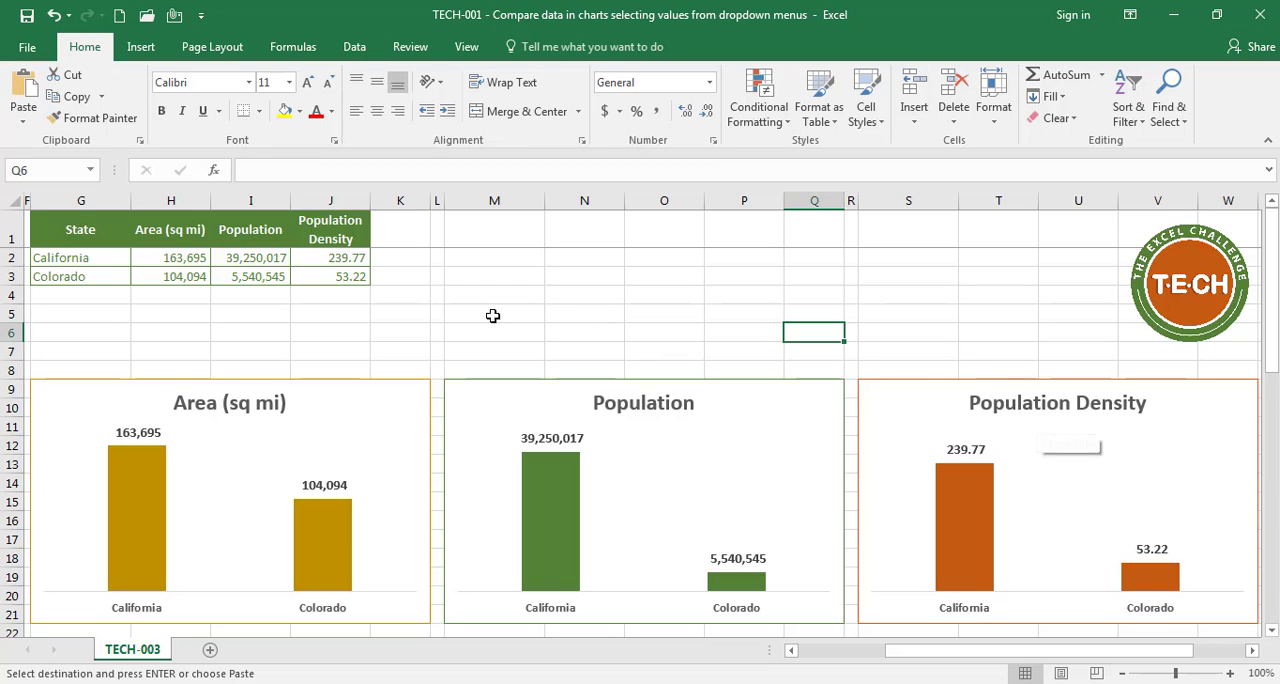
{"action": "left_click", "coordinate": [80, 256]}
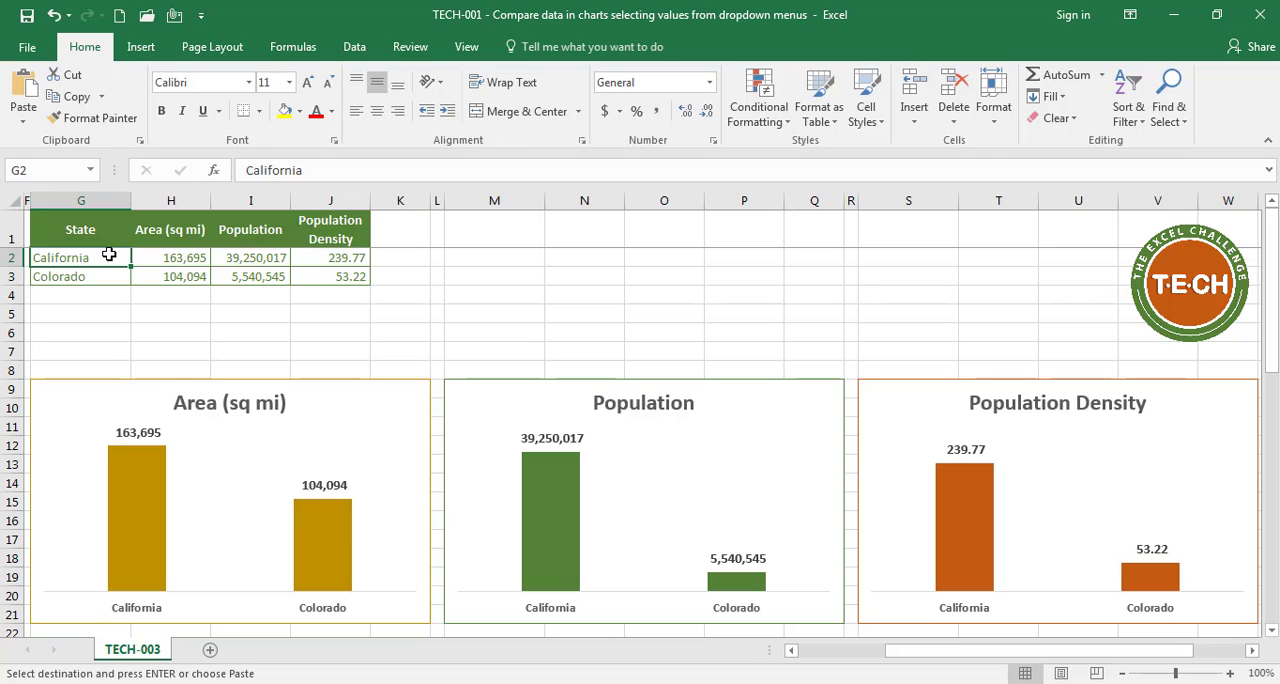
Start a VLOOKUP in California's area cell using its state name as the lookup value.
{"action": "left_click", "coordinate": [170, 256]}
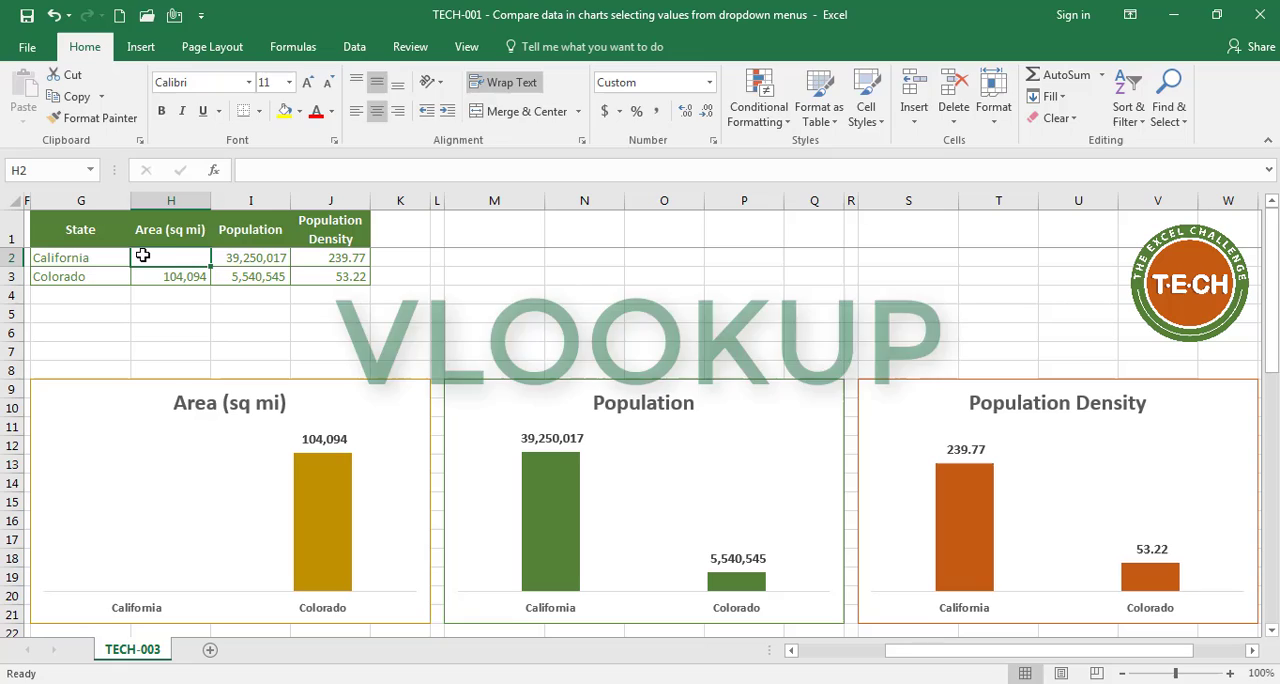
{"action": "type", "text": "=V"}
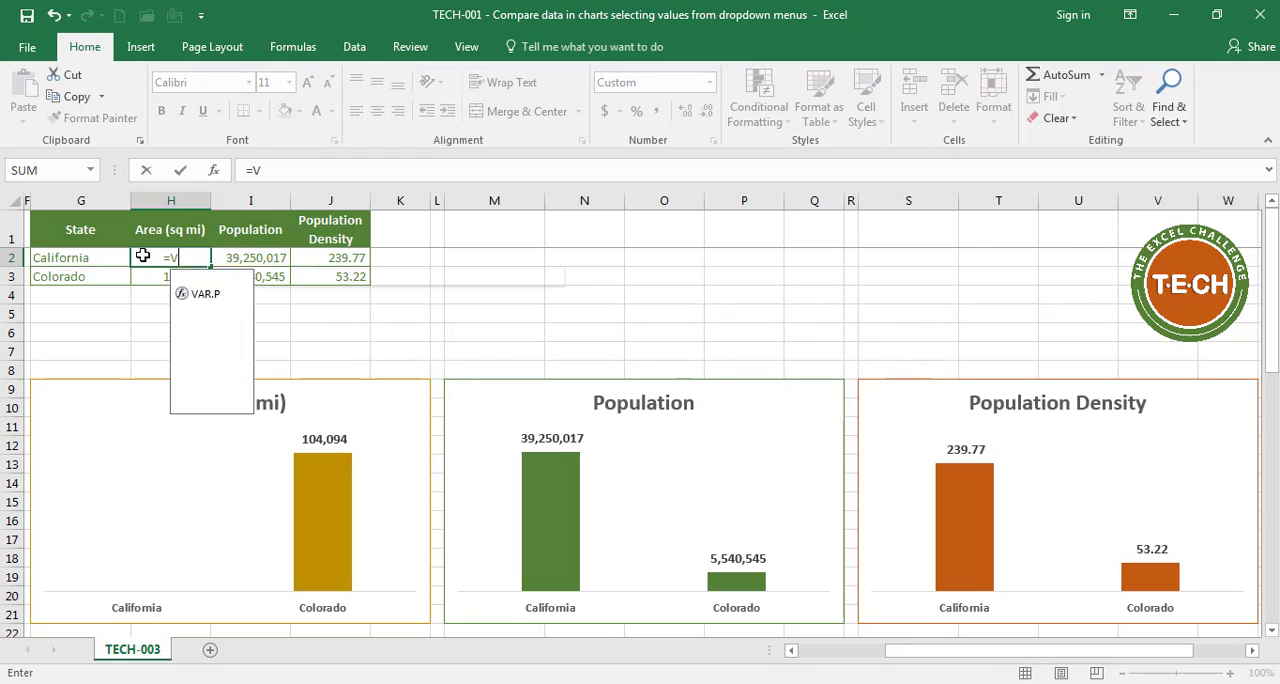
{"action": "type", "text": "LOOKUP("}
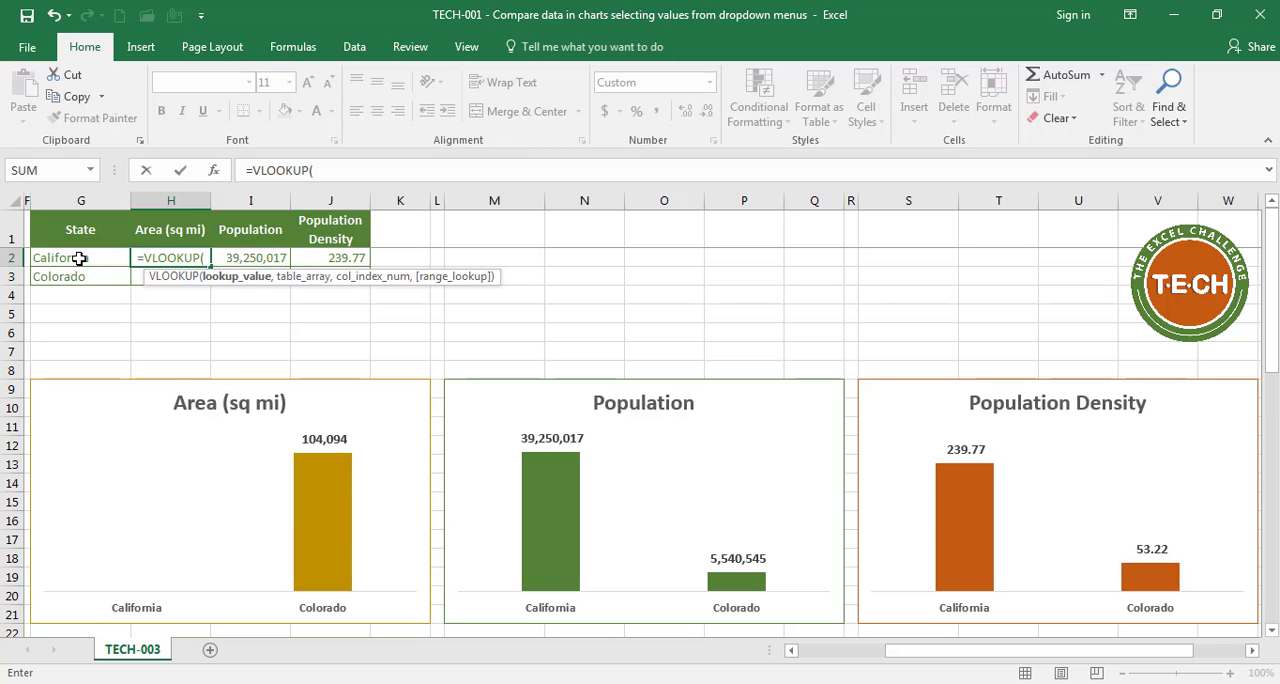
{"action": "left_click", "coordinate": [80, 256]}
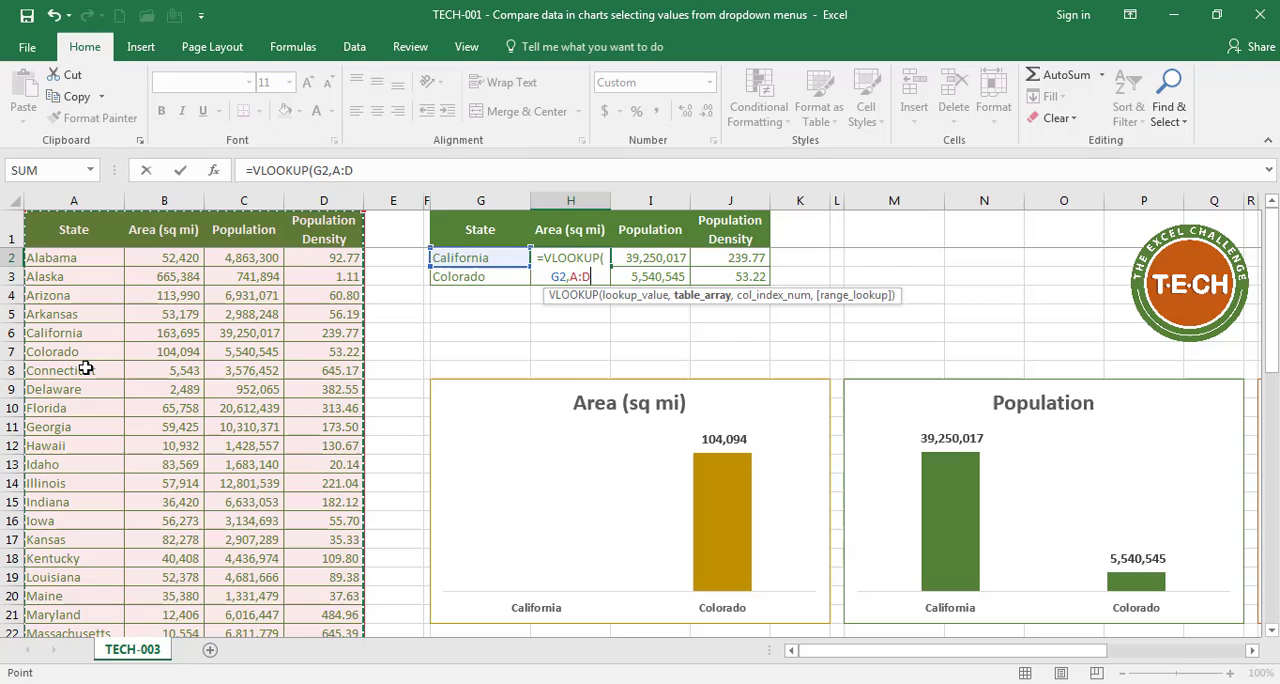
{"action": "type", "text": ","}
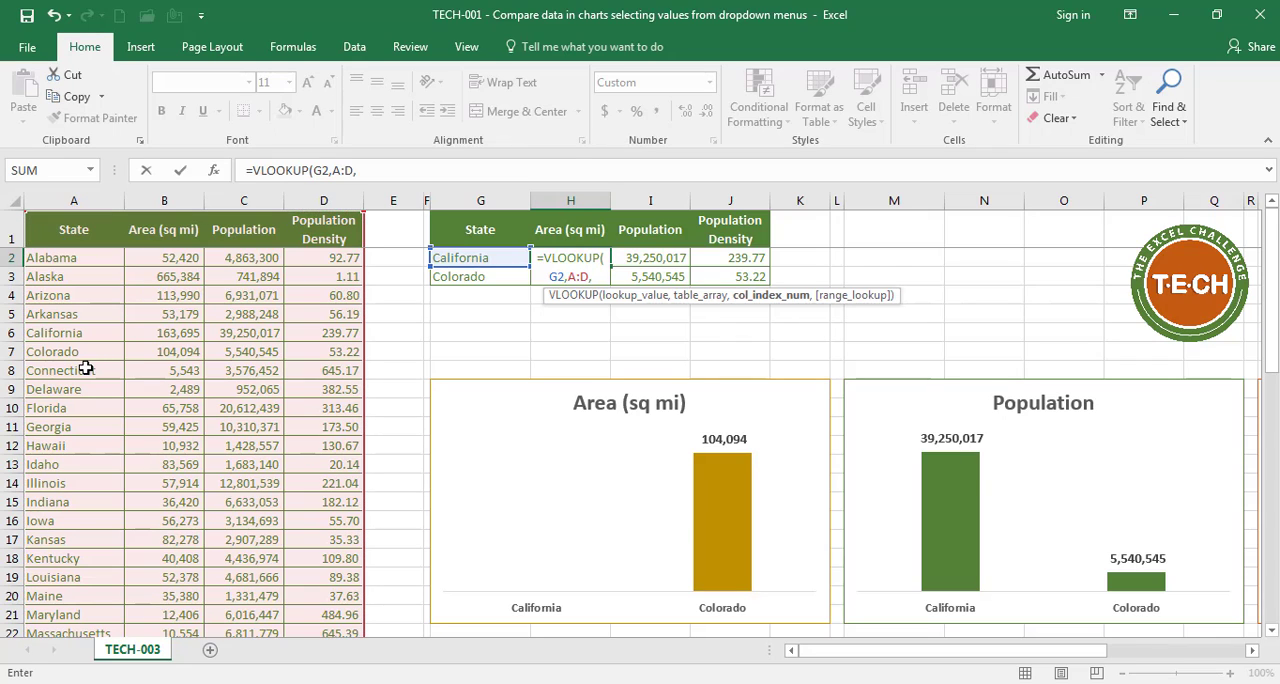
{"action": "mouse_move", "coordinate": [156, 308]}
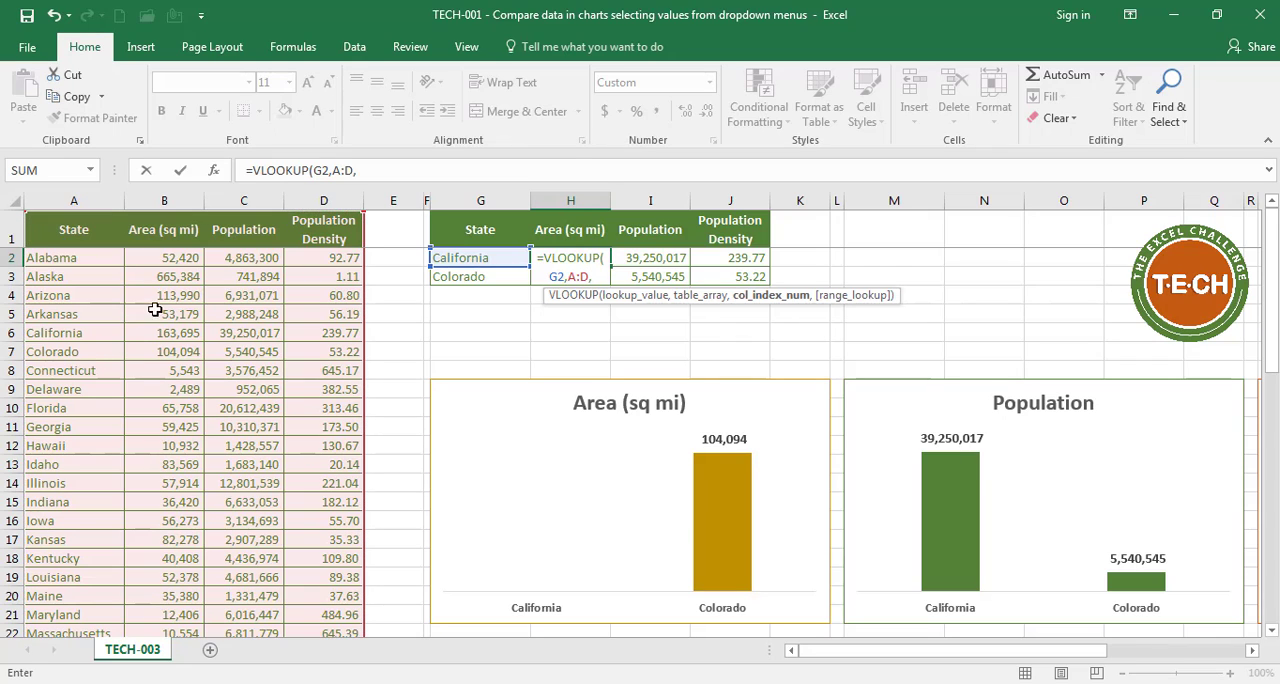
{"action": "mouse_move", "coordinate": [264, 258]}
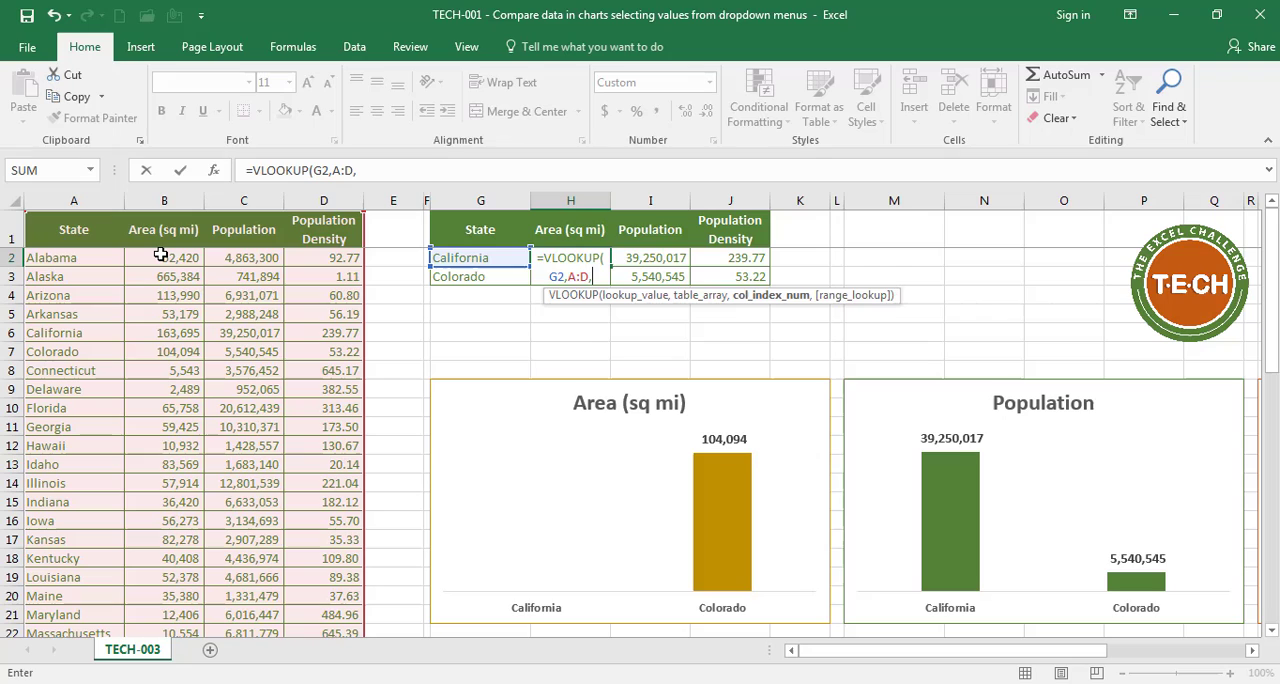
Finish the VLOOKUP with column index 2 and FALSE so it returns California's 163,695 area.
{"action": "type", "text": "2"}
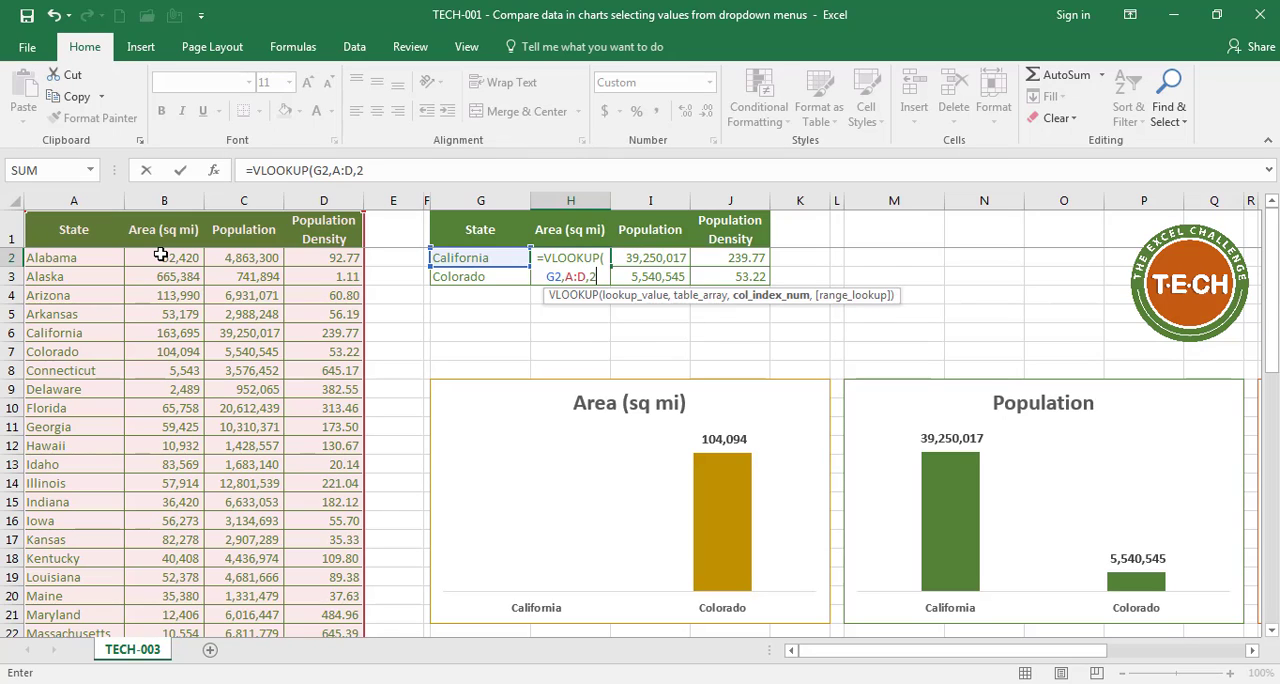
{"action": "type", "text": ","}
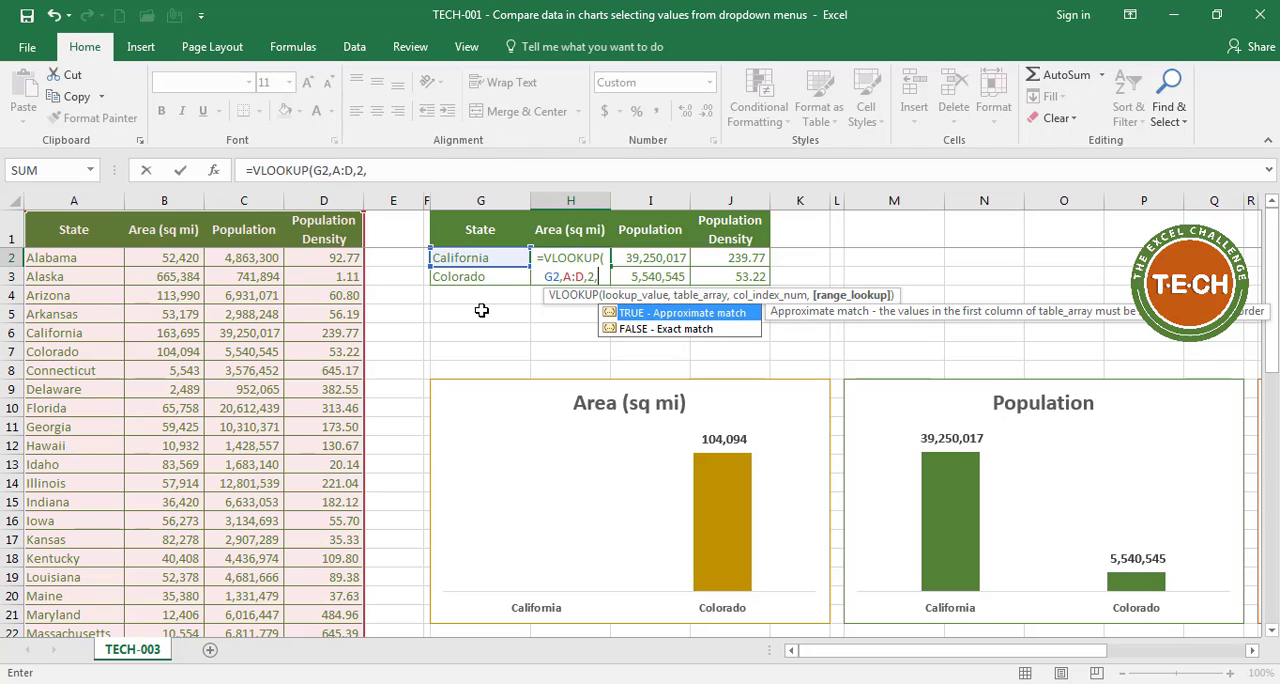
{"action": "type", "text": "FAL"}
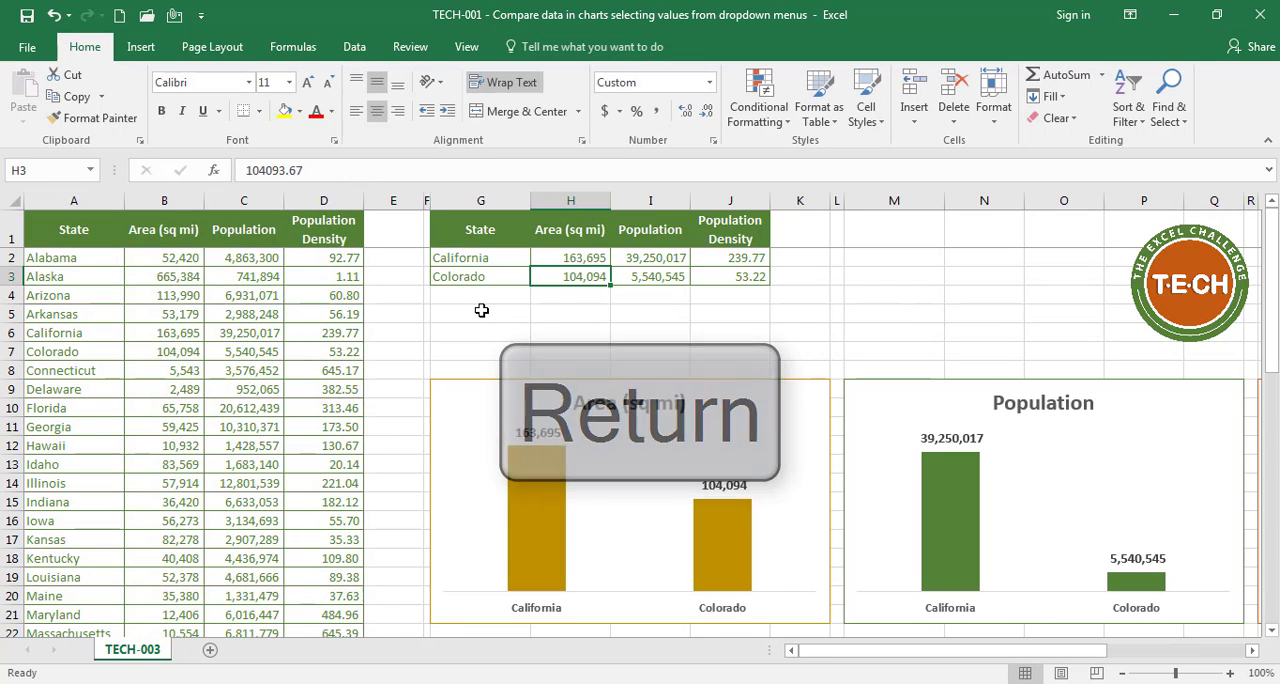
{"action": "key", "text": "Return"}
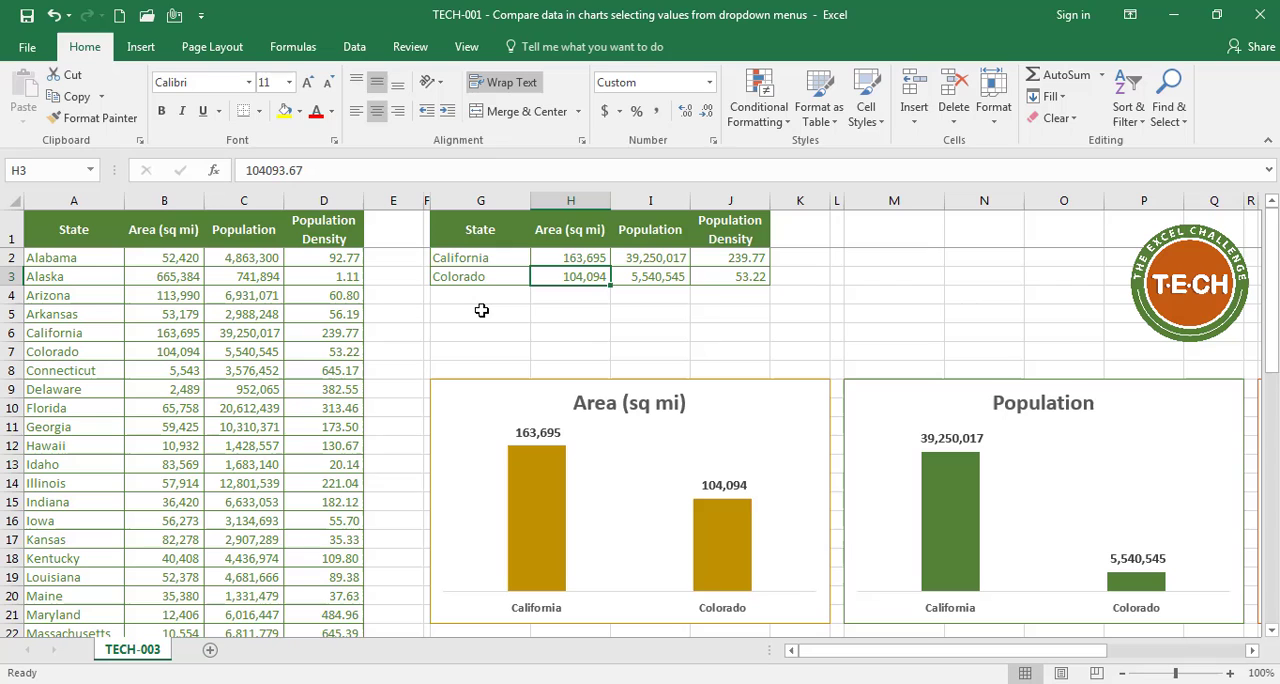
{"action": "left_click", "coordinate": [570, 256]}
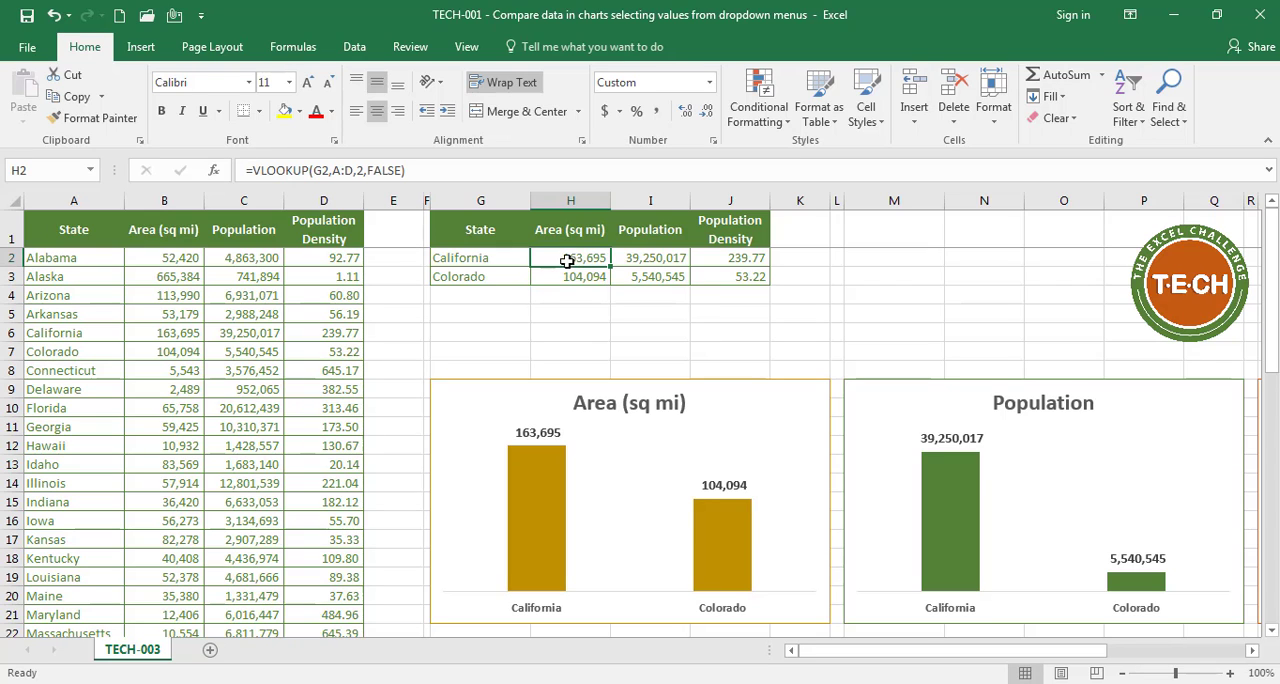
Copy the area VLOOKUP into the population and density cells of the comparison block.
{"action": "double_click", "coordinate": [570, 256]}
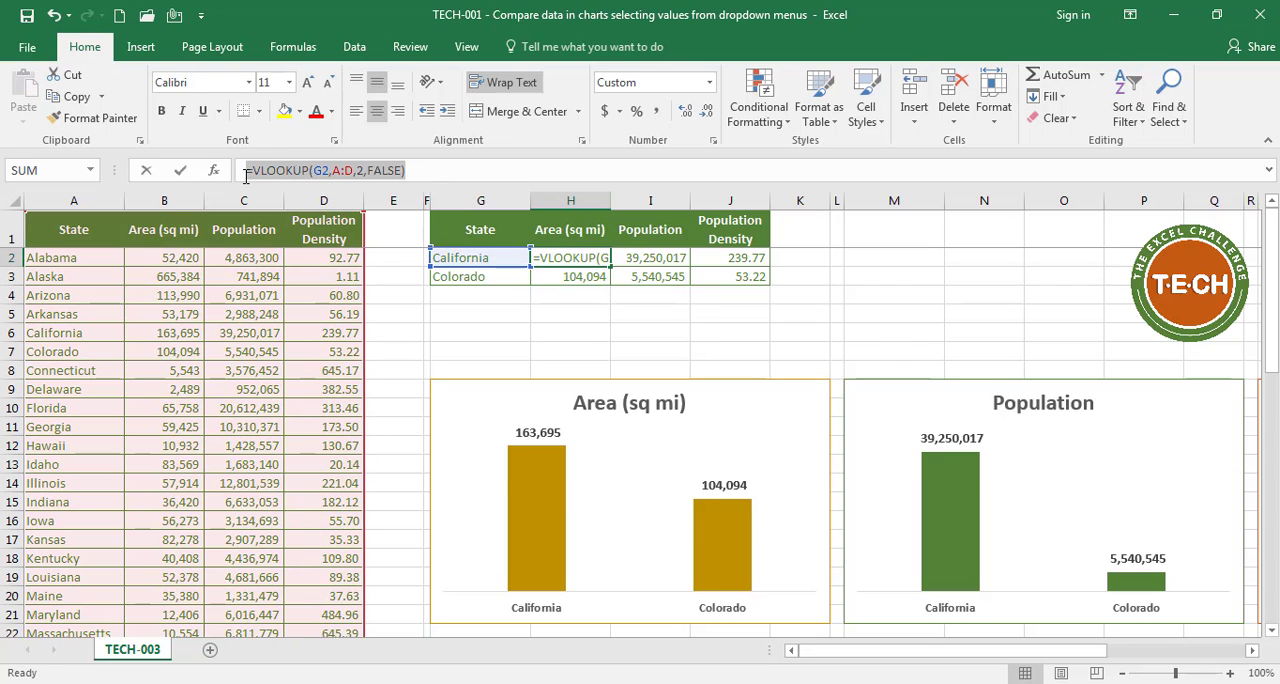
{"action": "key", "text": "Enter"}
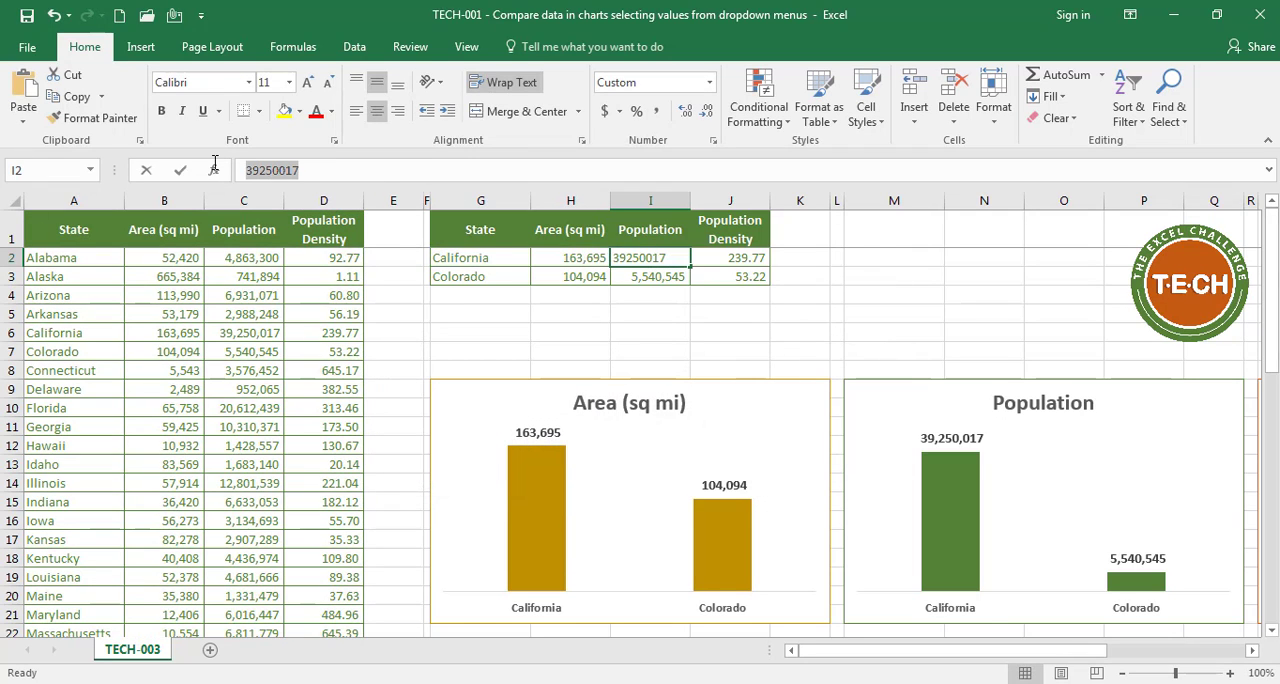
{"action": "key", "text": "ctrl+v"}
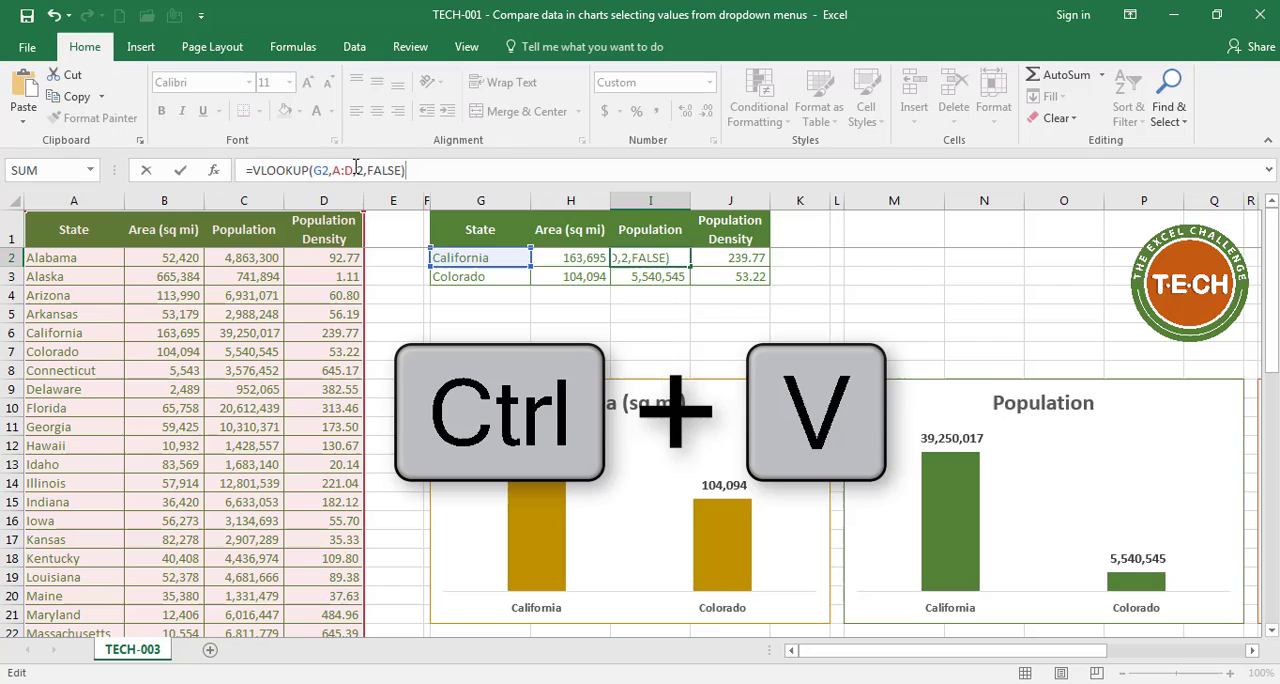
{"action": "key", "text": "ctrl+v"}
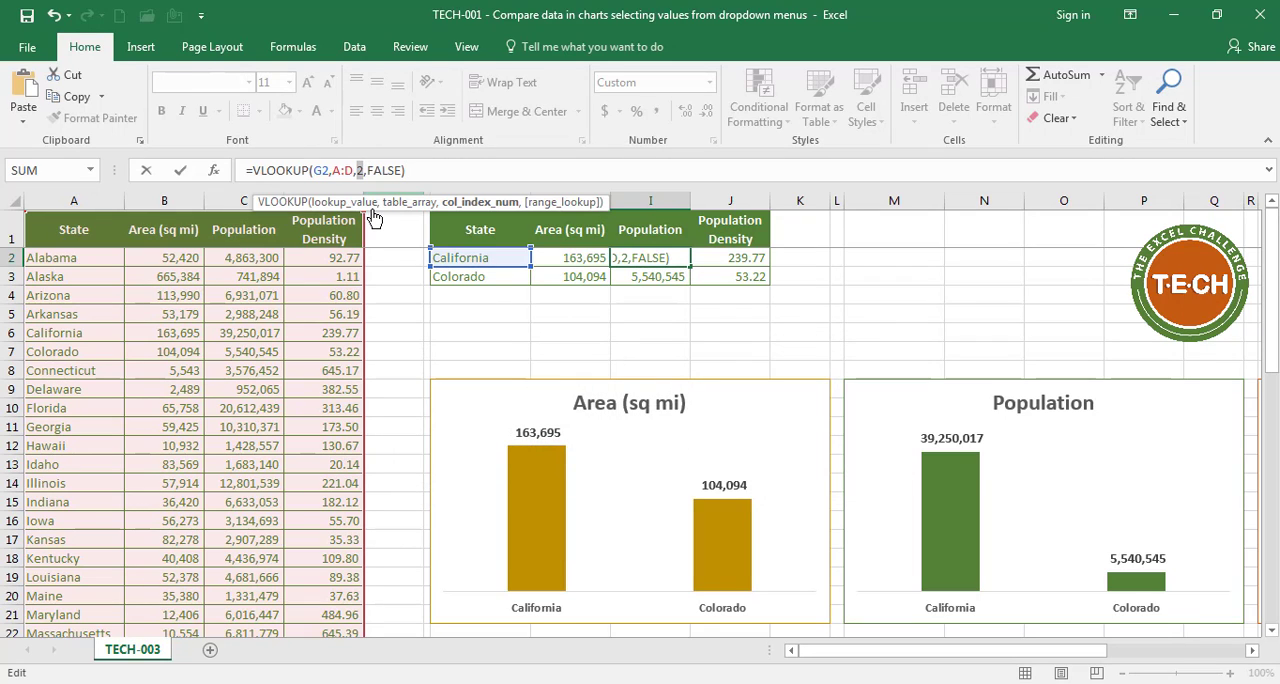
{"action": "key", "text": "Return"}
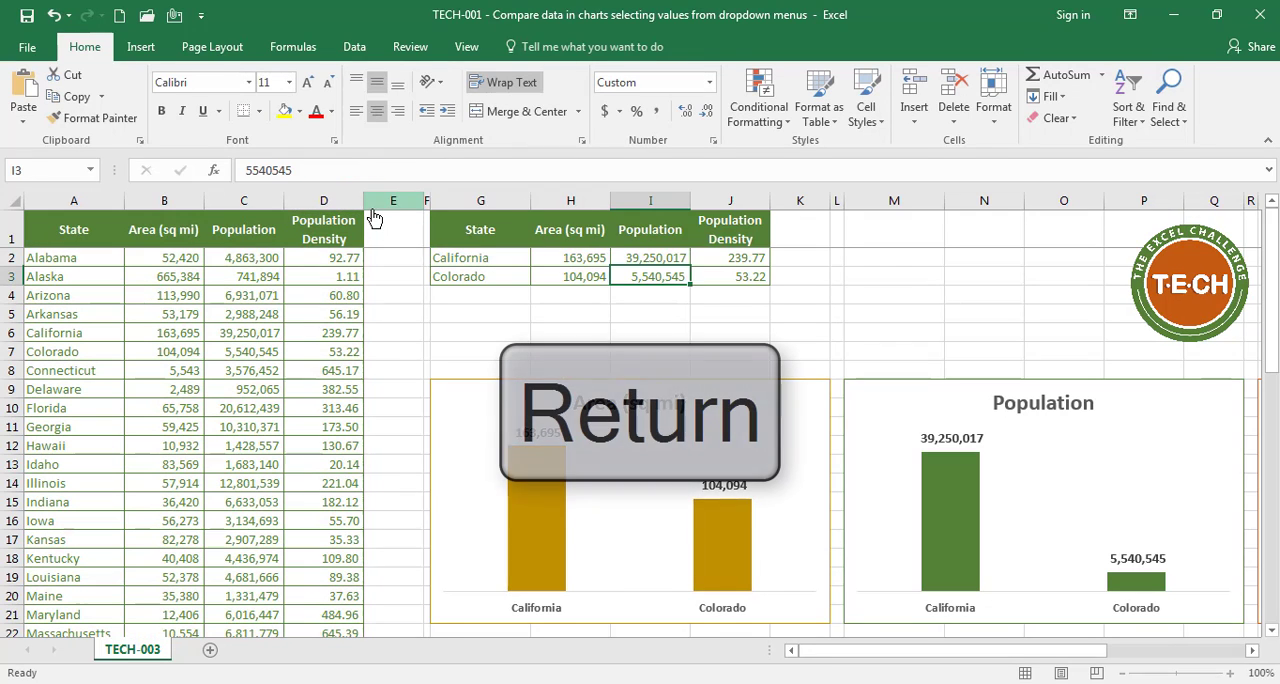
{"action": "key", "text": "Return"}
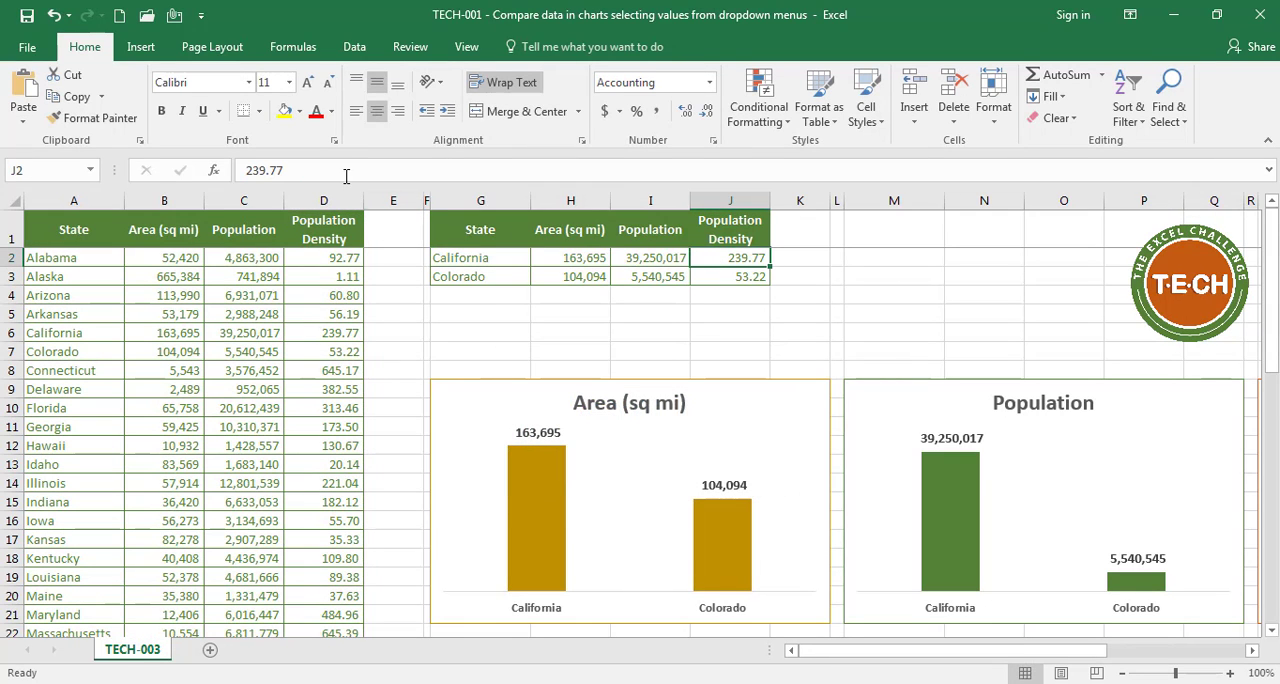
{"action": "key", "text": "ctrl+v"}
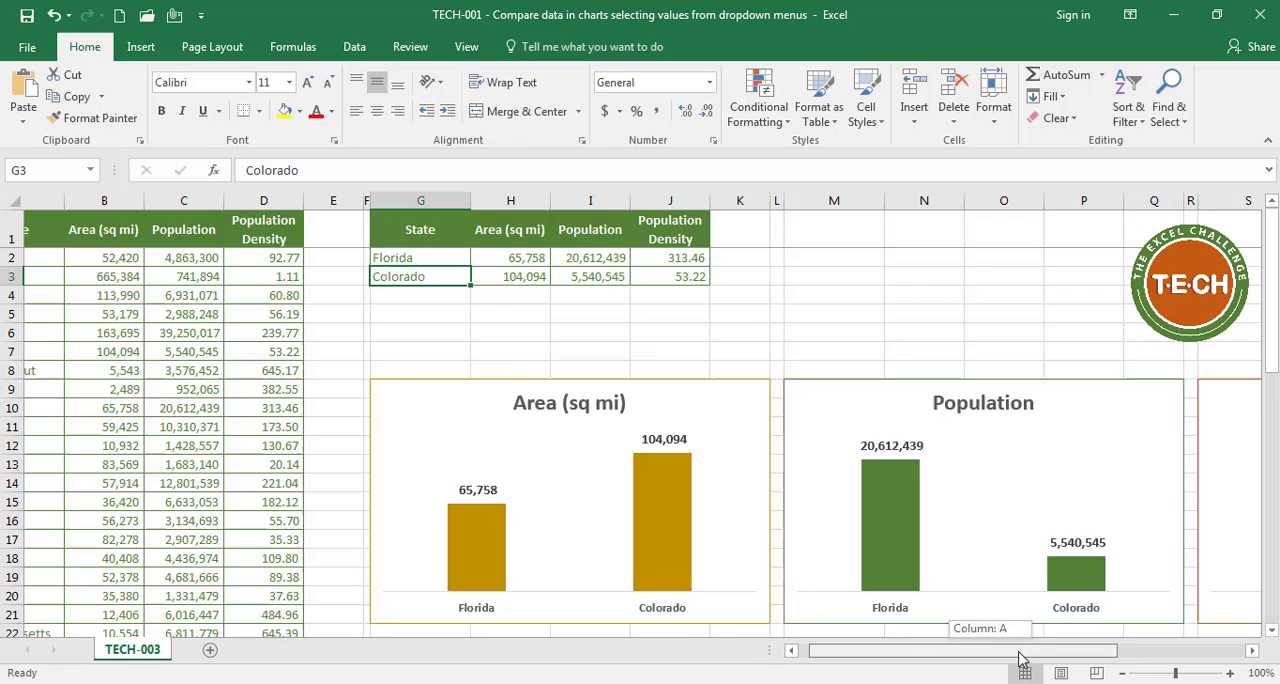
{"action": "scroll", "scroll_direction": "right", "scroll_amount": 3}
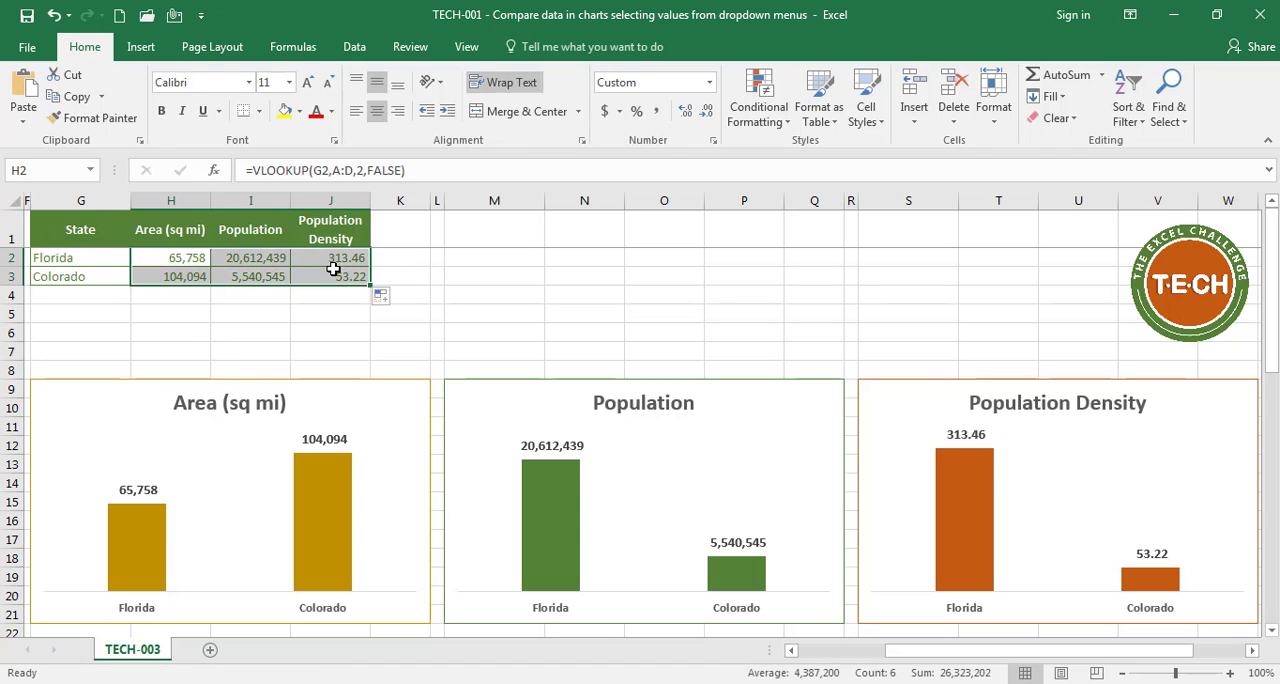
{"action": "left_click", "coordinate": [80, 256]}
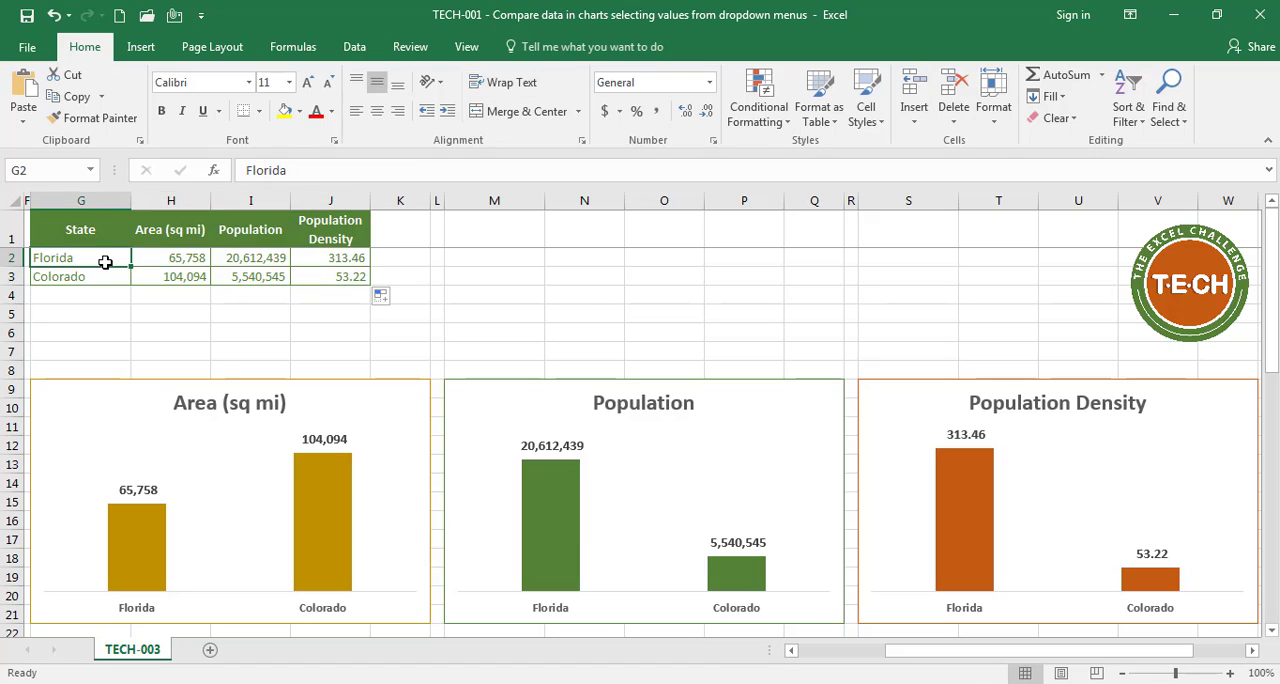
{"action": "mouse_move", "coordinate": [532, 296]}
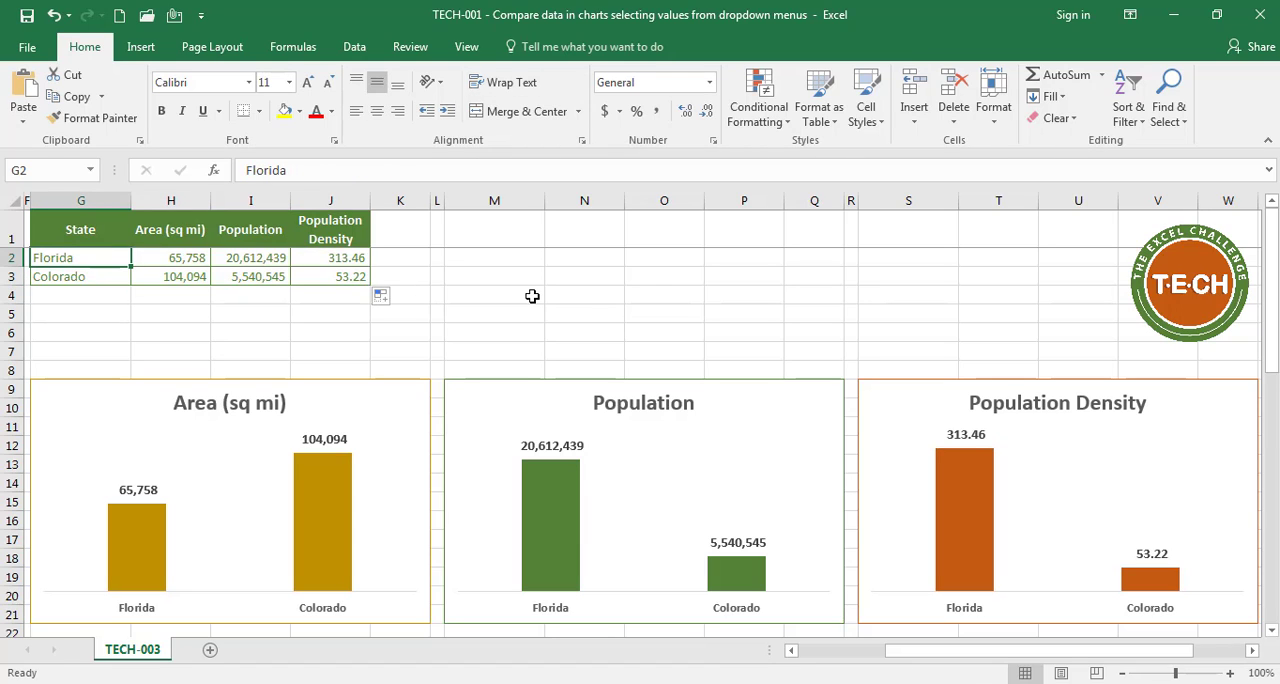
Enter New York and Texas as the two compared states.
{"action": "type", "text": "New York"}
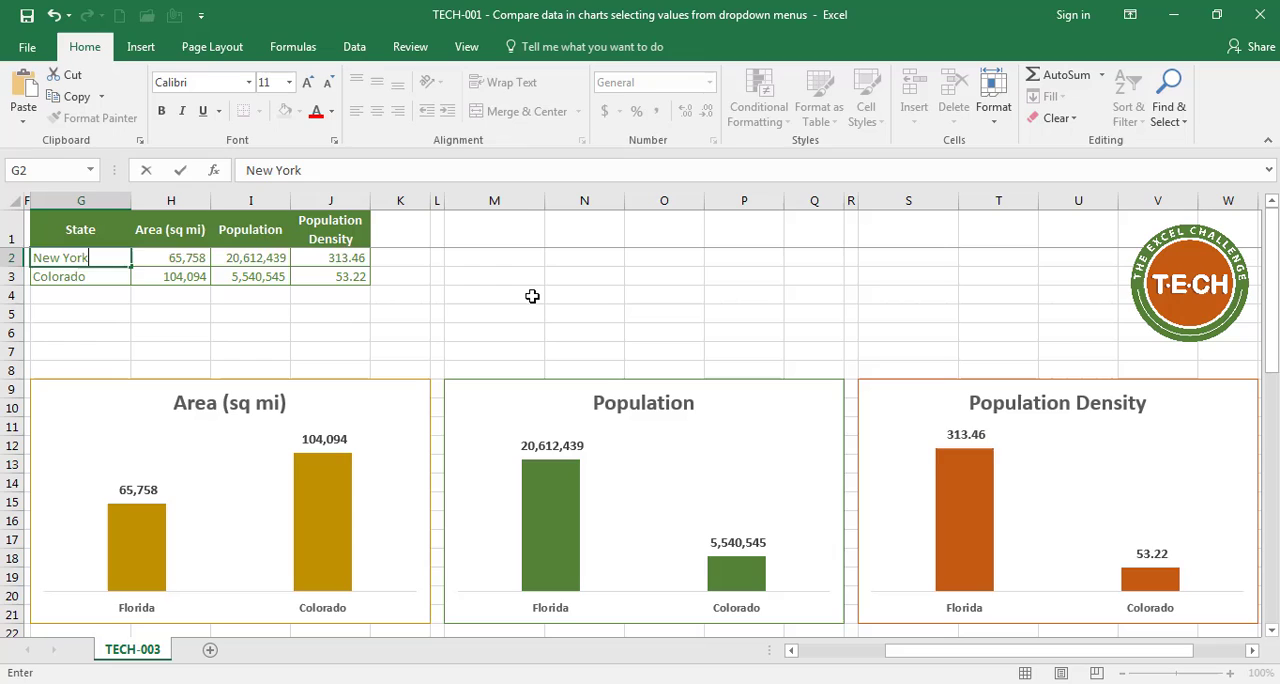
{"action": "type", "text": "Texas"}
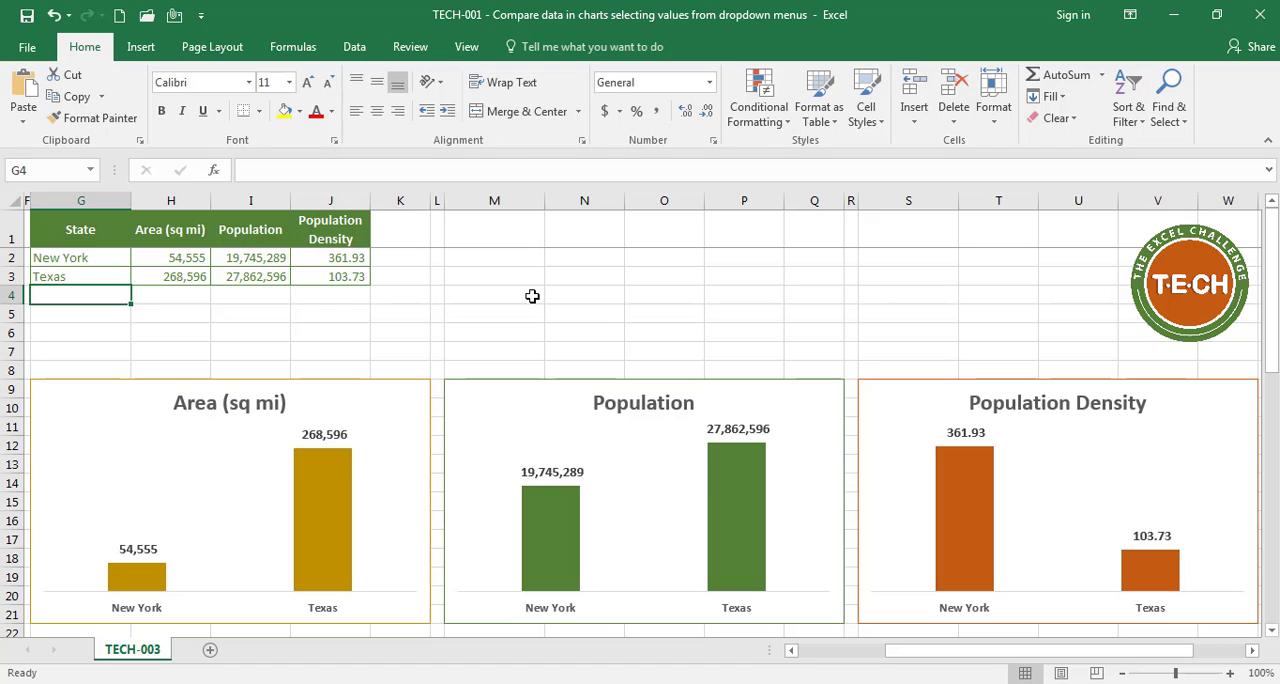
{"action": "mouse_move", "coordinate": [192, 254]}
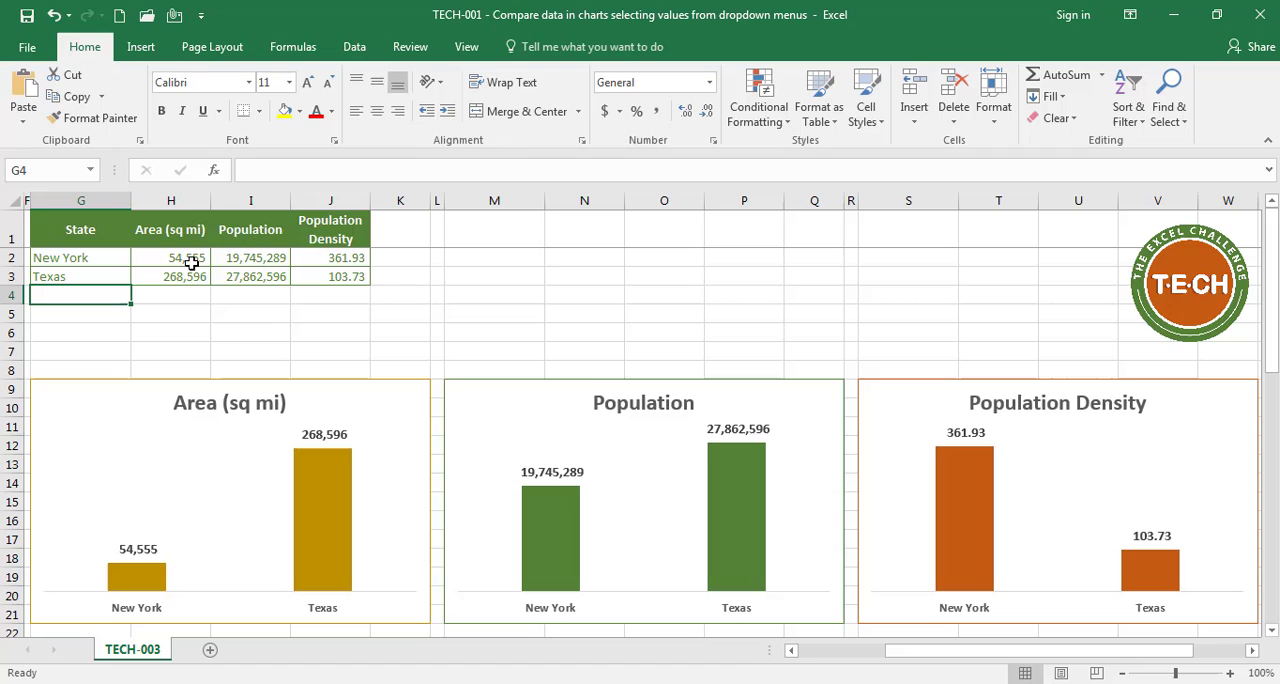
{"action": "mouse_move", "coordinate": [180, 352]}
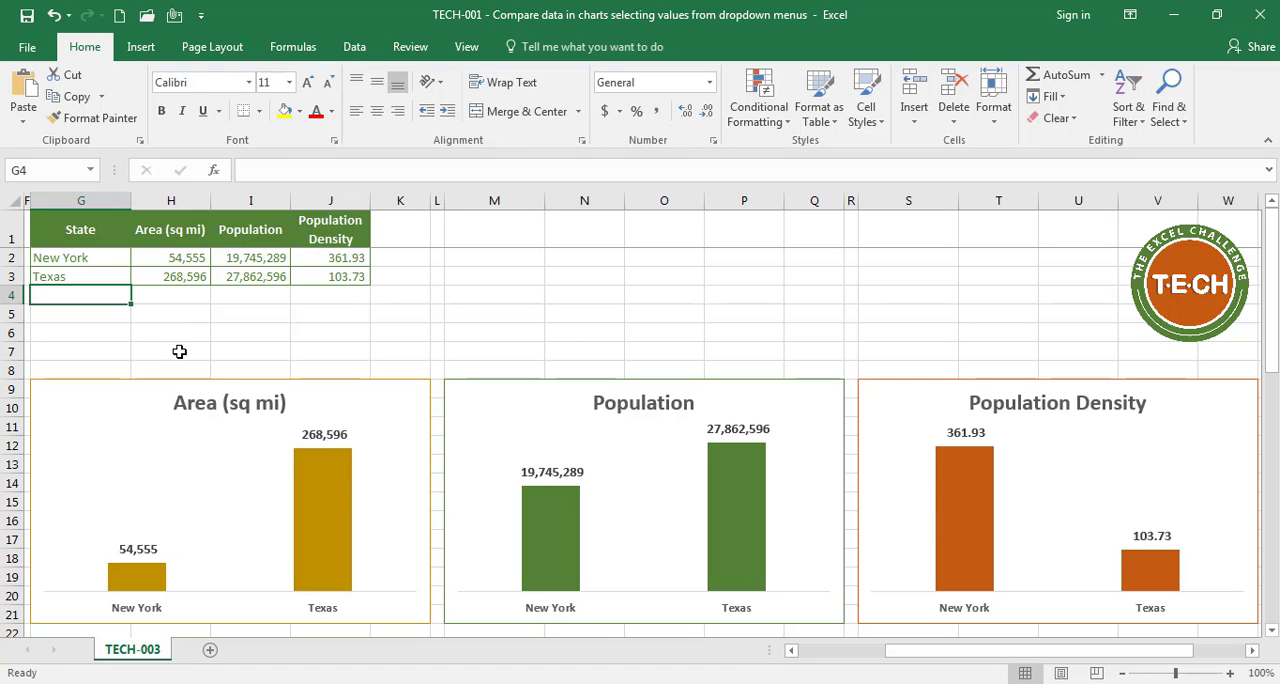
Select both state name cells in column G for validation.
{"action": "left_click", "coordinate": [80, 230]}
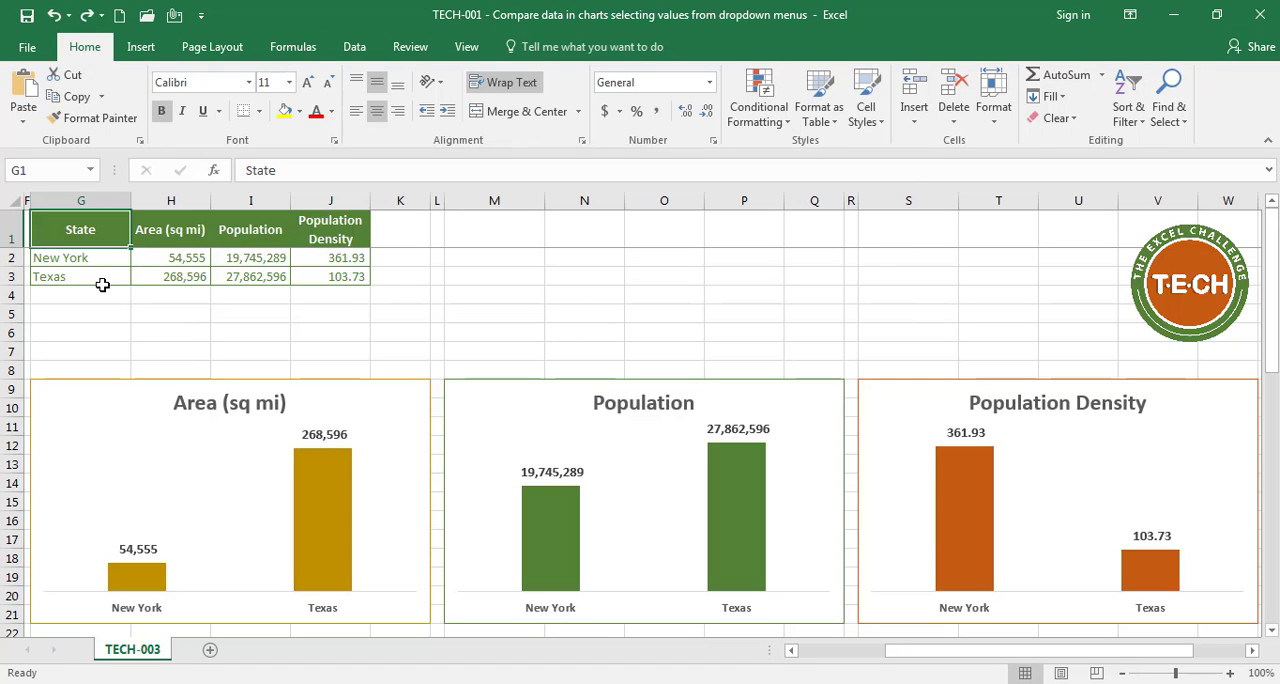
{"action": "mouse_move", "coordinate": [104, 310]}
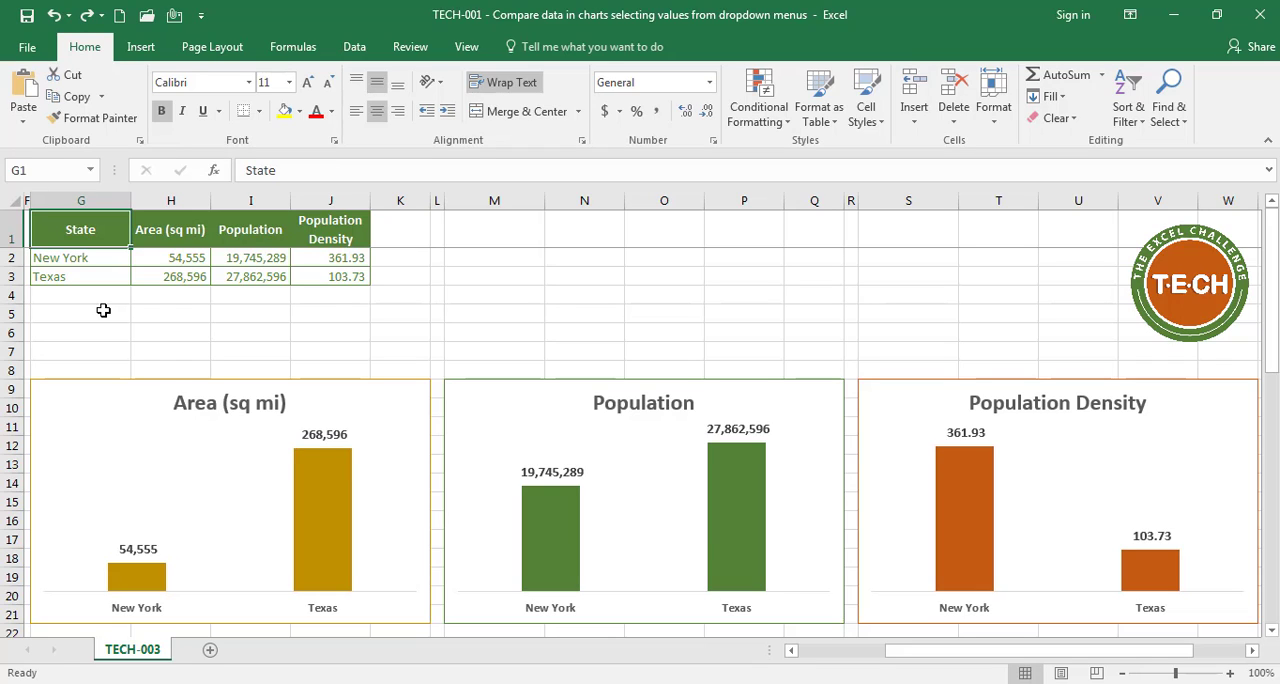
{"action": "mouse_move", "coordinate": [120, 278]}
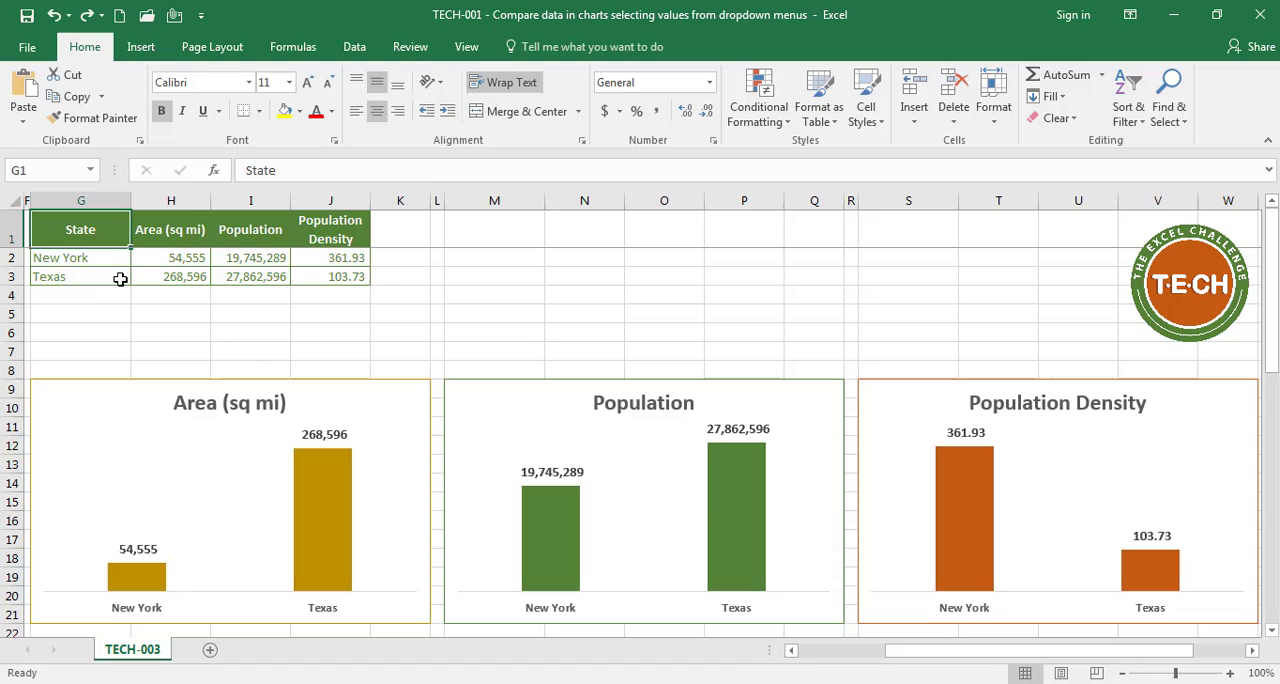
{"action": "left_click_drag", "start_coordinate": [80, 256], "coordinate": [80, 276]}
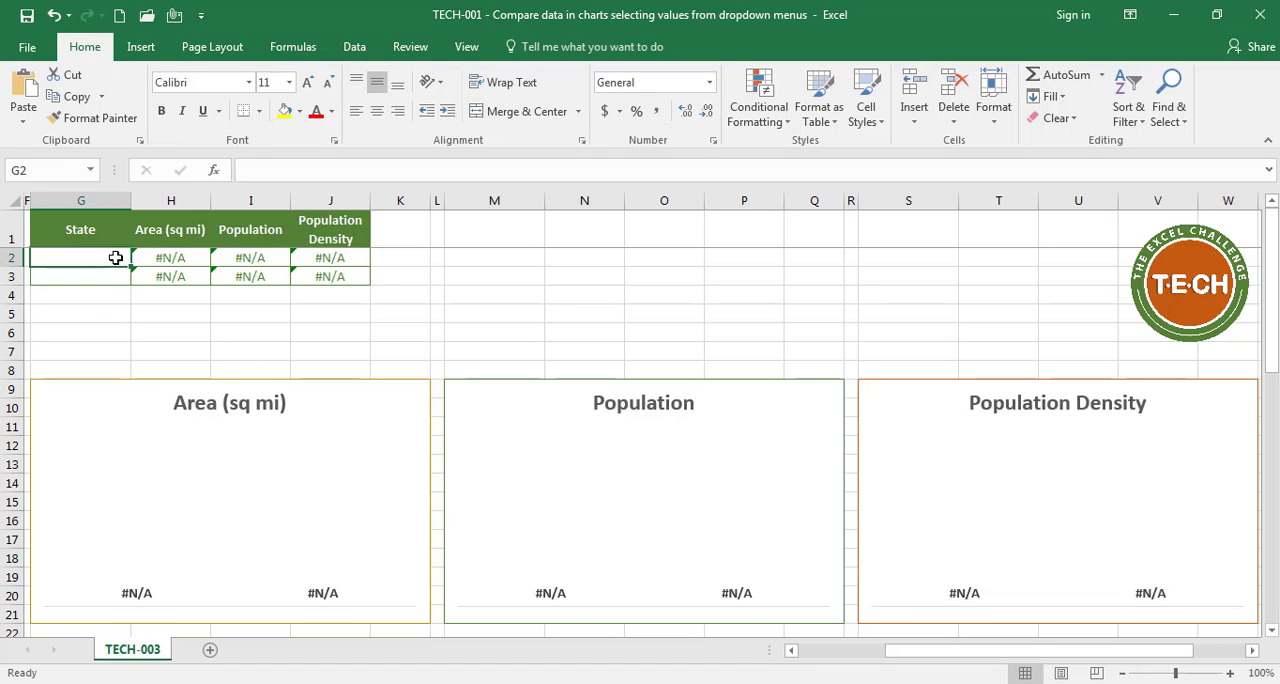
{"action": "left_click", "coordinate": [354, 46]}
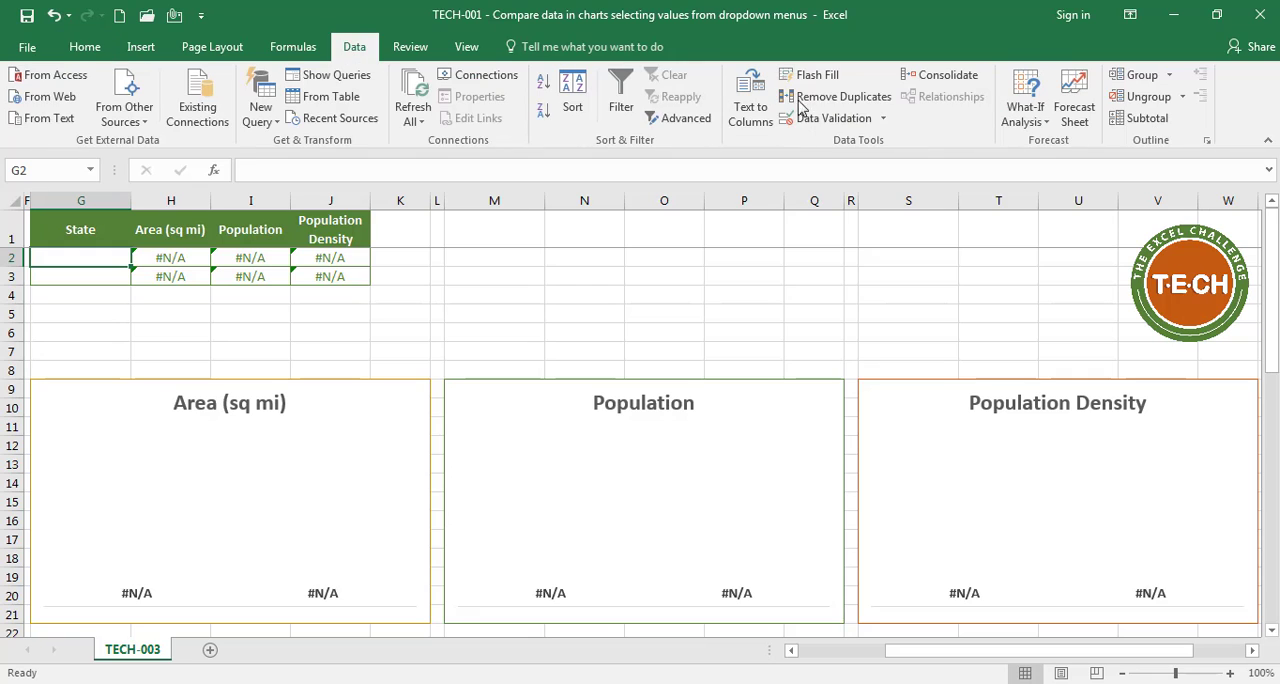
Apply list data validation sourcing $A$2:$A$51 so the cells offer every state name.
{"action": "left_click", "coordinate": [882, 118]}
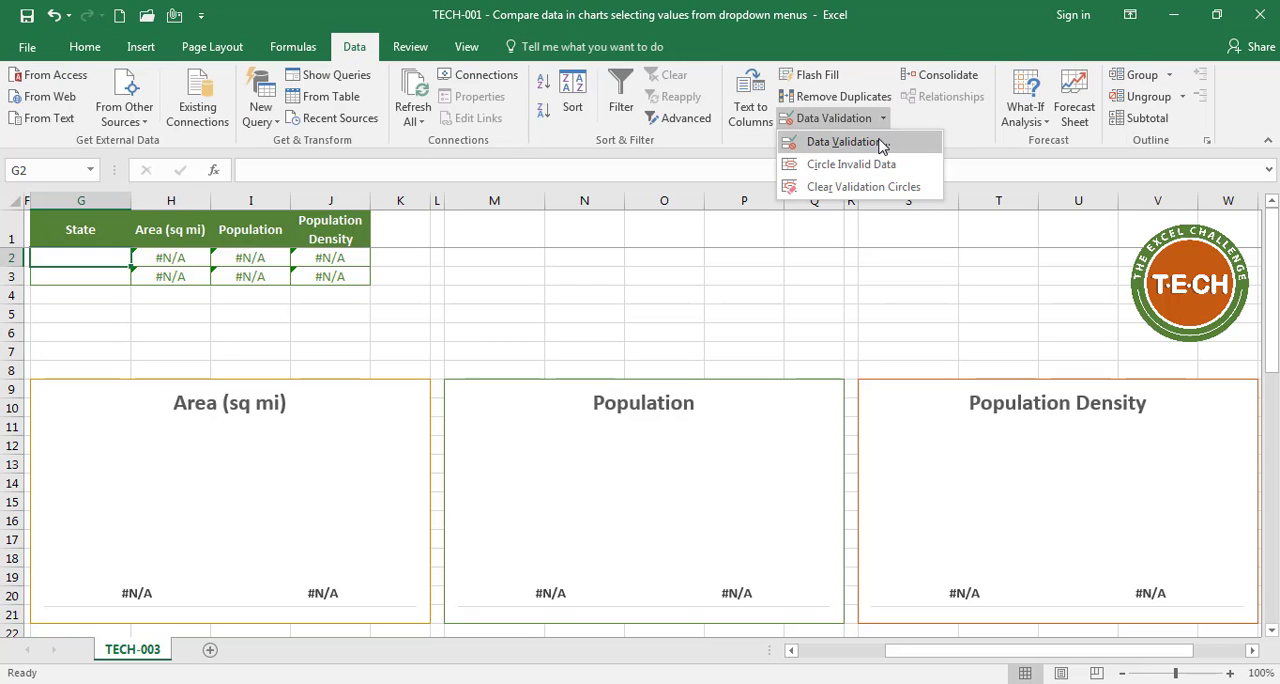
{"action": "left_click", "coordinate": [844, 140]}
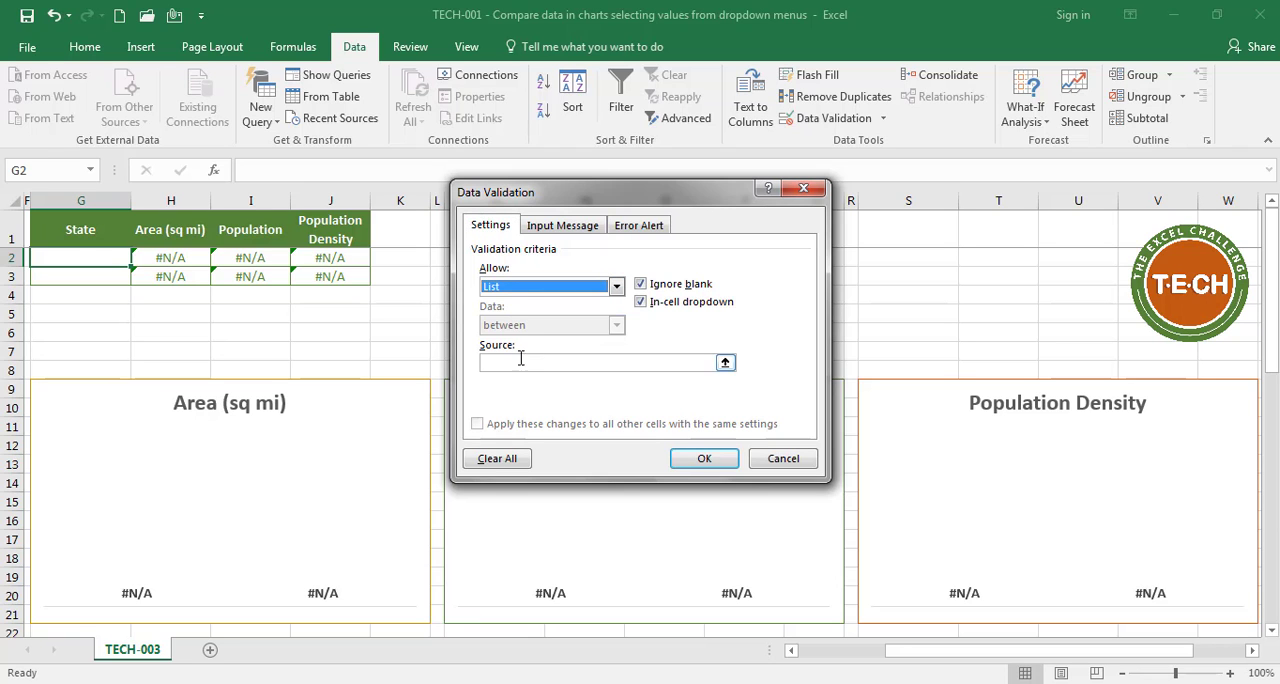
{"action": "scroll", "scroll_direction": "right", "scroll_amount": 3}
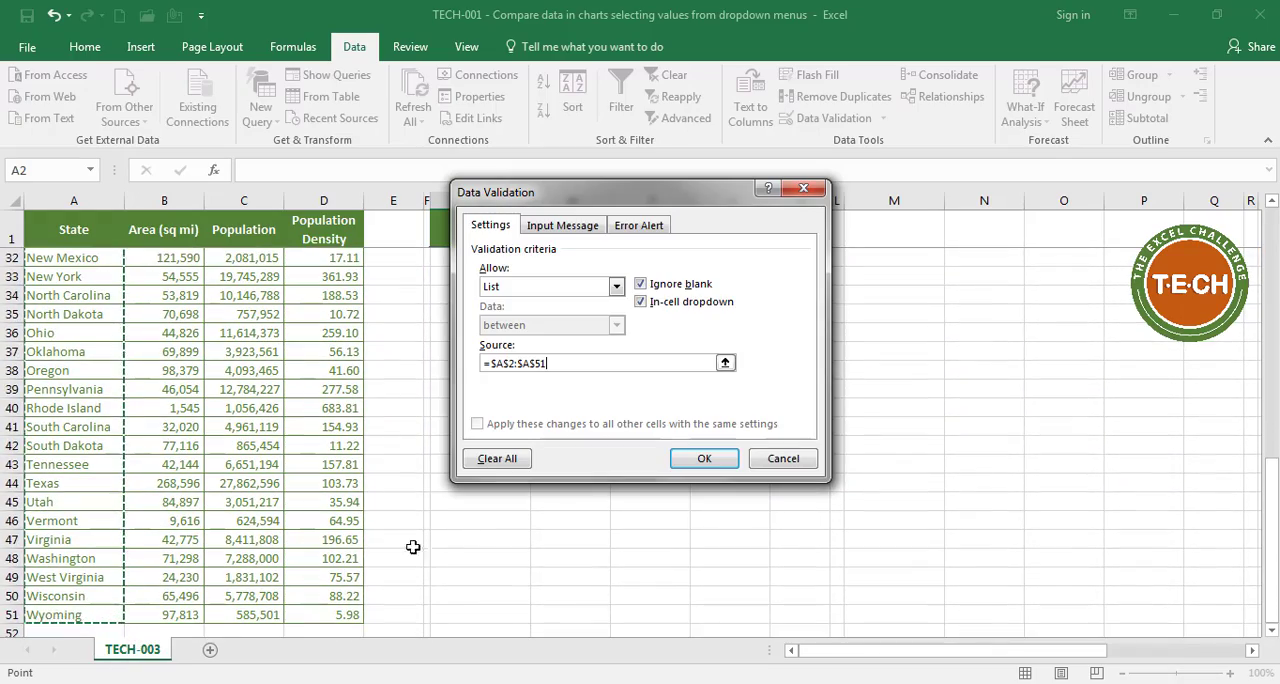
{"action": "left_click", "coordinate": [704, 458]}
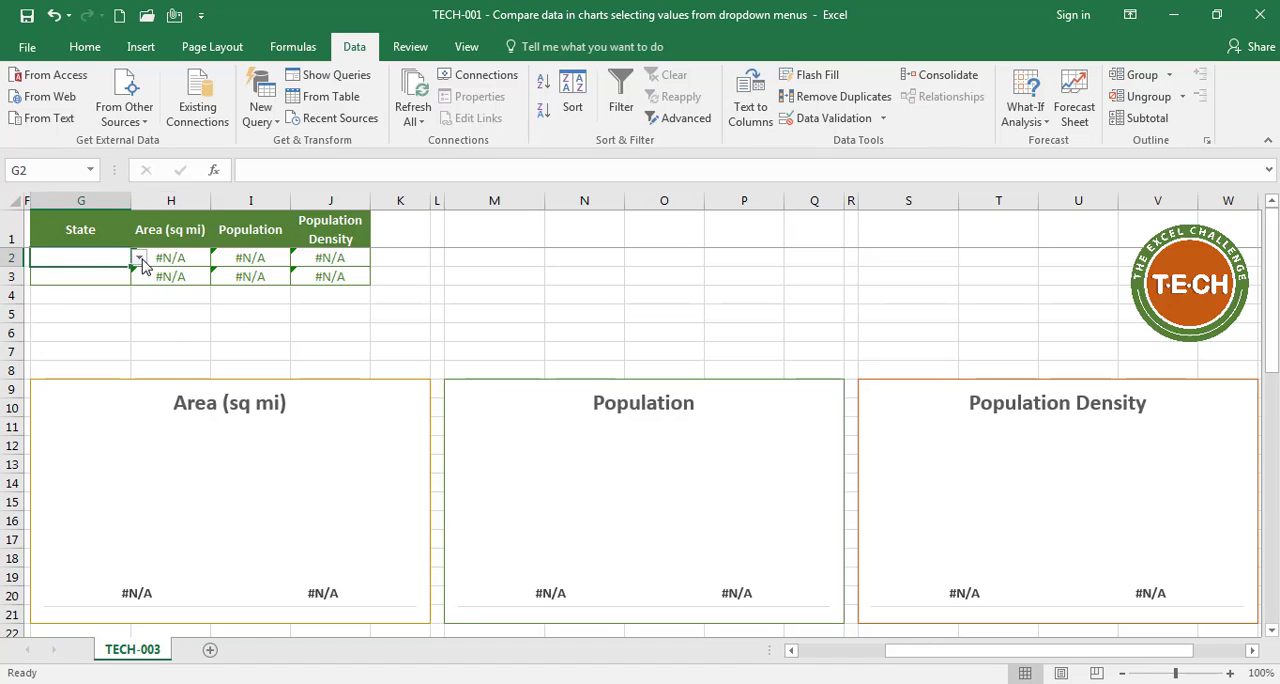
Pick Arkansas in the first state dropdown and Indiana in the second, updating all three charts.
{"action": "left_click", "coordinate": [140, 256]}
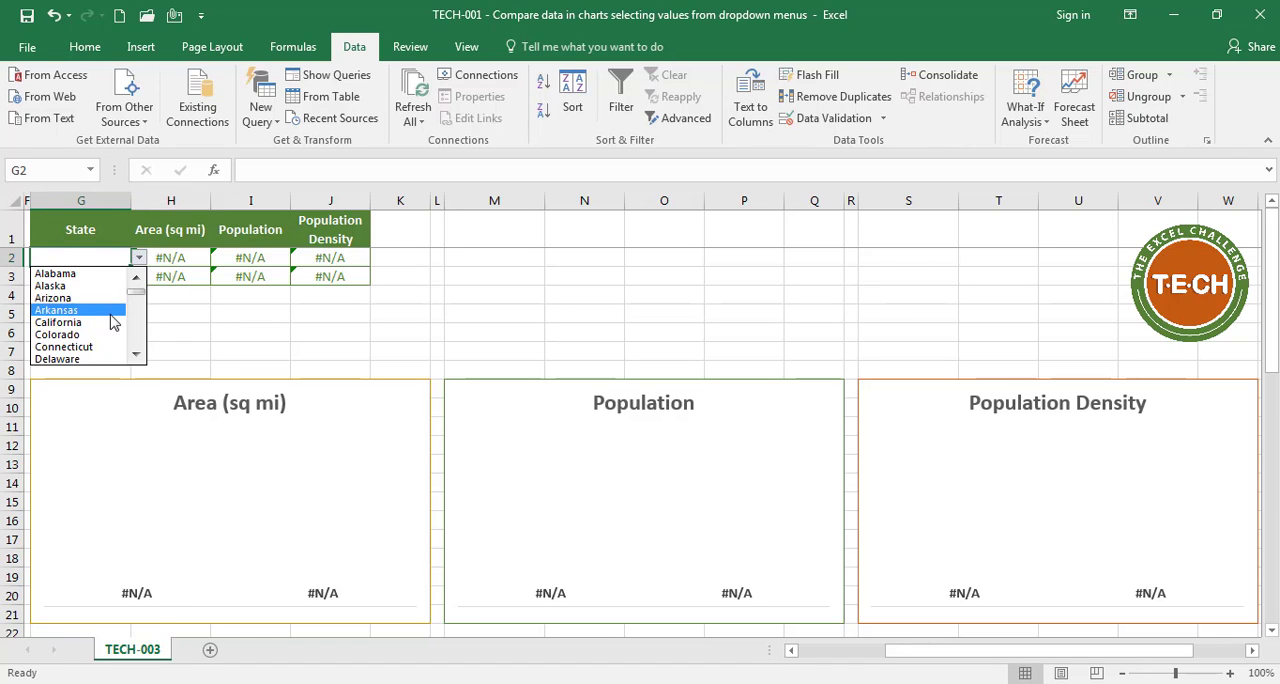
{"action": "left_click", "coordinate": [56, 308]}
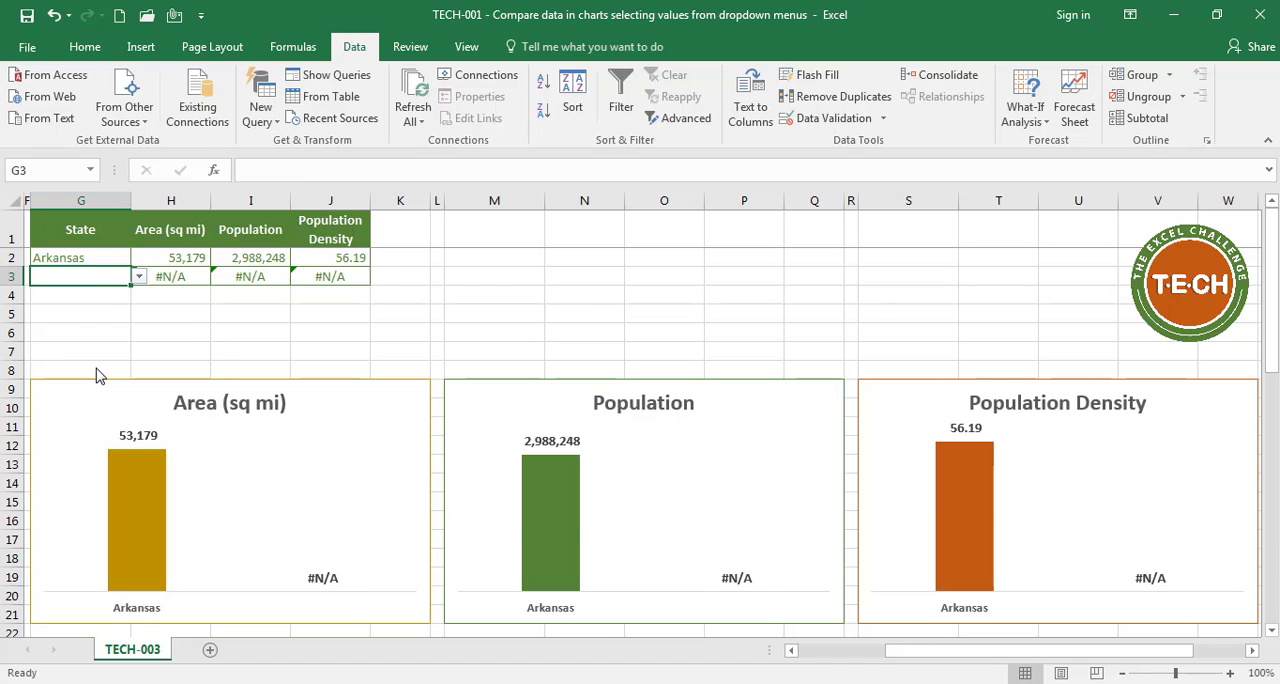
{"action": "left_click", "coordinate": [138, 276]}
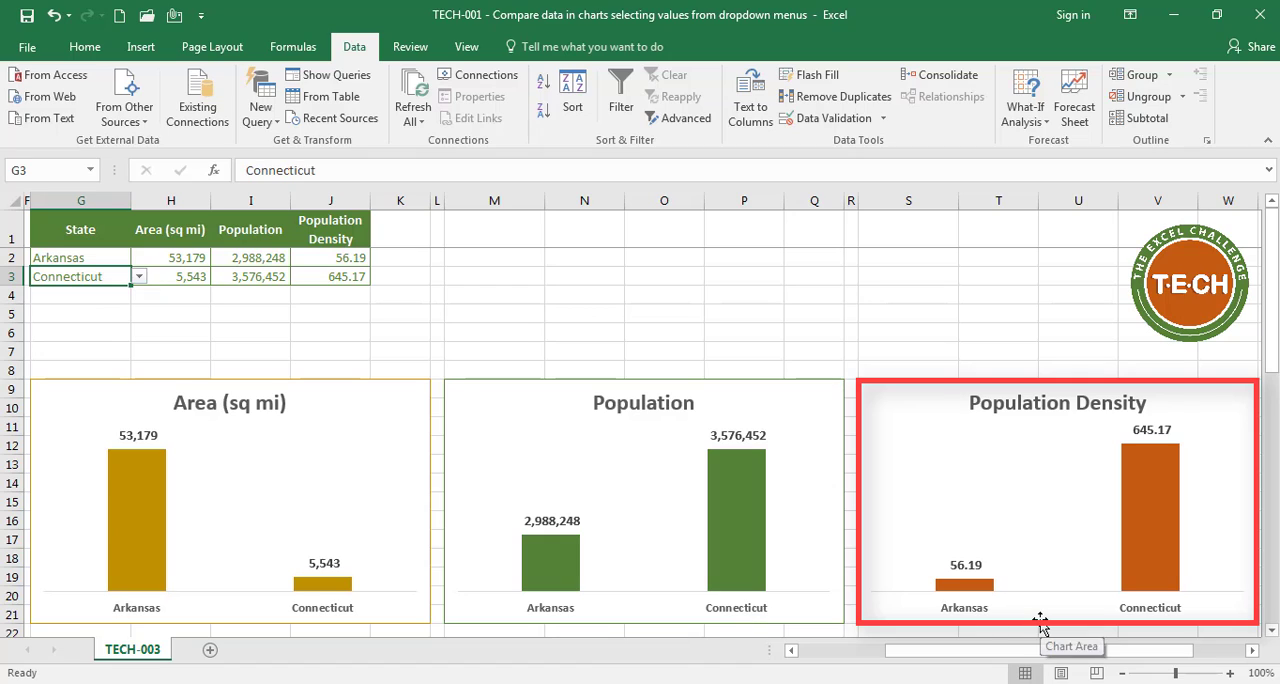
{"action": "left_click", "coordinate": [224, 338]}
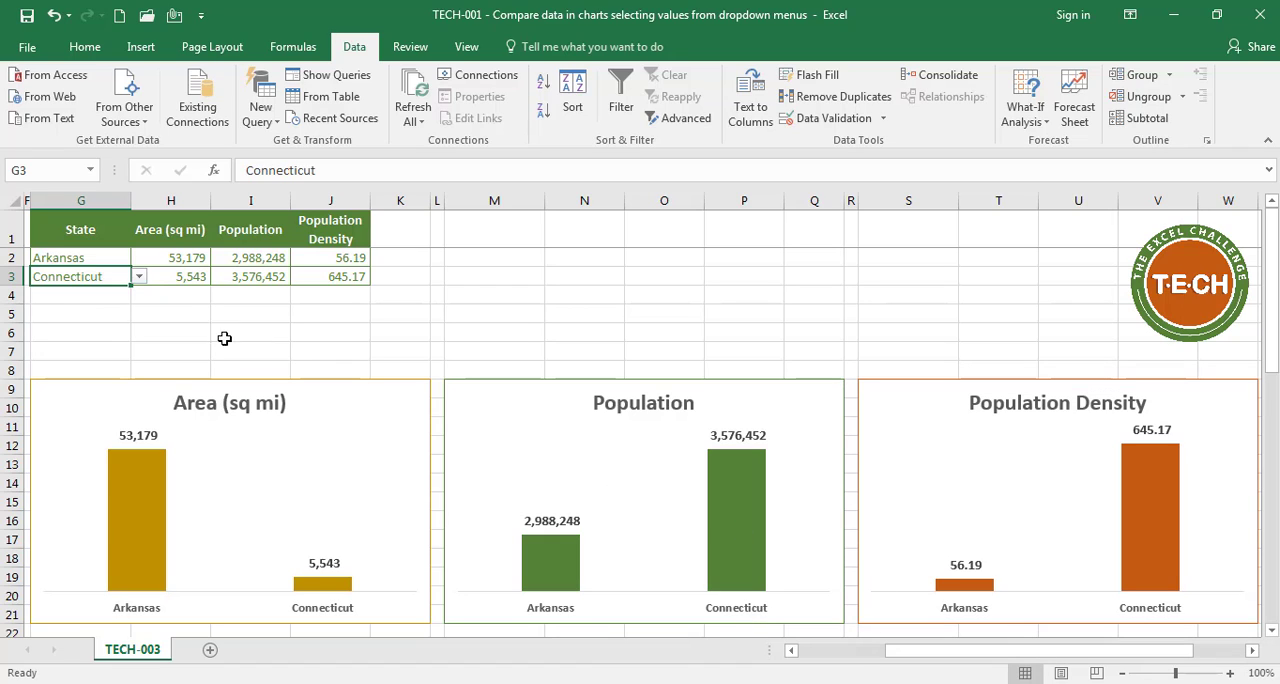
{"action": "left_click", "coordinate": [138, 276]}
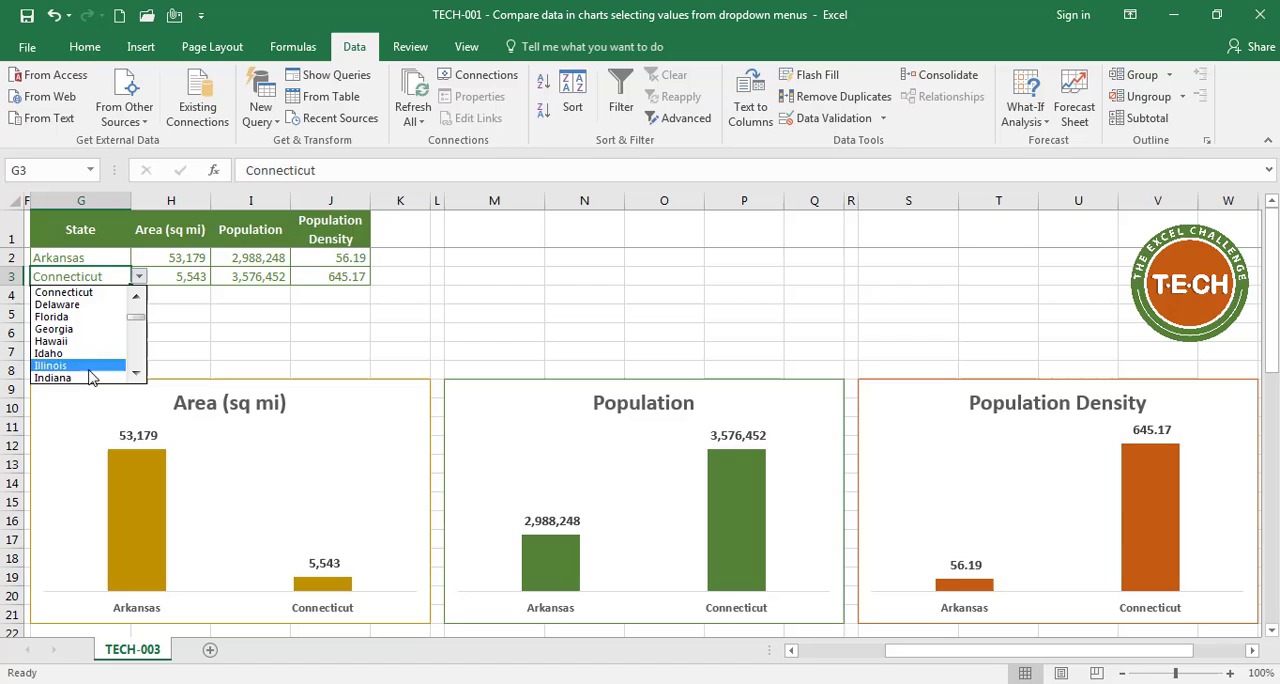
{"action": "left_click", "coordinate": [52, 376]}
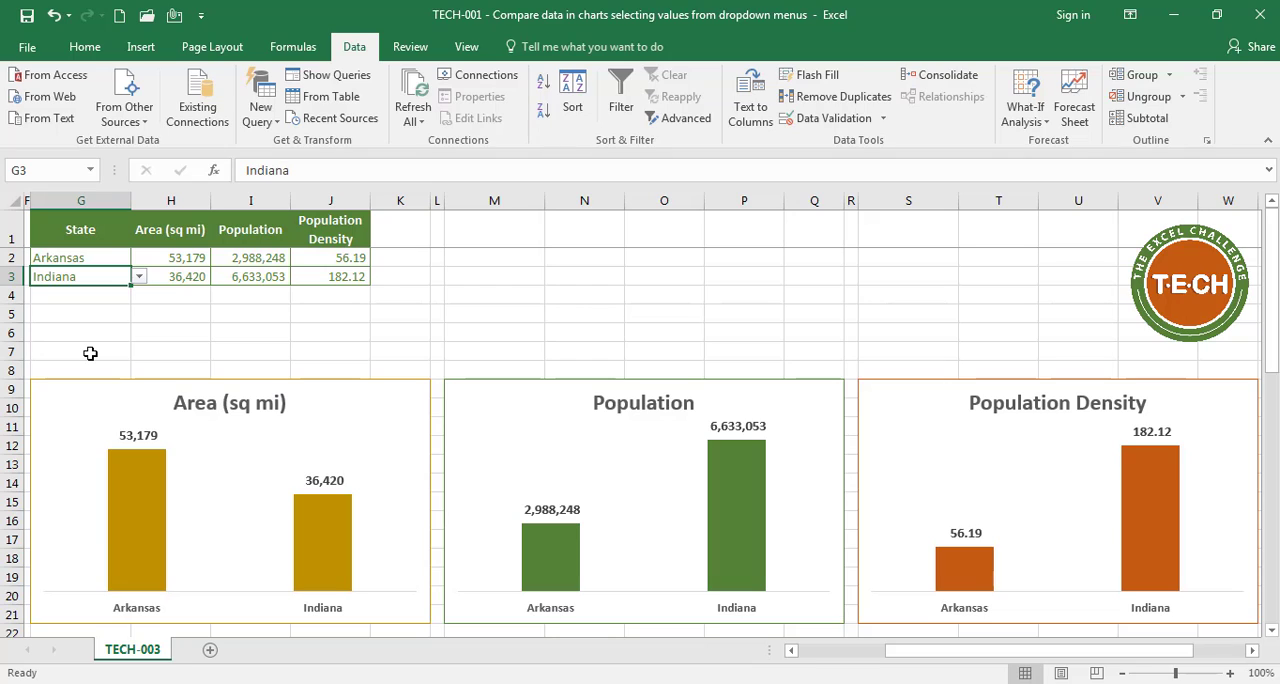
{"action": "mouse_move", "coordinate": [422, 304]}
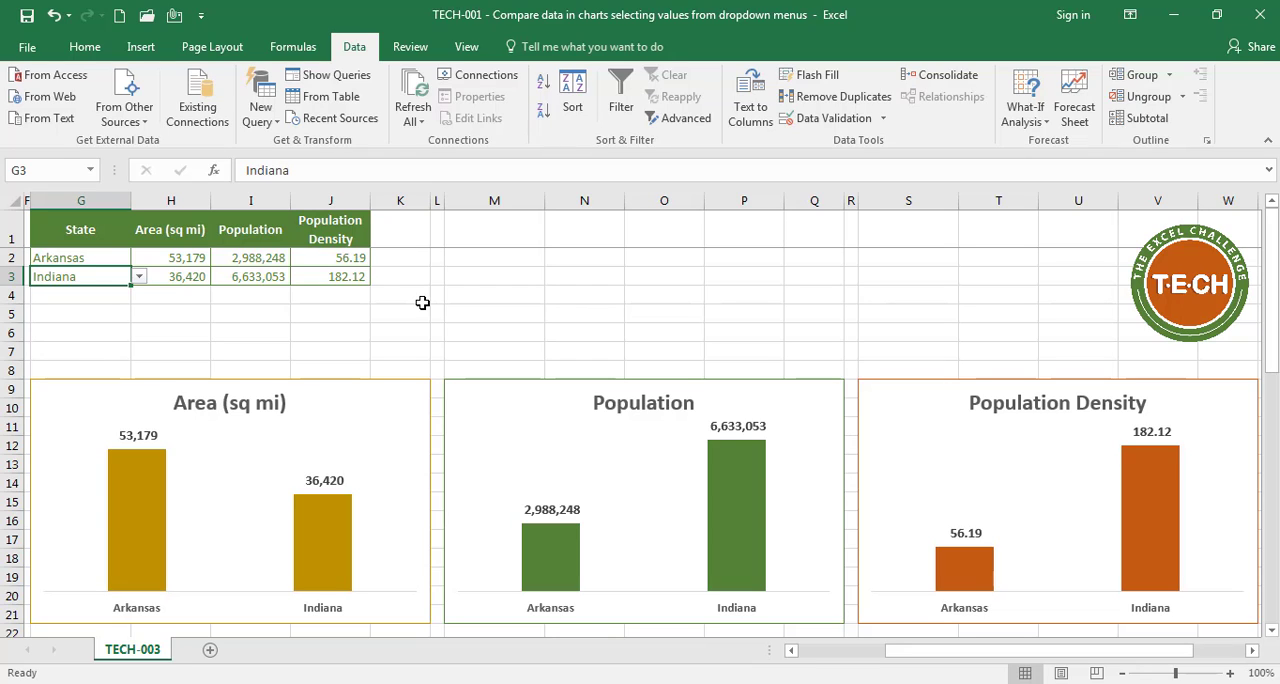
{"action": "mouse_move", "coordinate": [416, 304]}
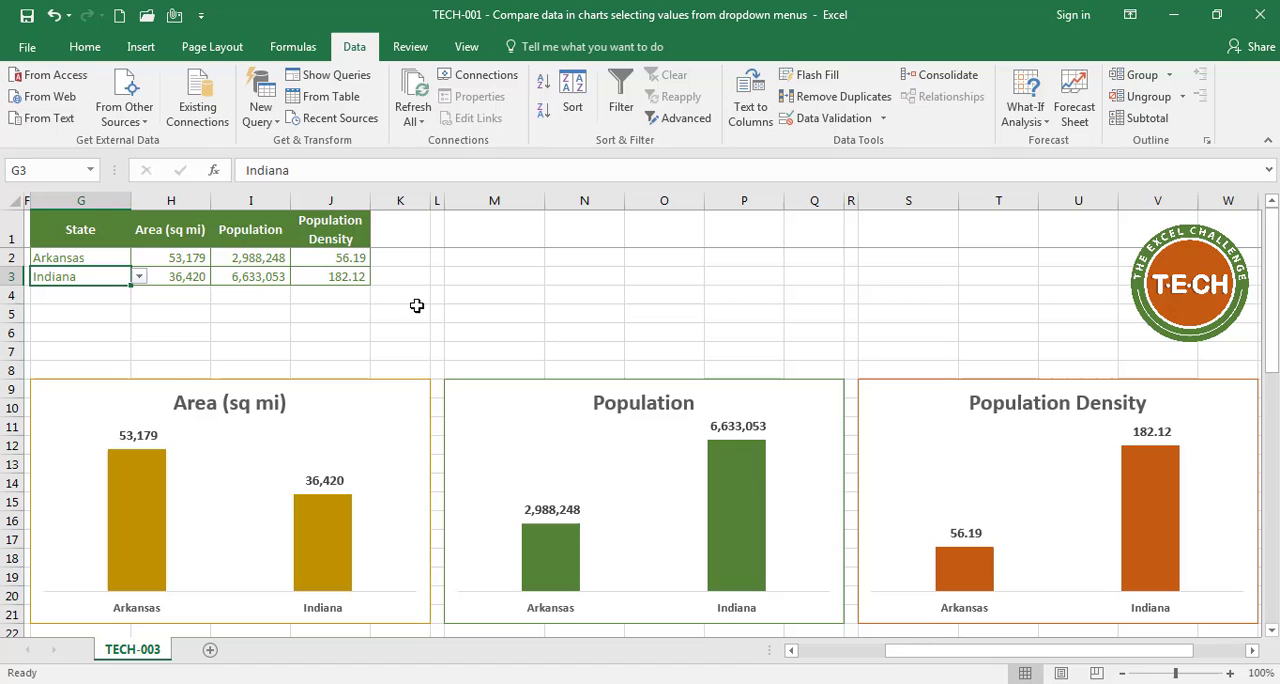
{"action": "mouse_move", "coordinate": [316, 276]}
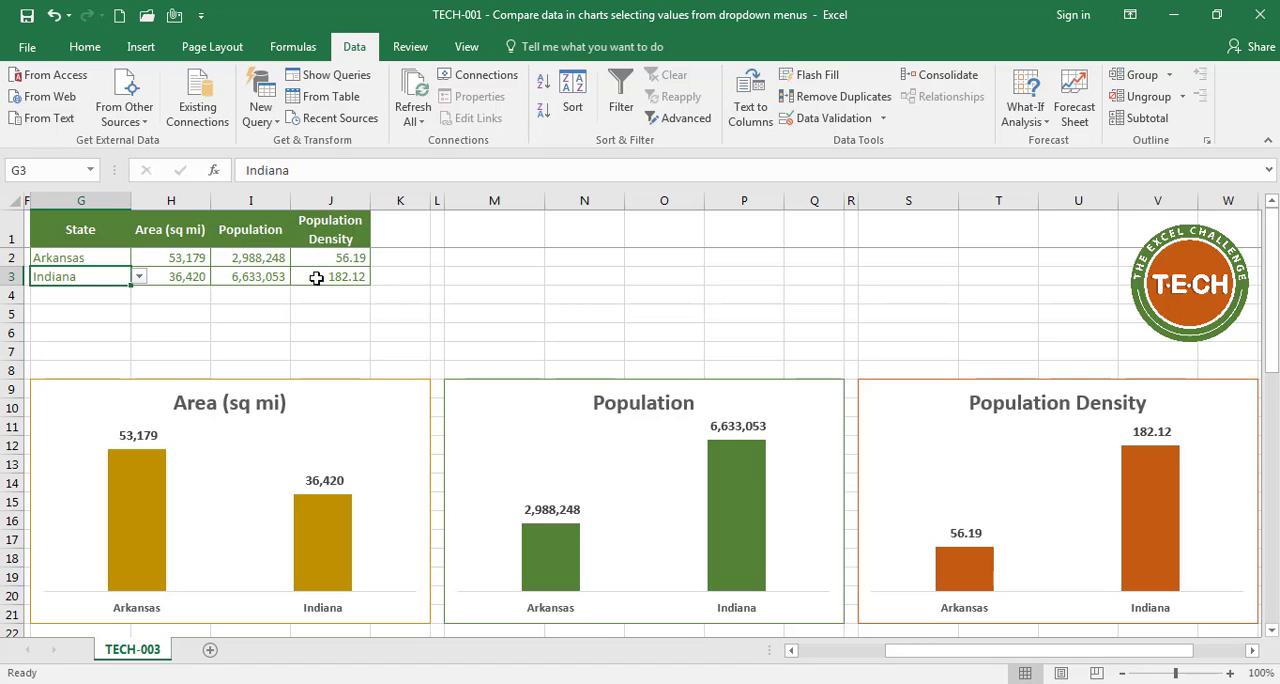
{"action": "mouse_move", "coordinate": [392, 388]}
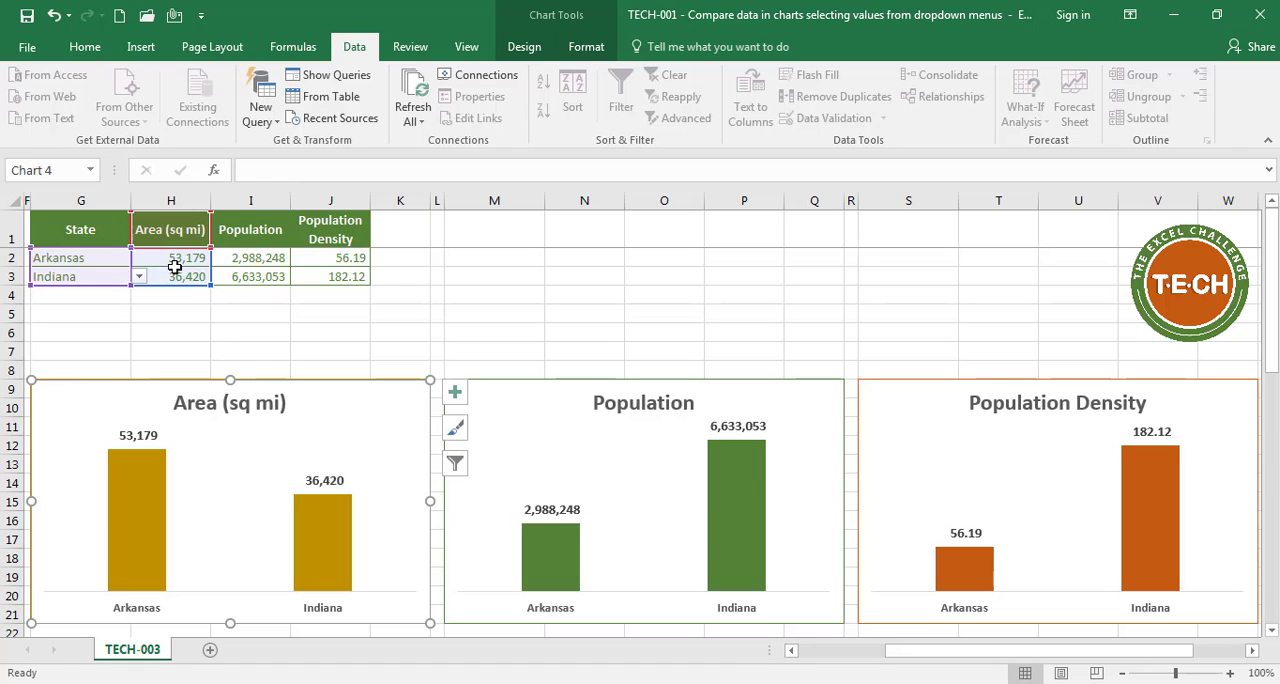
{"action": "left_click", "coordinate": [80, 312]}
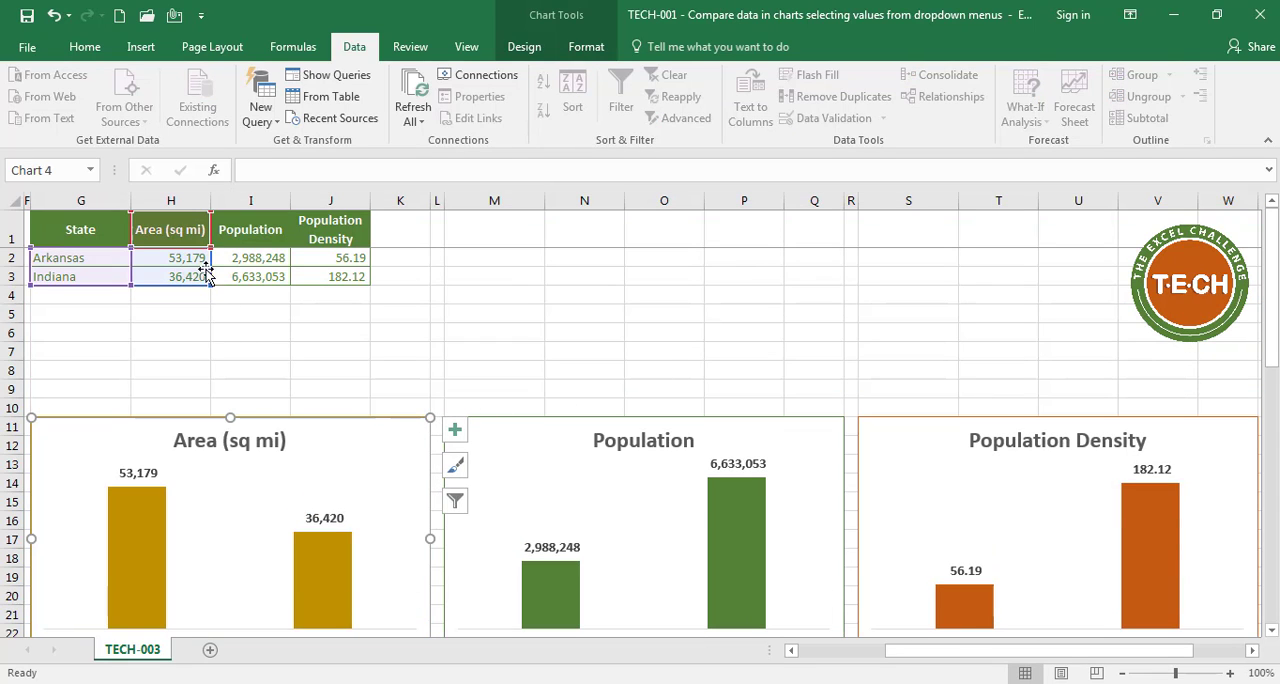
{"action": "mouse_move", "coordinate": [208, 316]}
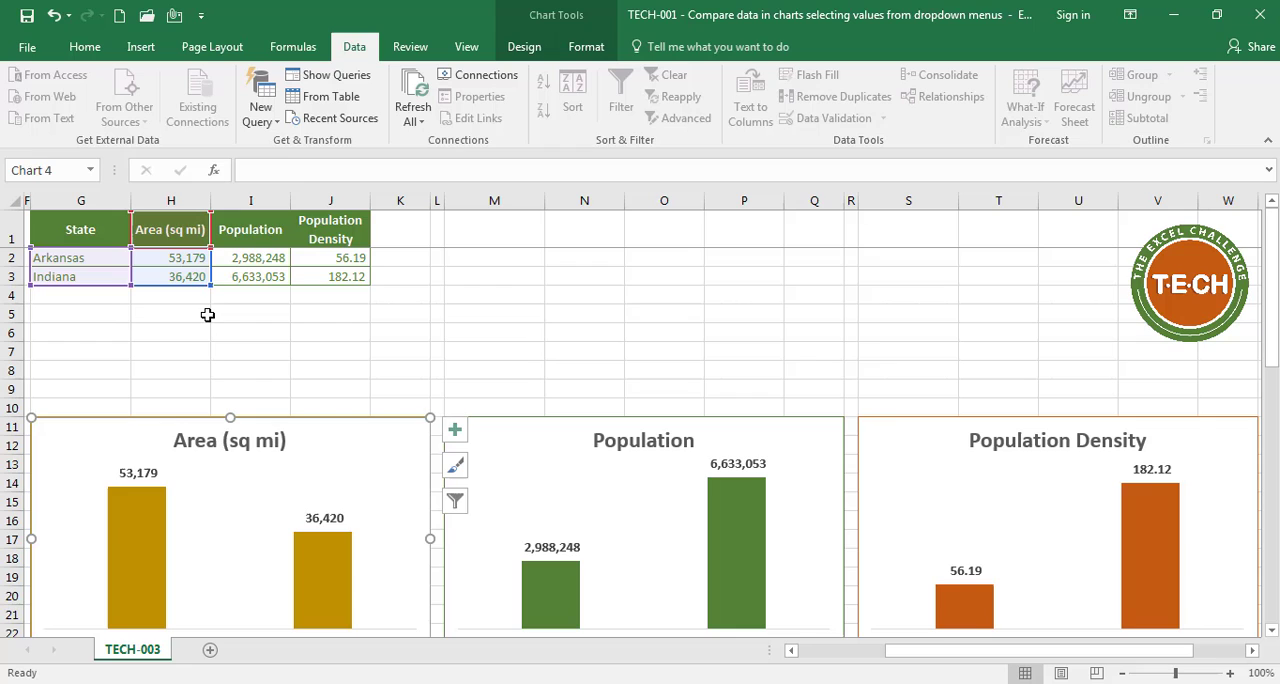
{"action": "key", "text": "ctrl+z"}
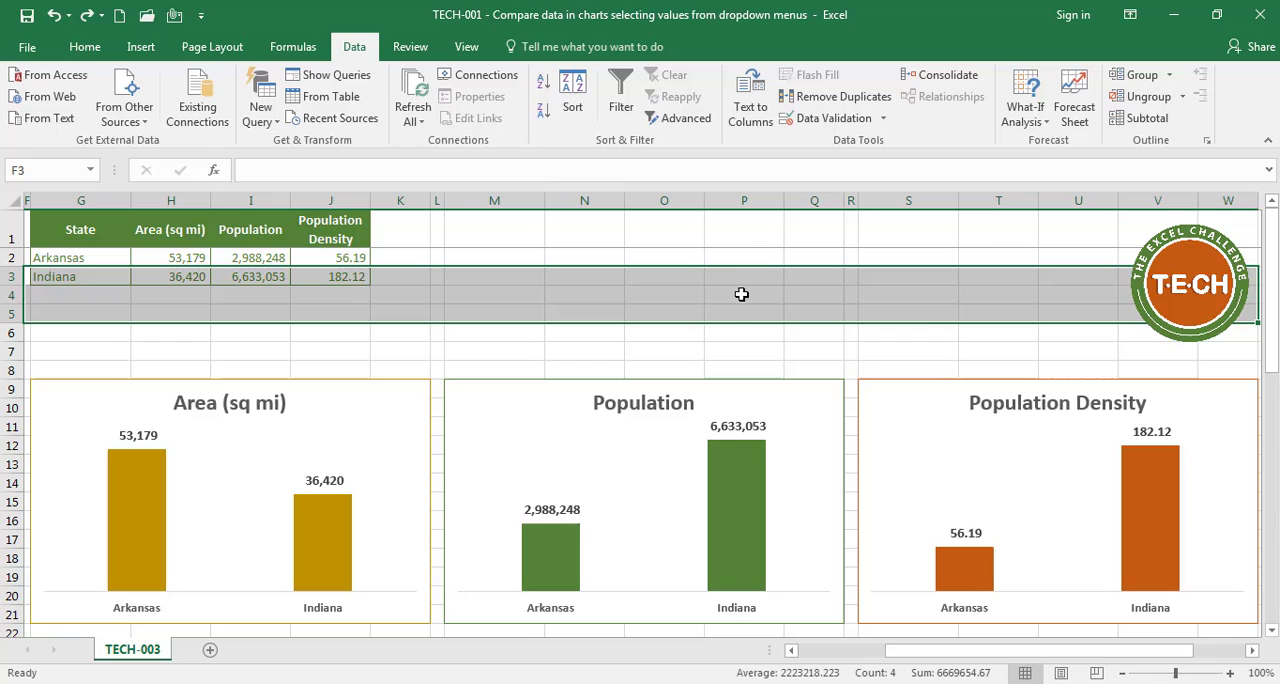
Insert blank cells shifting Indiana down, then select the Arkansas row with the blank rows below.
{"action": "right_click", "coordinate": [744, 294]}
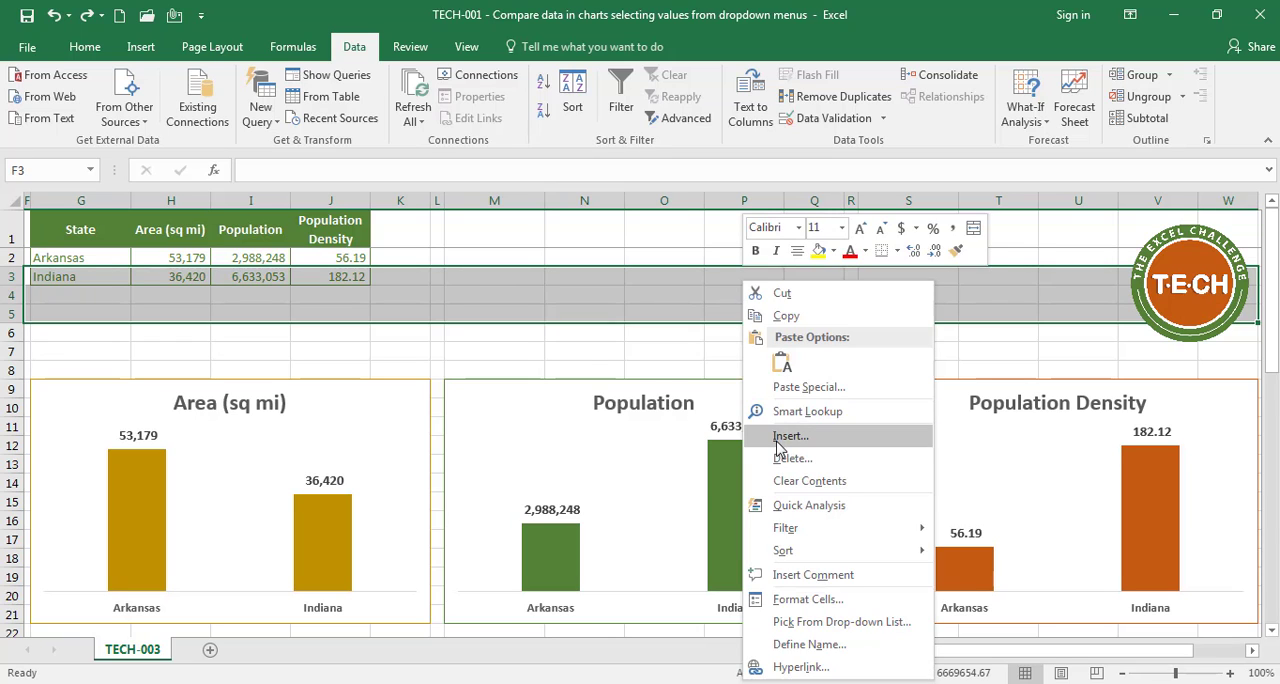
{"action": "left_click", "coordinate": [788, 436]}
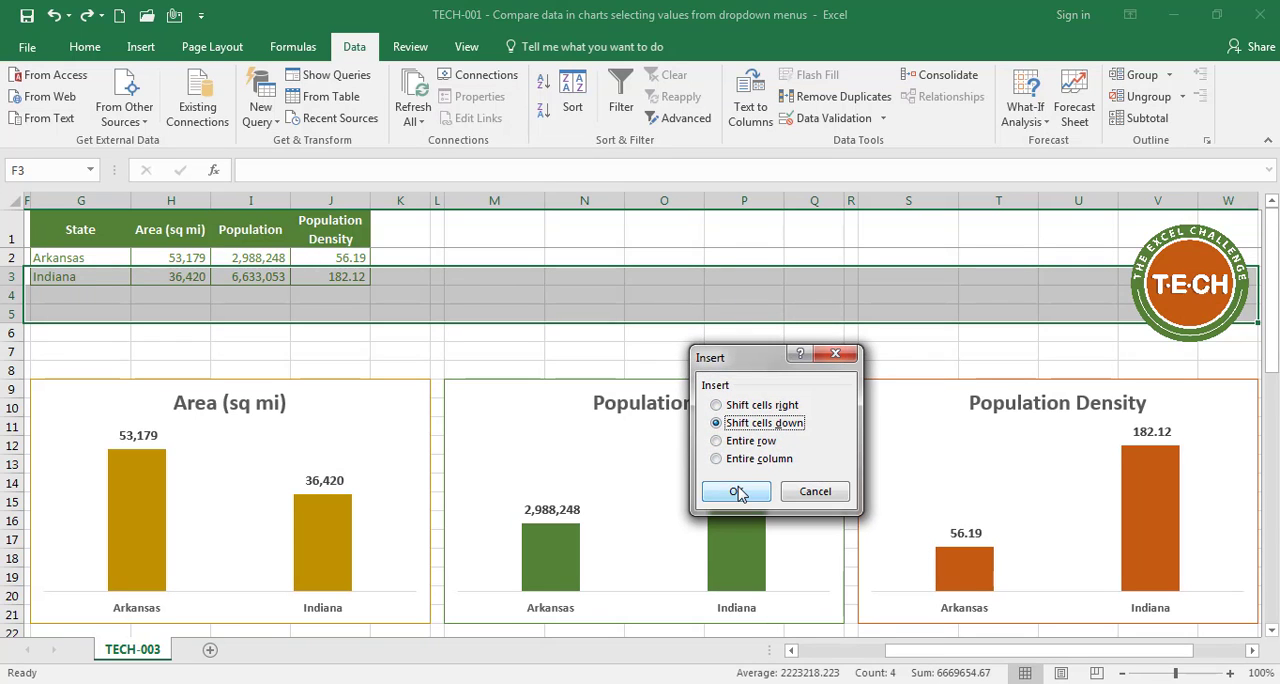
{"action": "left_click", "coordinate": [736, 492]}
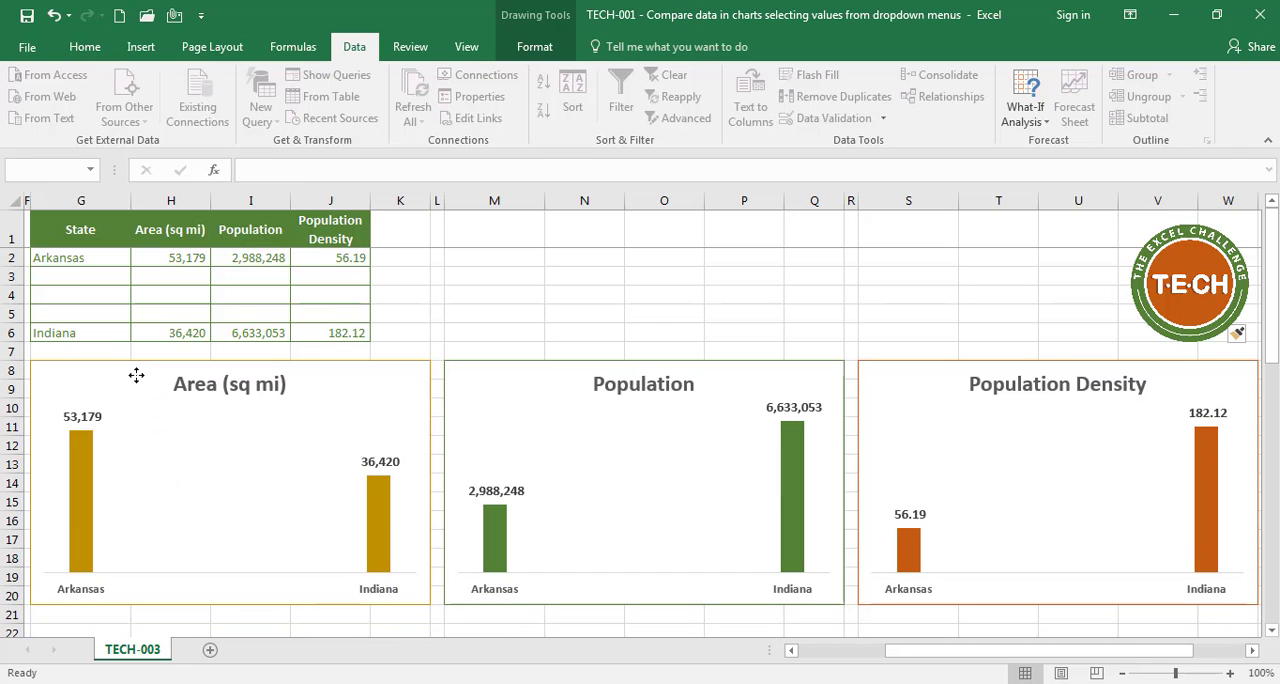
{"action": "left_click", "coordinate": [80, 294]}
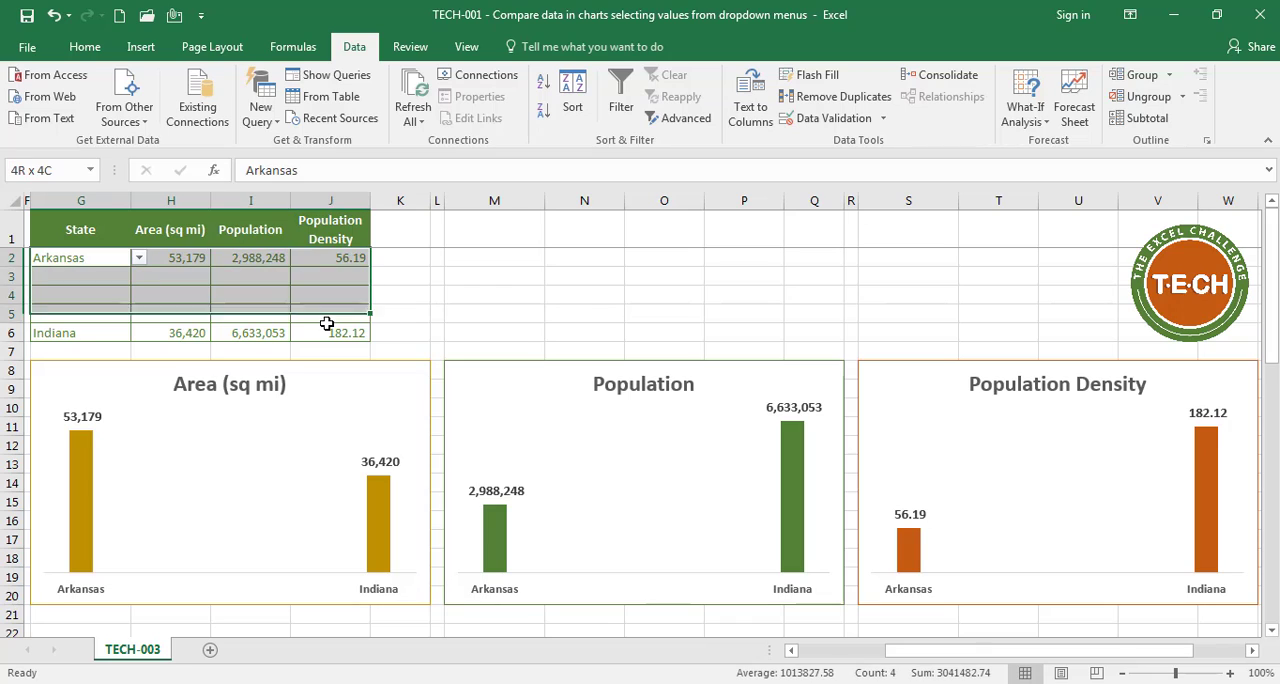
Fill the Arkansas row down through G2:J6 so all five chart bars show Arkansas.
{"action": "key", "text": "ctrl+d"}
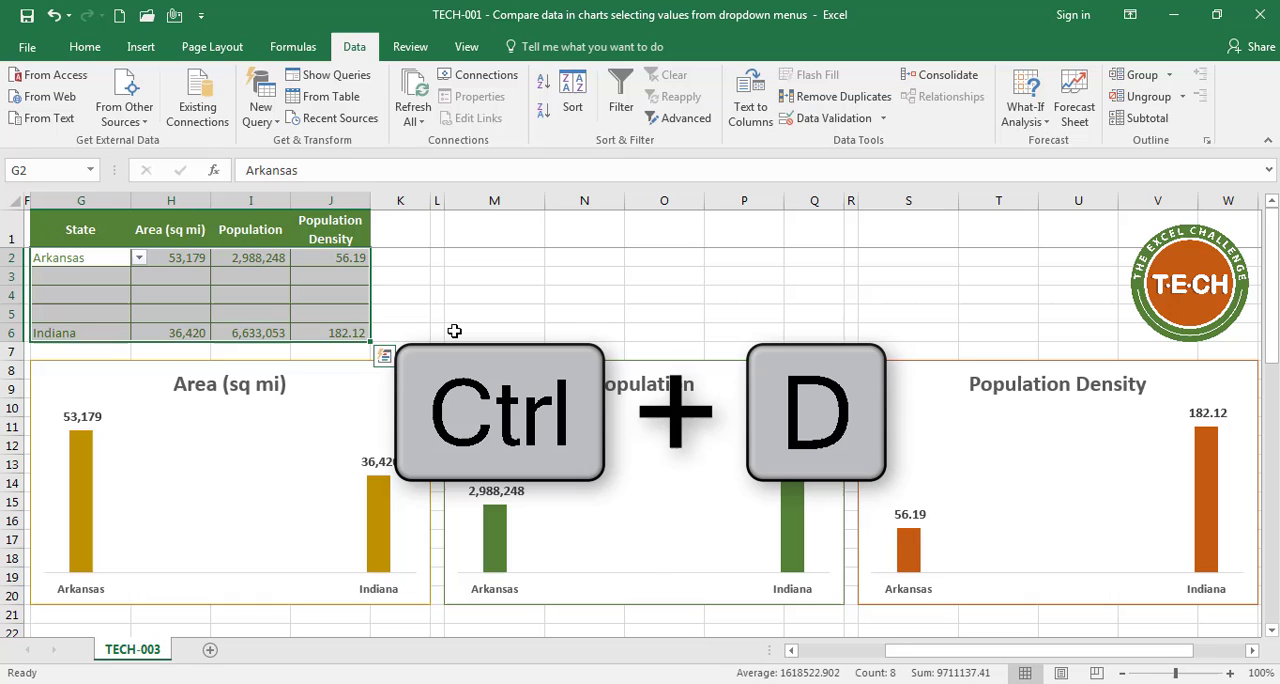
{"action": "key", "text": "ctrl+d"}
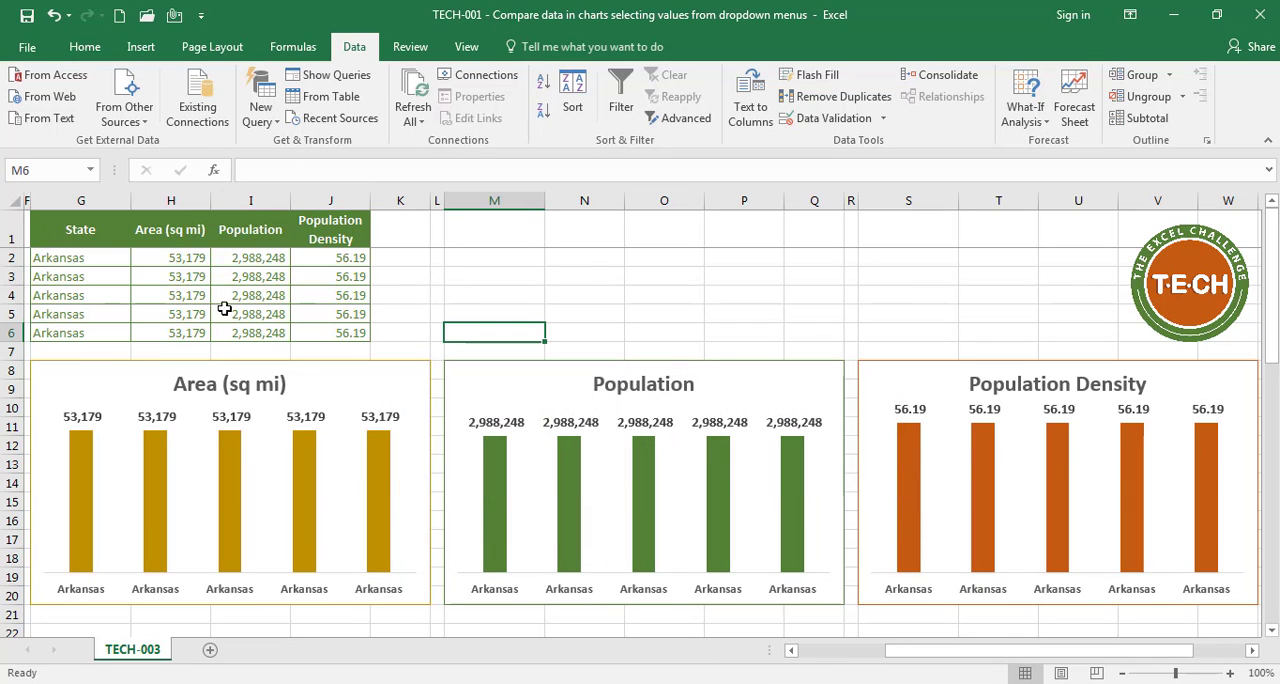
{"action": "mouse_move", "coordinate": [118, 258]}
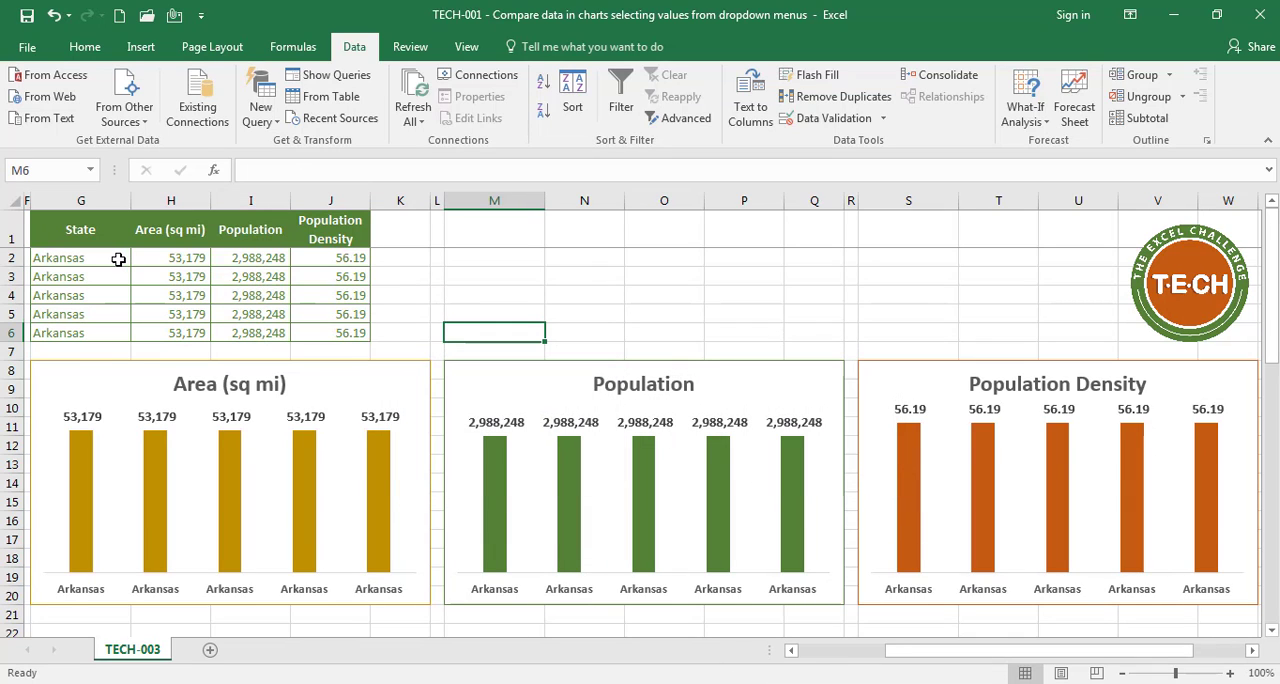
Choose new states in the second and third rows from their dropdowns.
{"action": "left_click", "coordinate": [58, 256]}
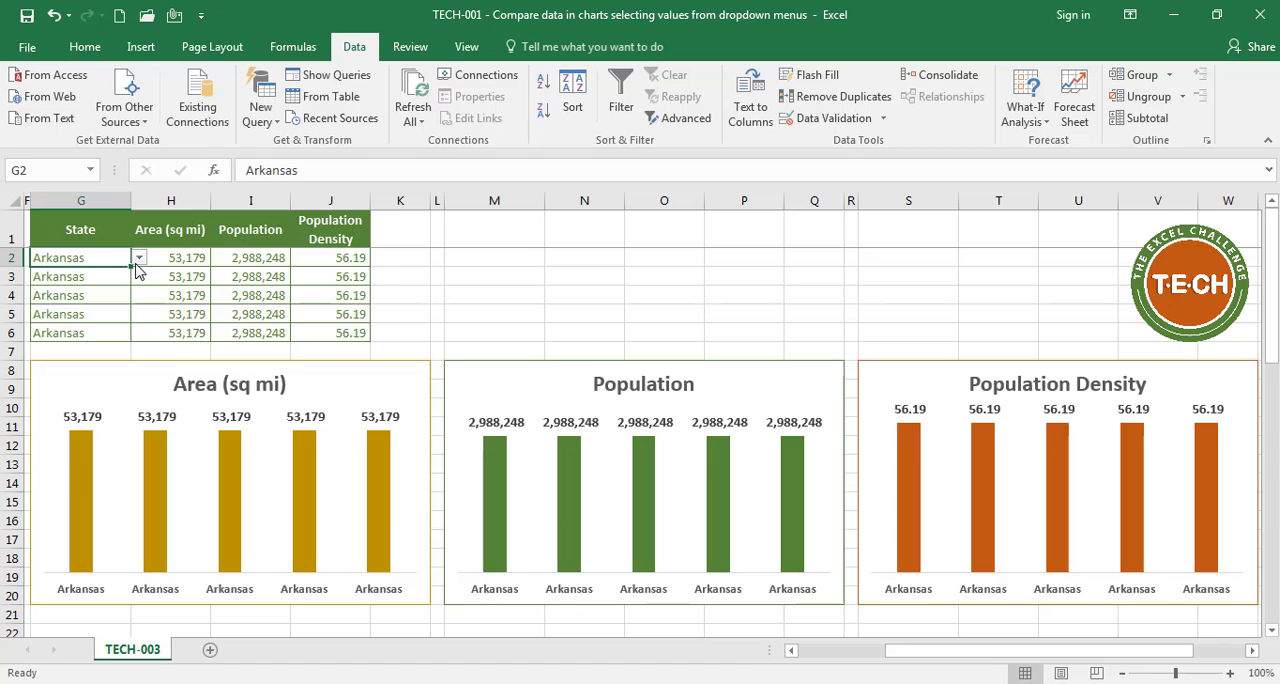
{"action": "left_click", "coordinate": [138, 276]}
{"action": "type", "text": "Florida"}
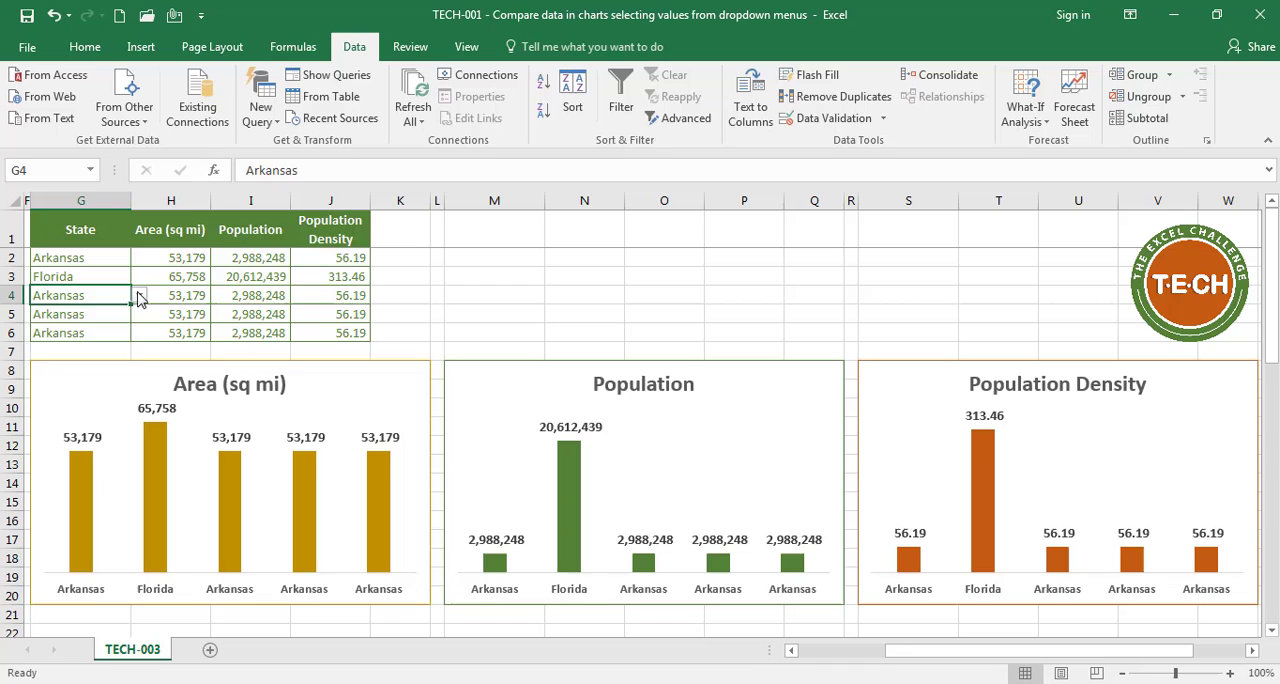
{"action": "left_click", "coordinate": [140, 294]}
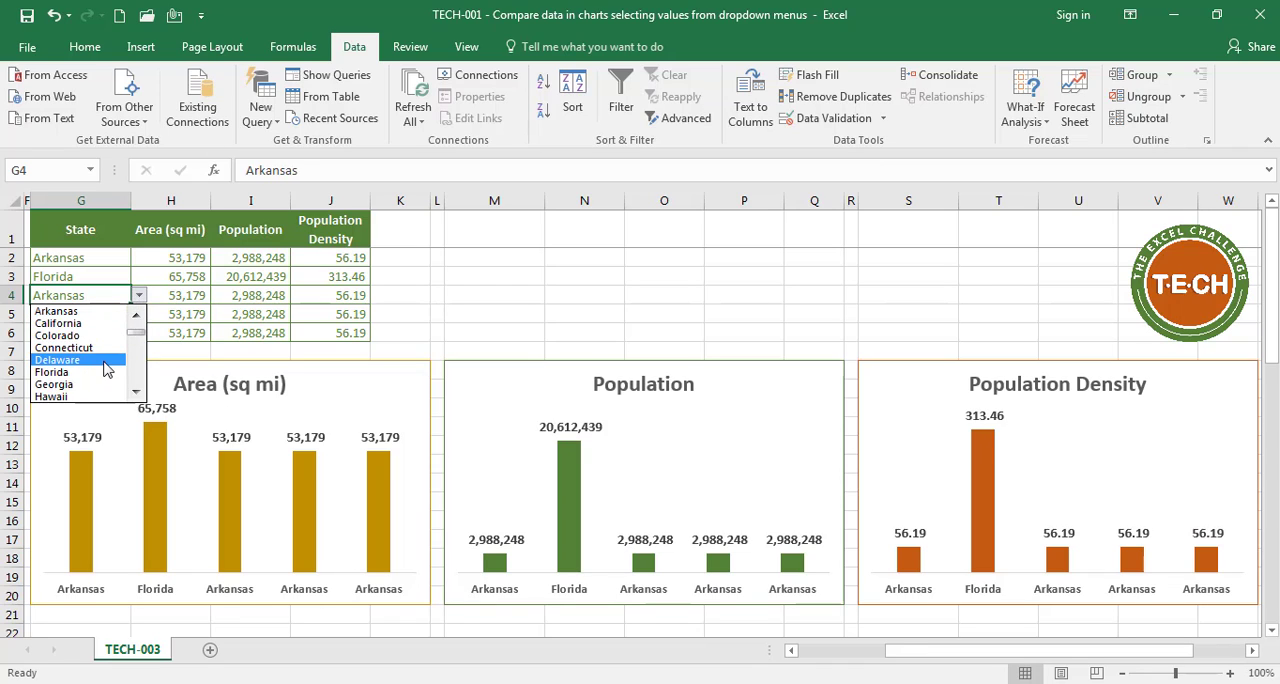
{"action": "left_click", "coordinate": [56, 360]}
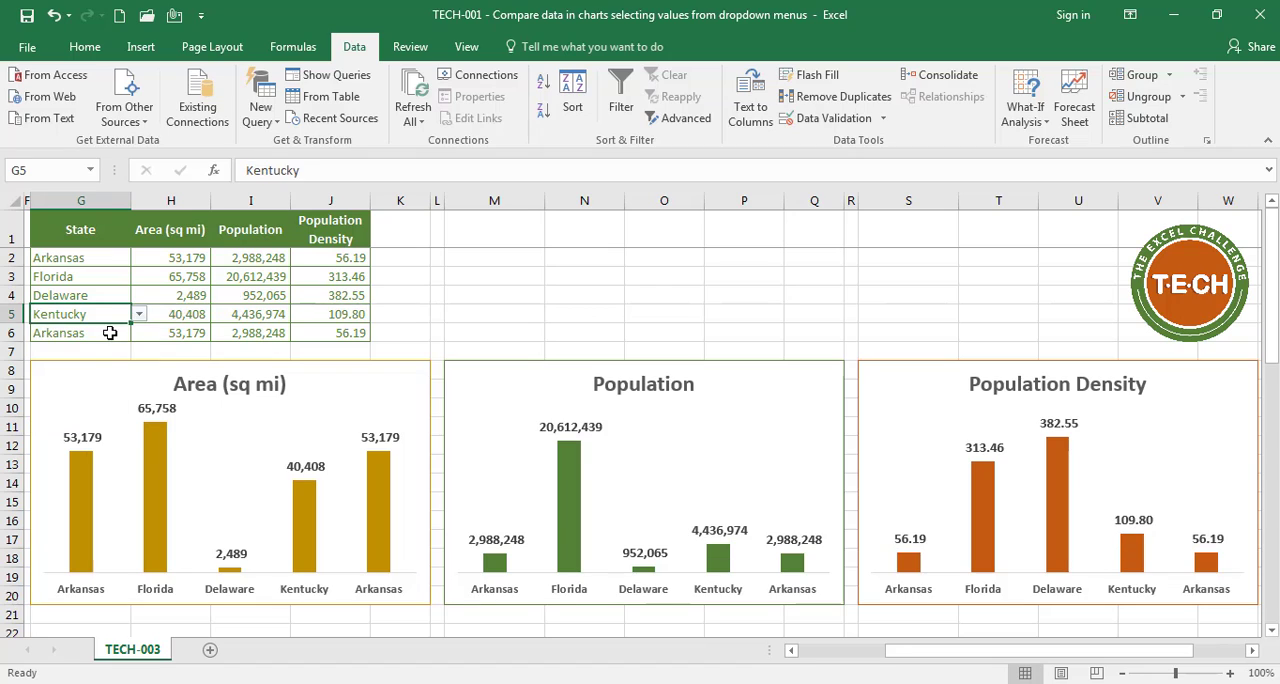
Choose Montana as the fifth state so the charts compare five different states.
{"action": "left_click", "coordinate": [138, 332]}
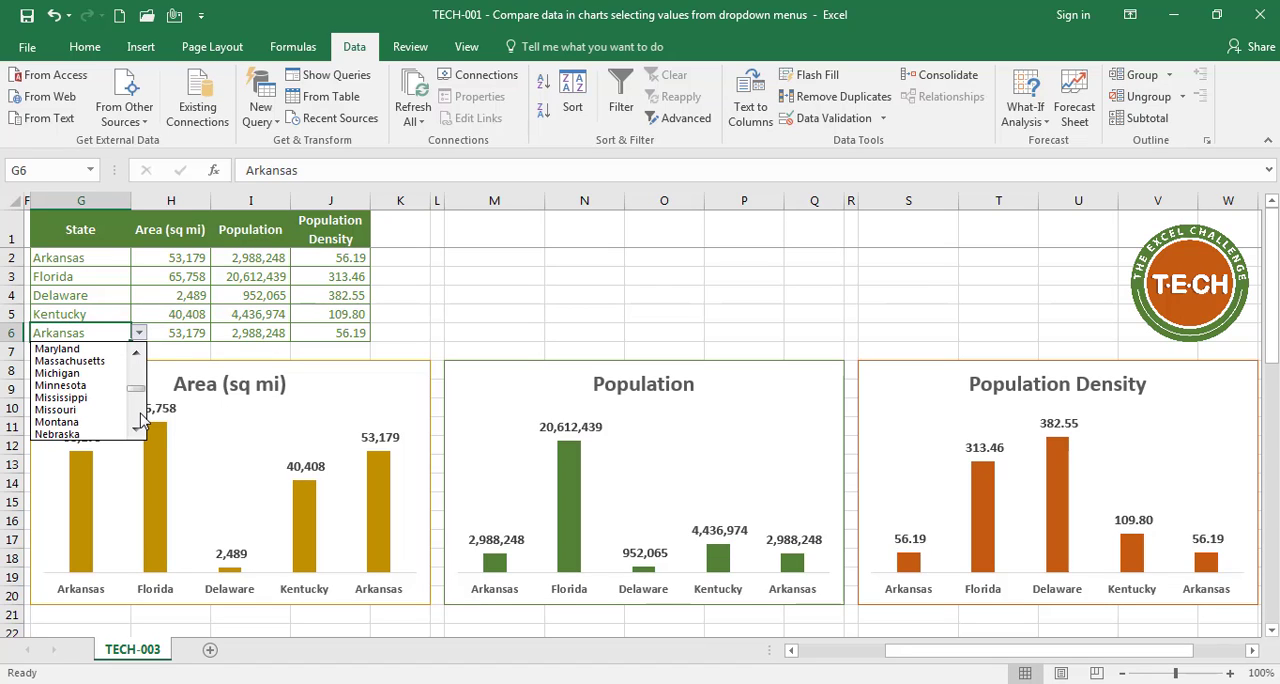
{"action": "left_click", "coordinate": [56, 420]}
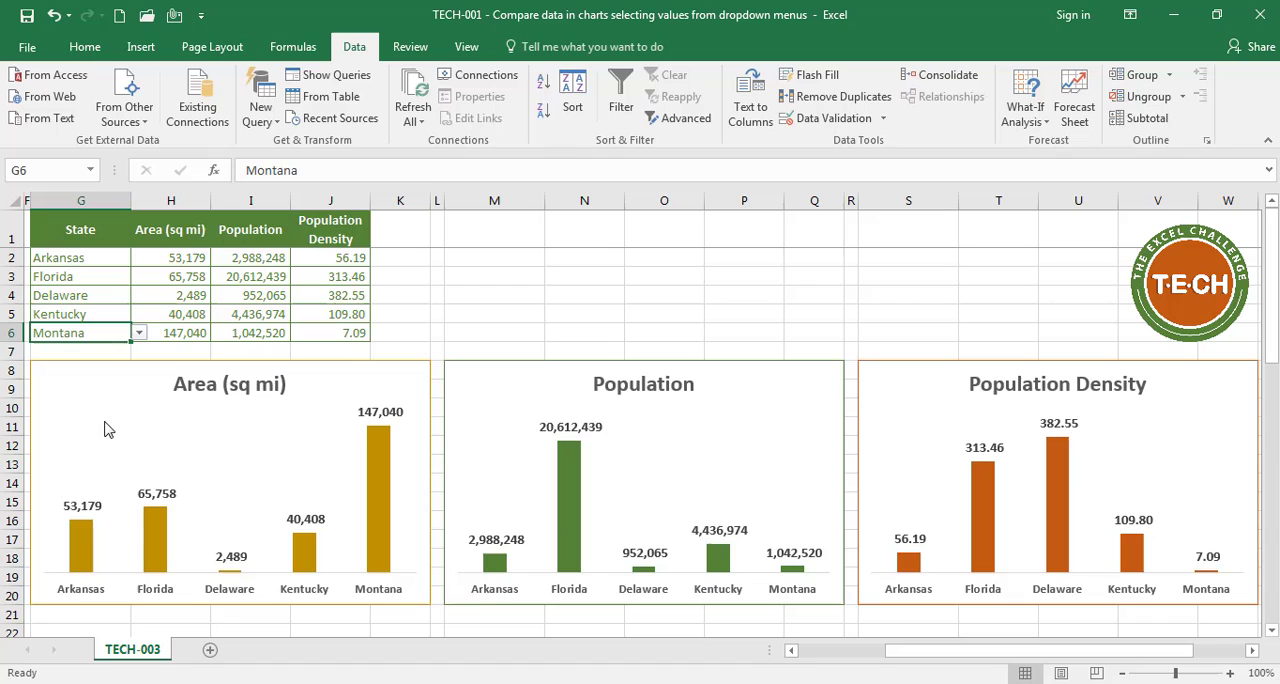
{"action": "left_click", "coordinate": [492, 332]}
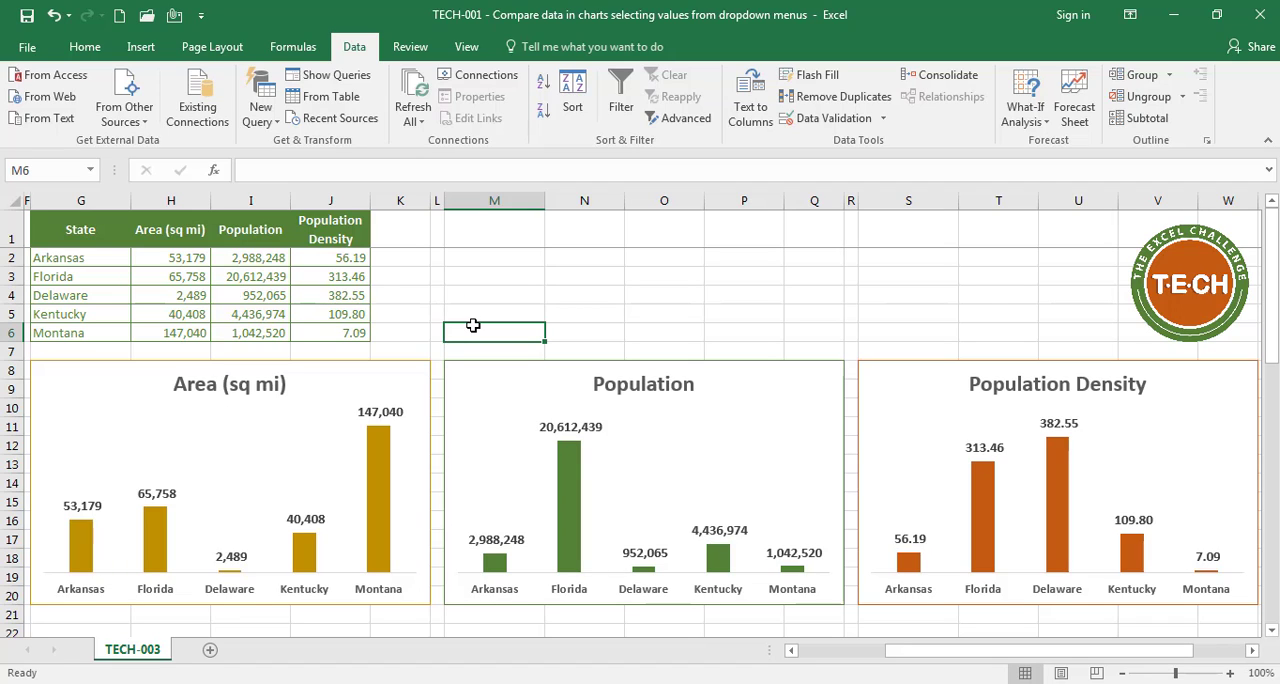
{"action": "left_click", "coordinate": [212, 46]}
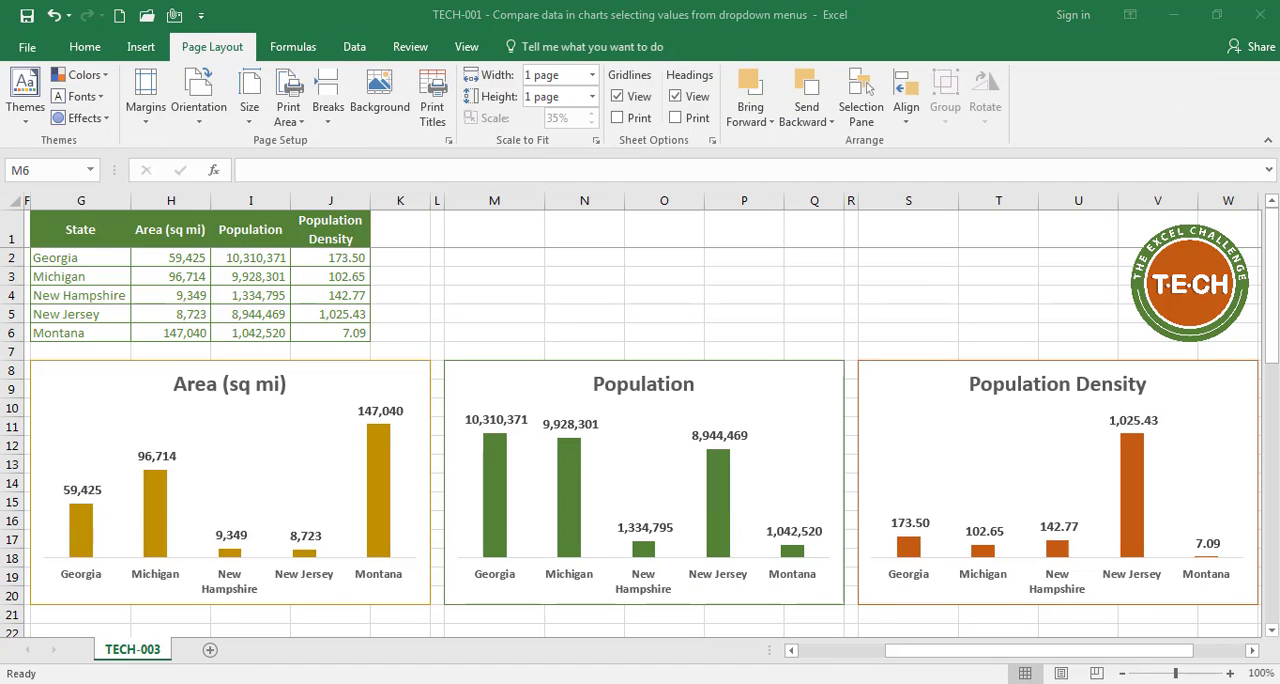